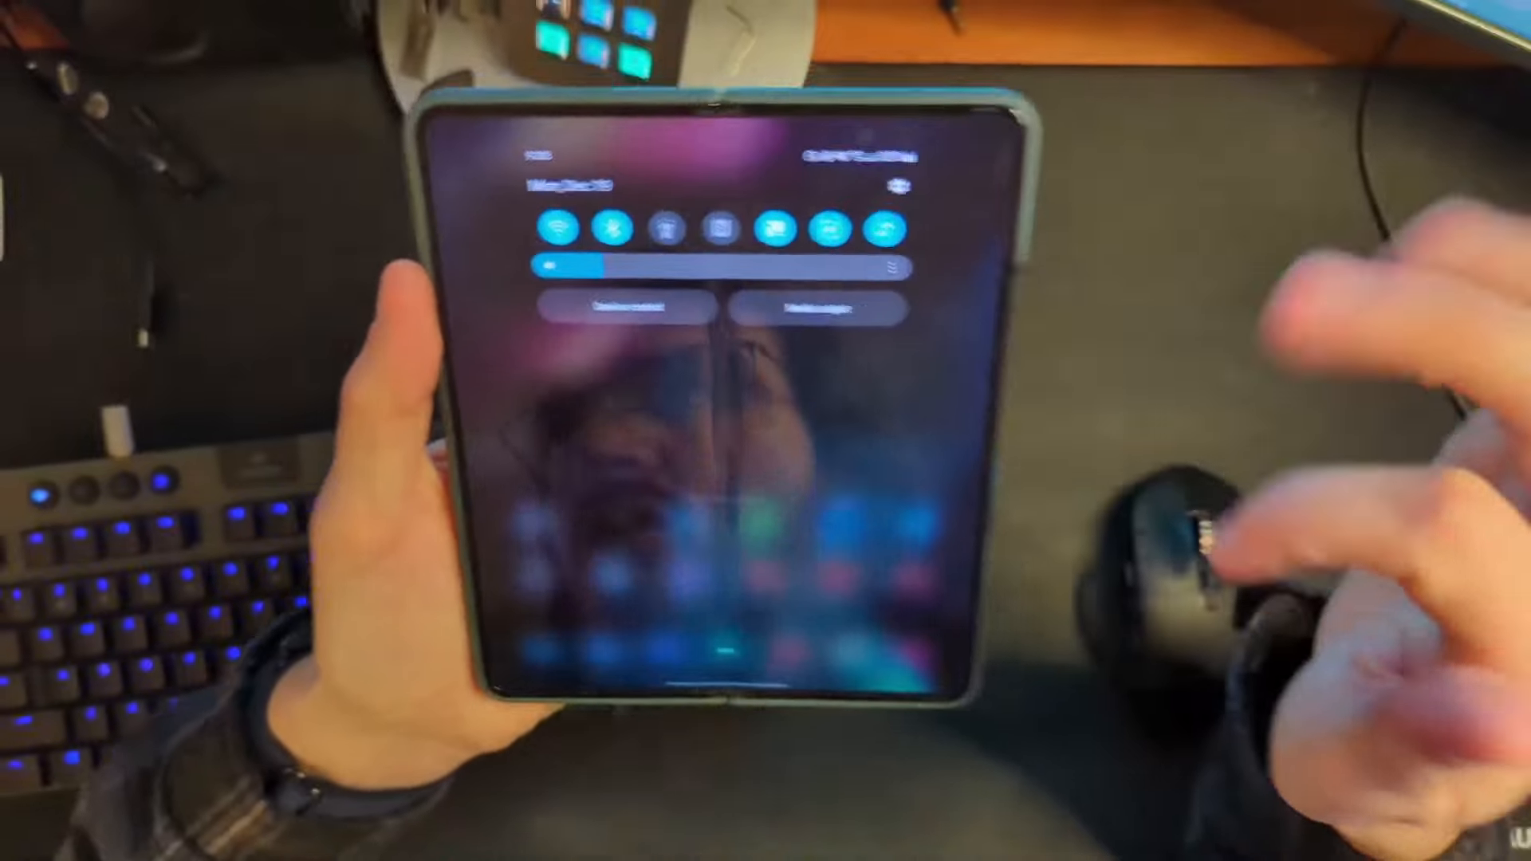
# Expand the quick settings panel and open its button editor.
pyautogui.scroll(-3)
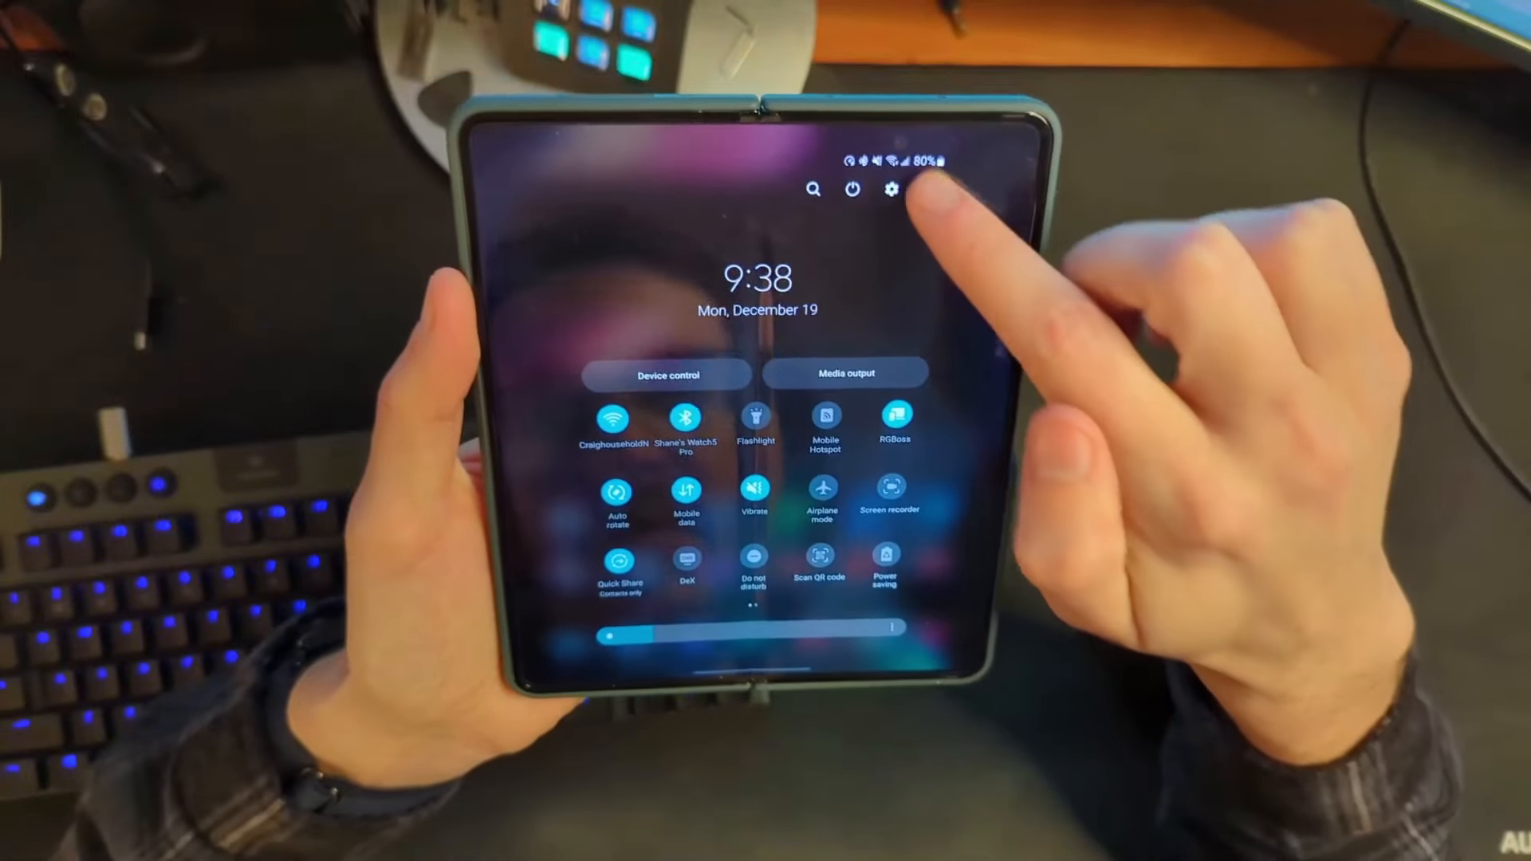
pyautogui.click(889, 190)
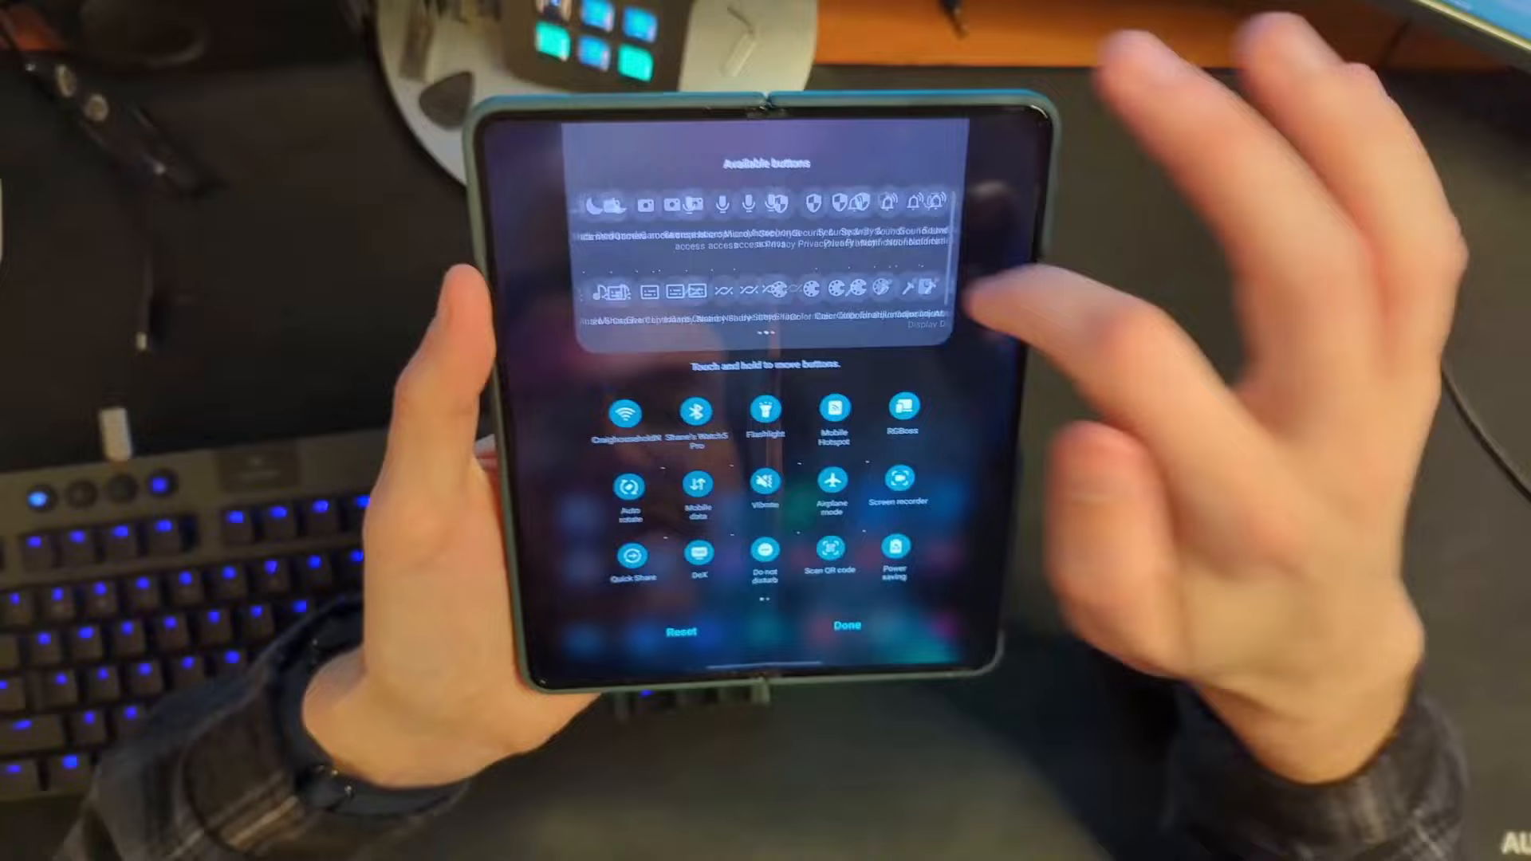
pyautogui.click(848, 625)
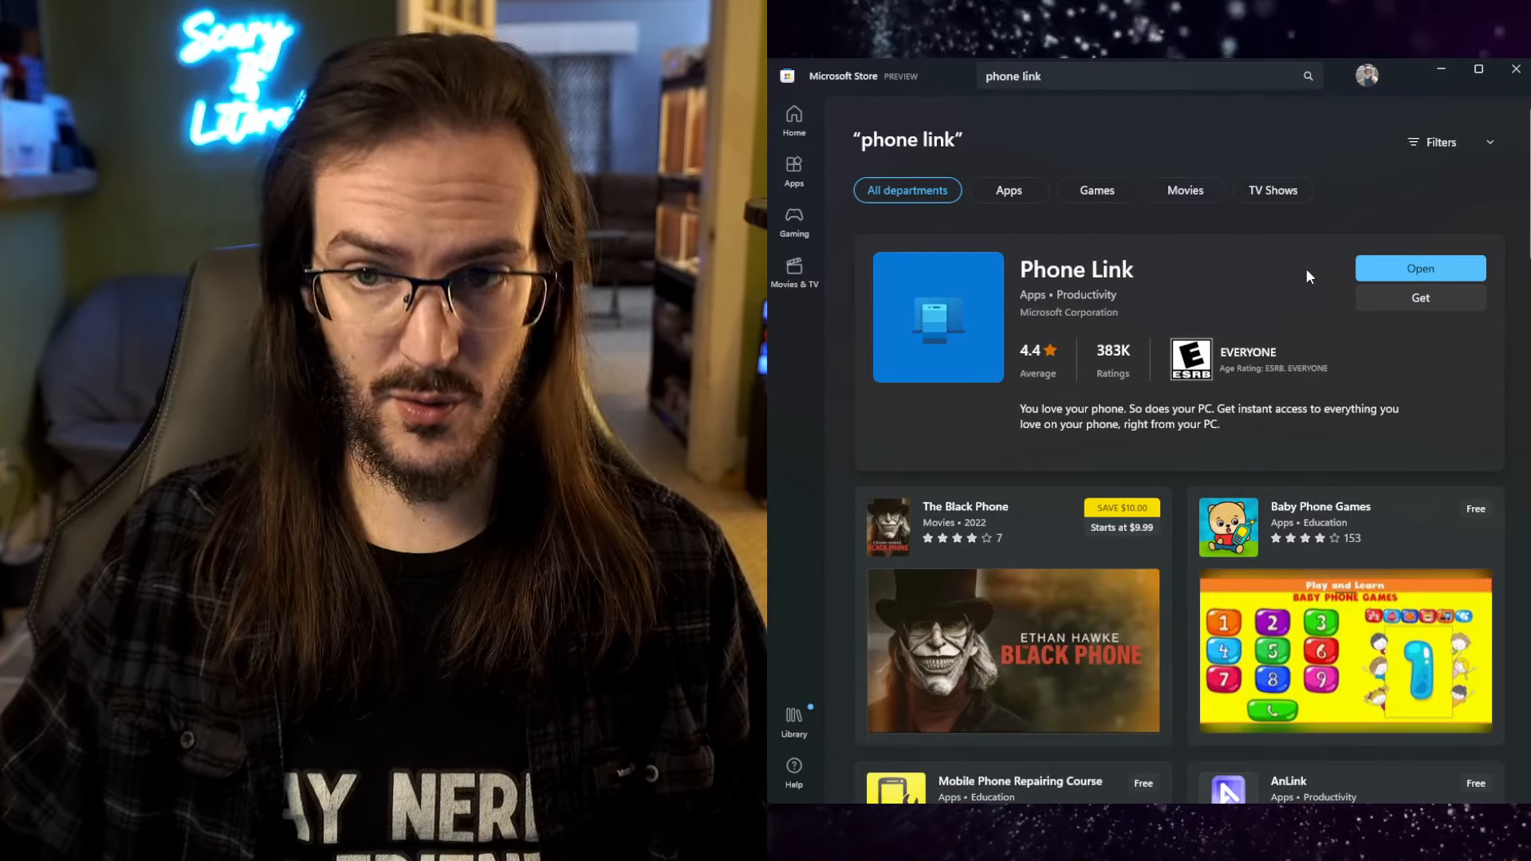
pyautogui.moveTo(1416, 311)
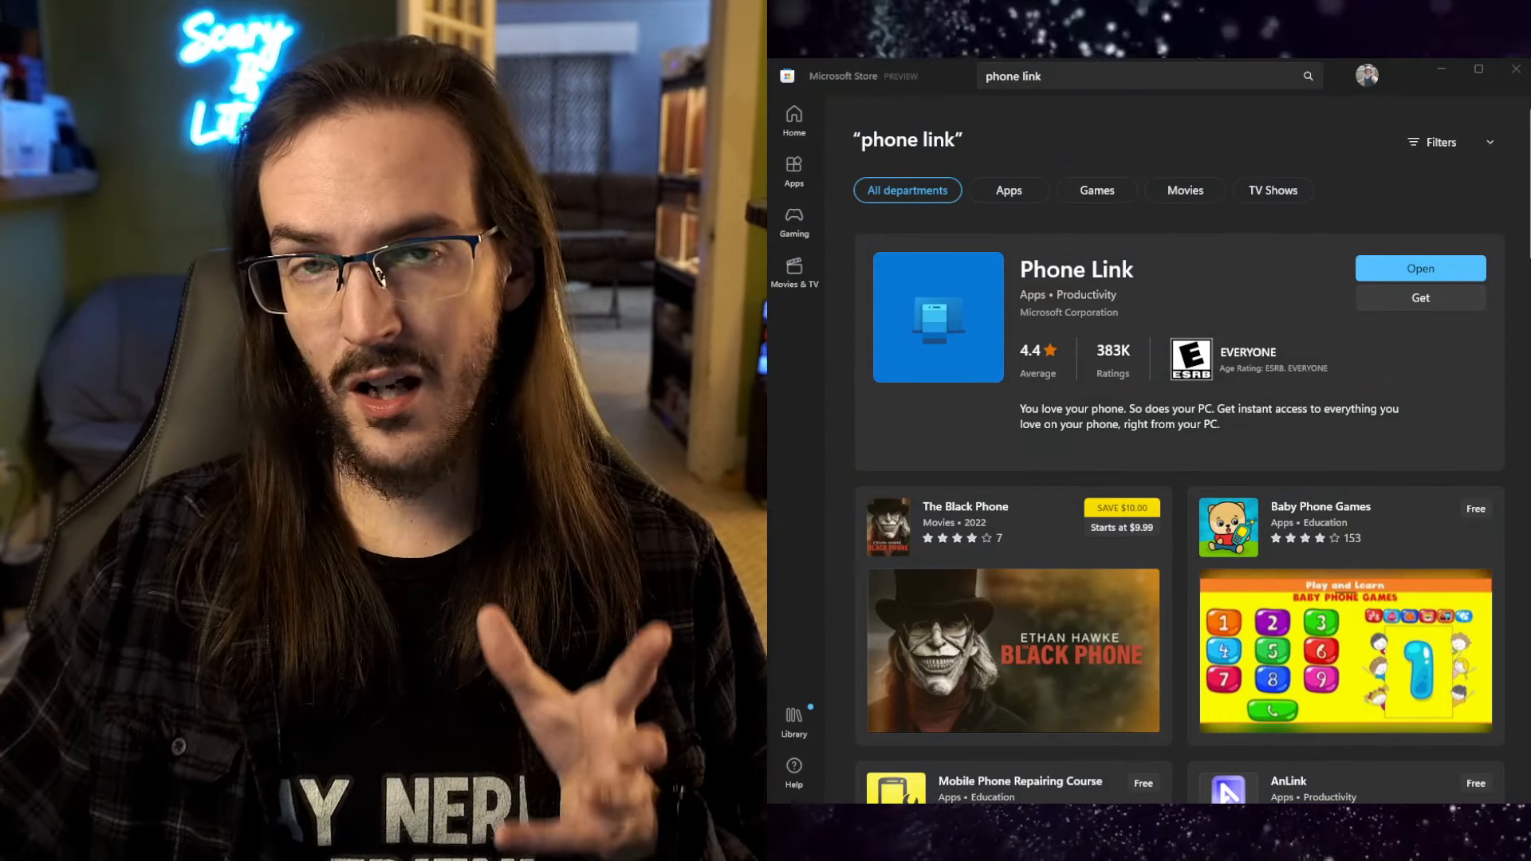
pyautogui.click(1419, 269)
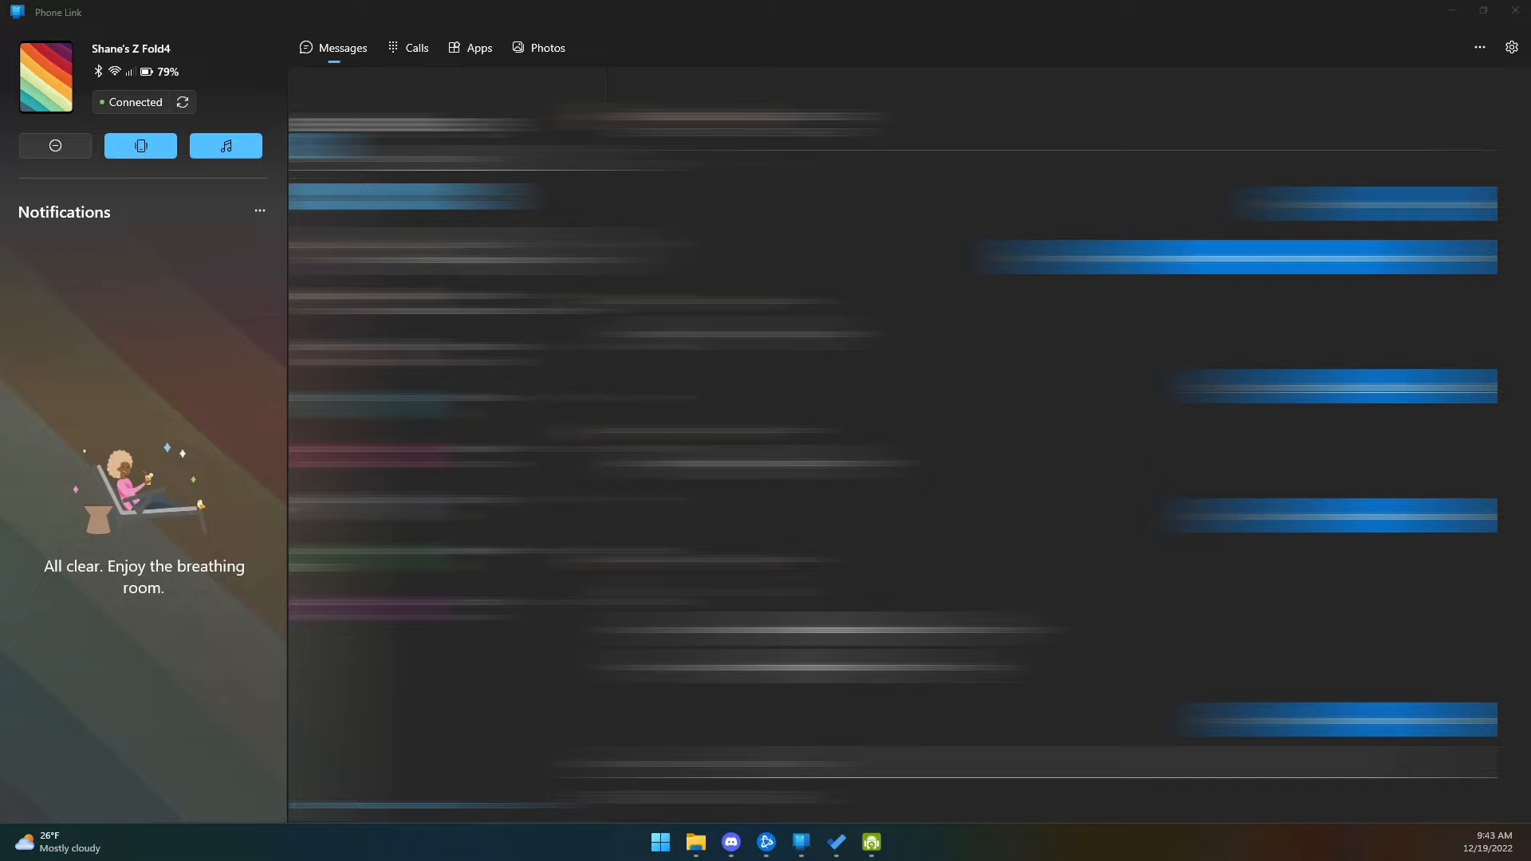
pyautogui.moveTo(121, 300)
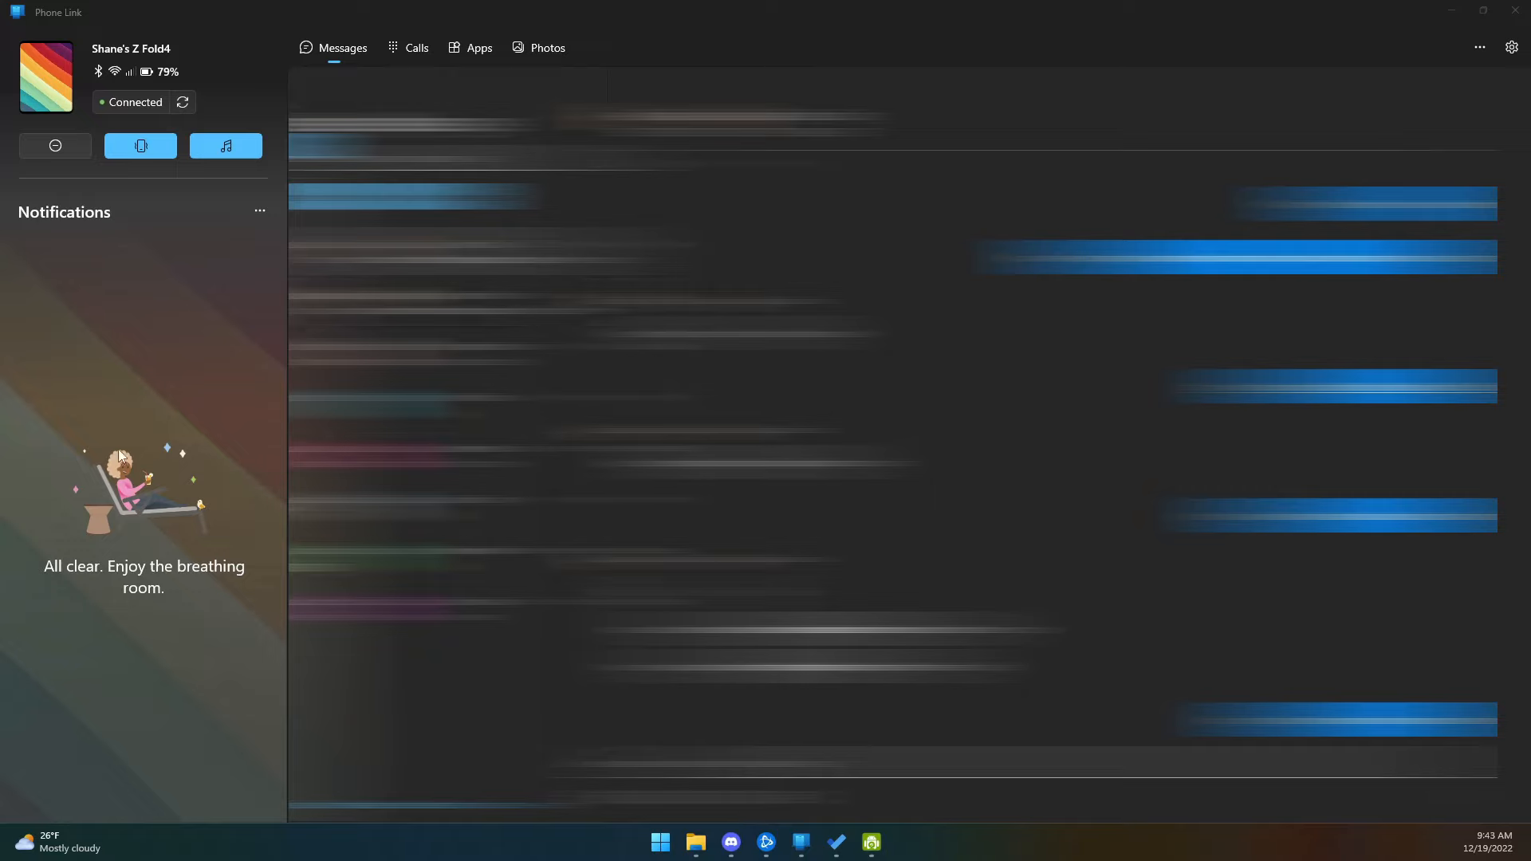
pyautogui.moveTo(127, 452)
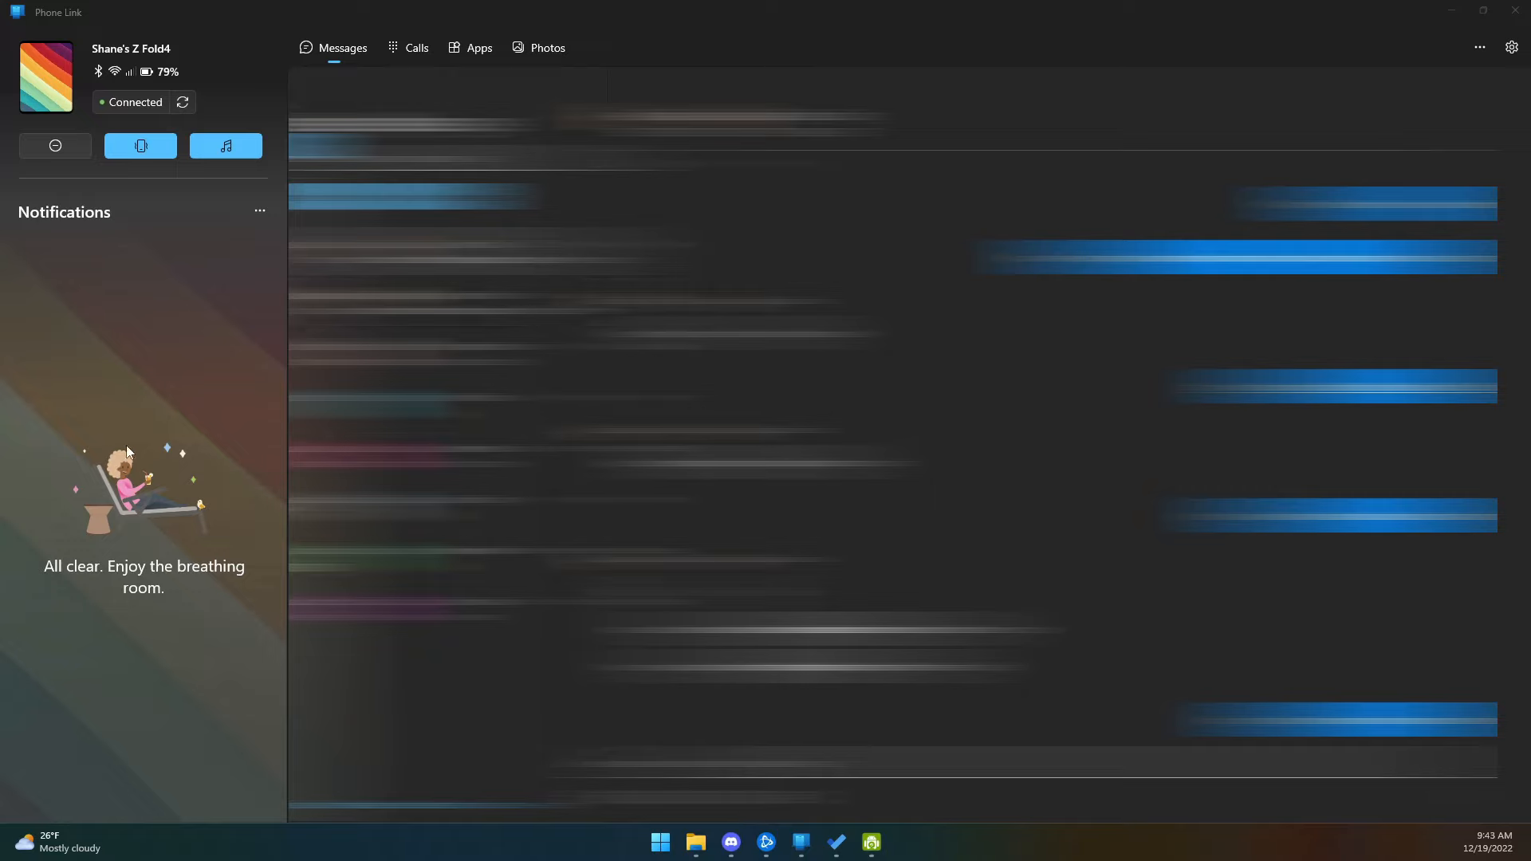
pyautogui.moveTo(414, 48)
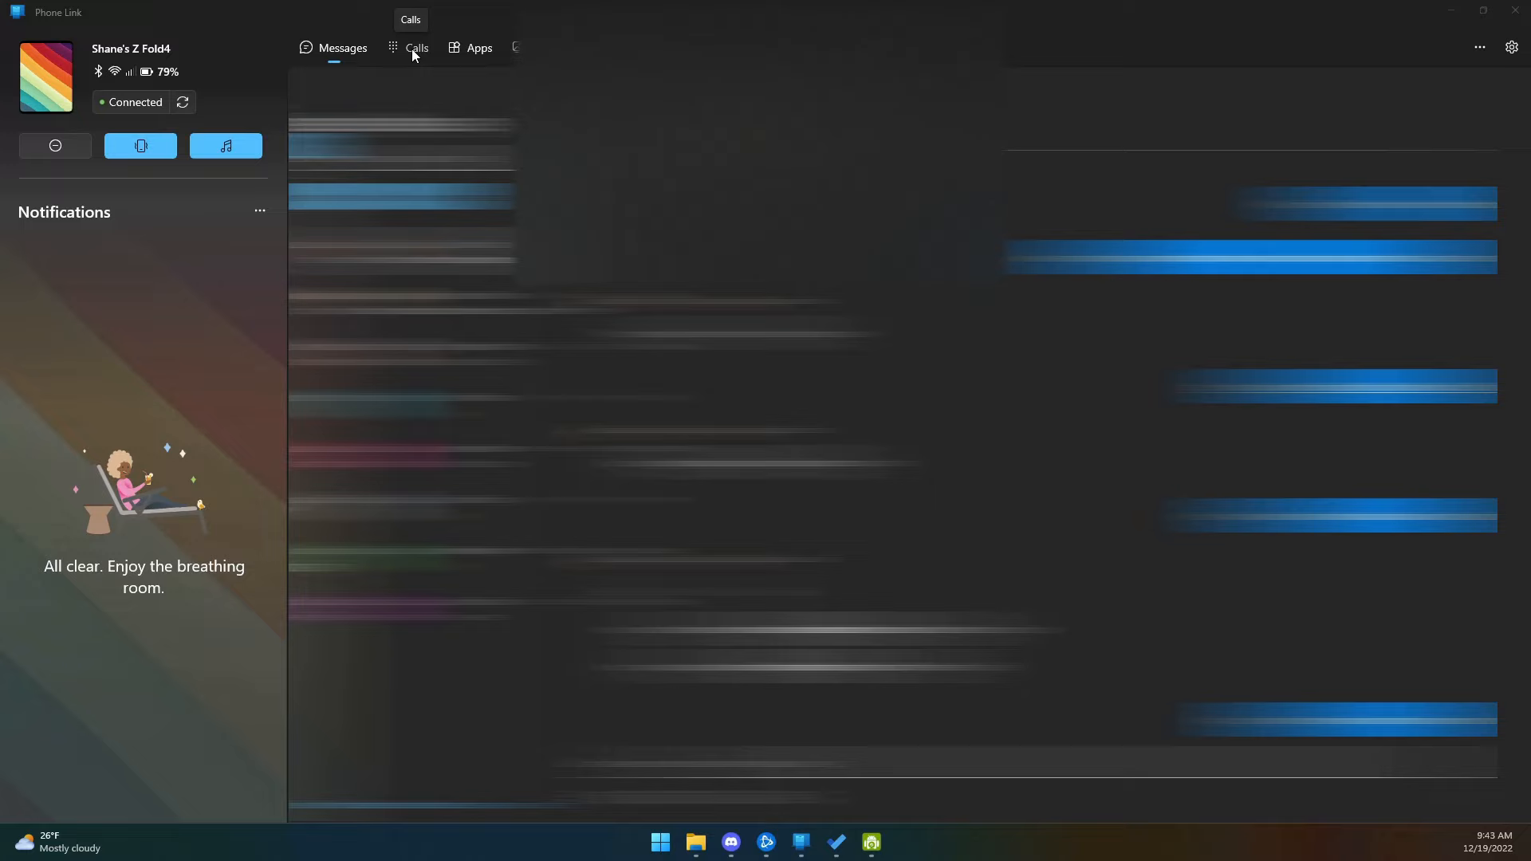
# Show Phone Link's Calls section with its call setup page.
pyautogui.click(416, 47)
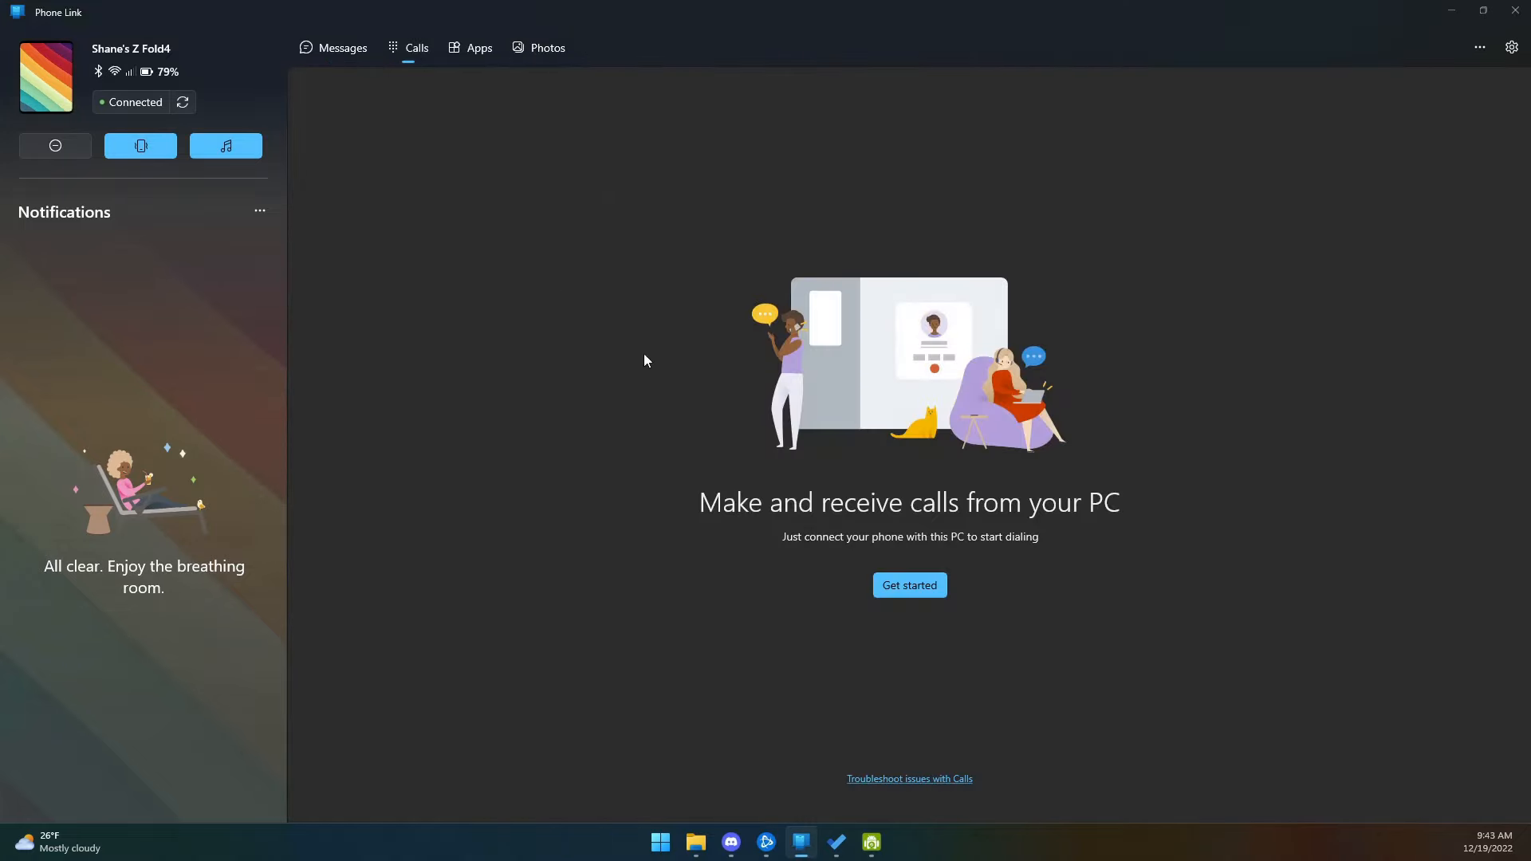
pyautogui.moveTo(635, 375)
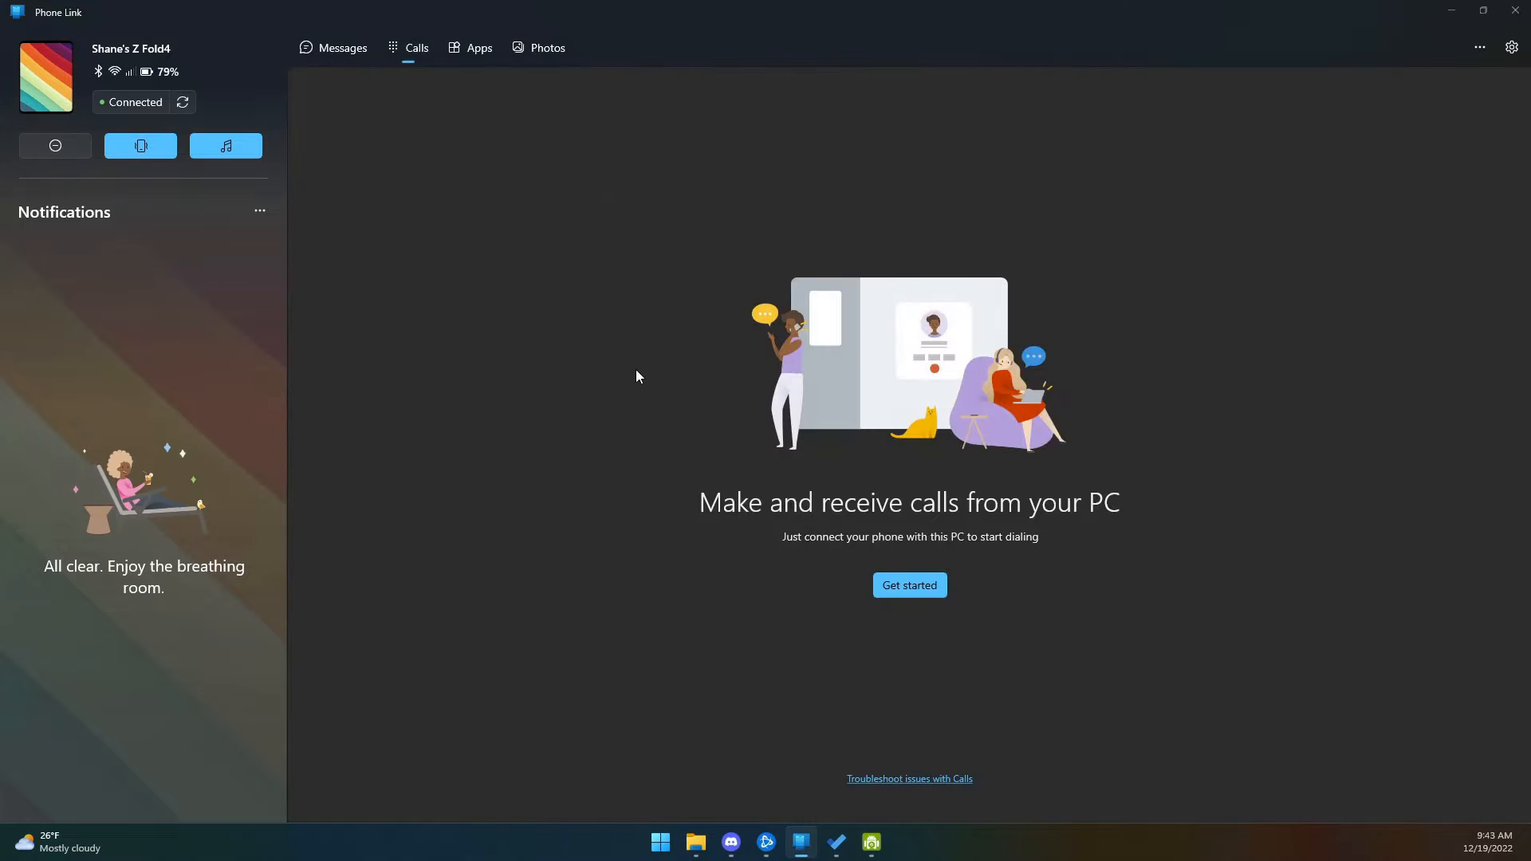
pyautogui.moveTo(479, 48)
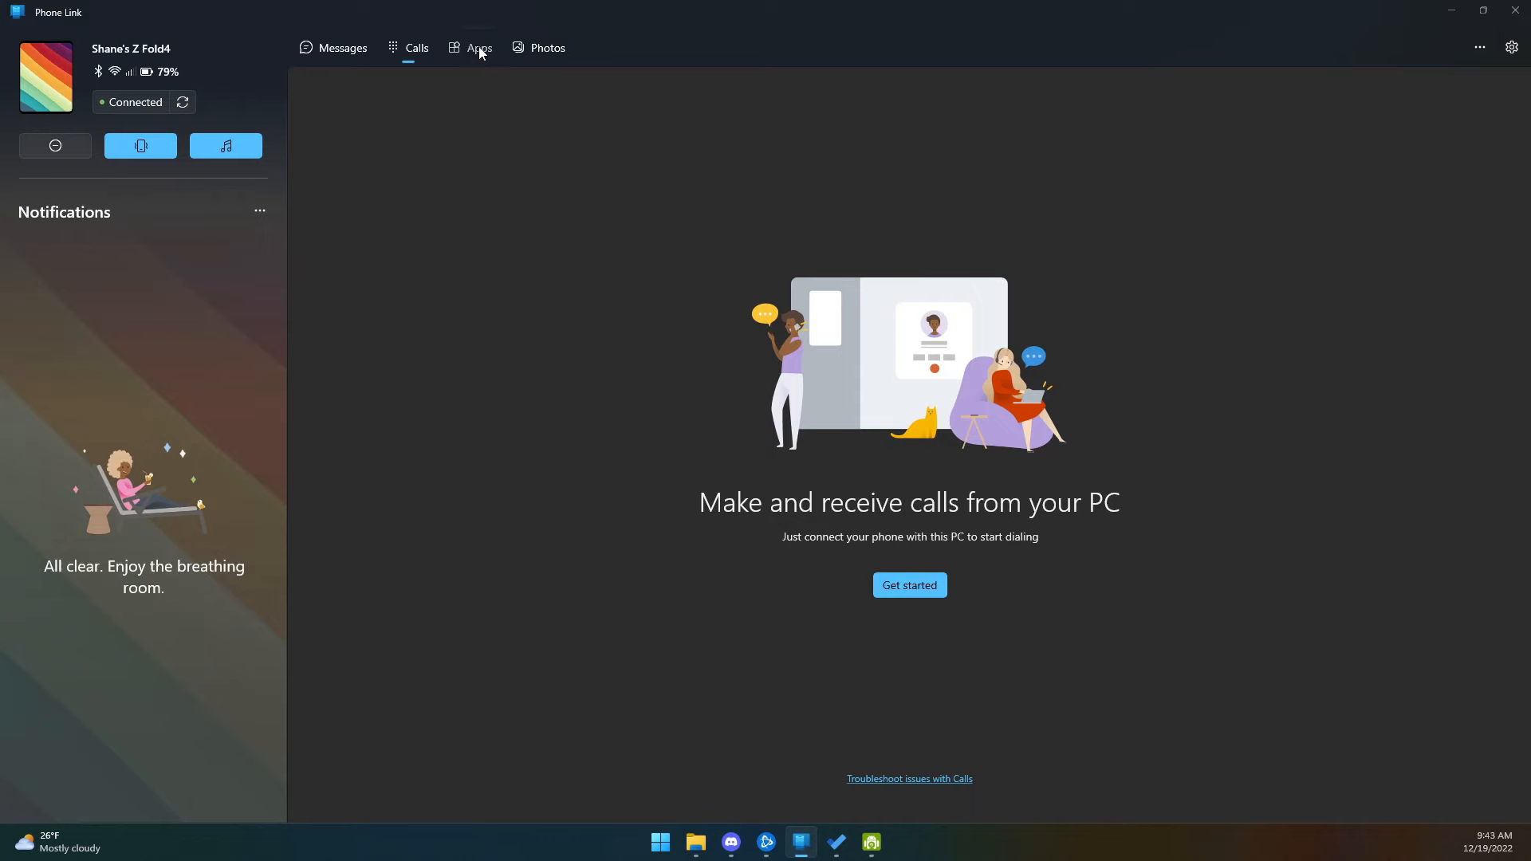
# List the phone's apps, then launch Play Store in its own window and close it.
pyautogui.click(478, 48)
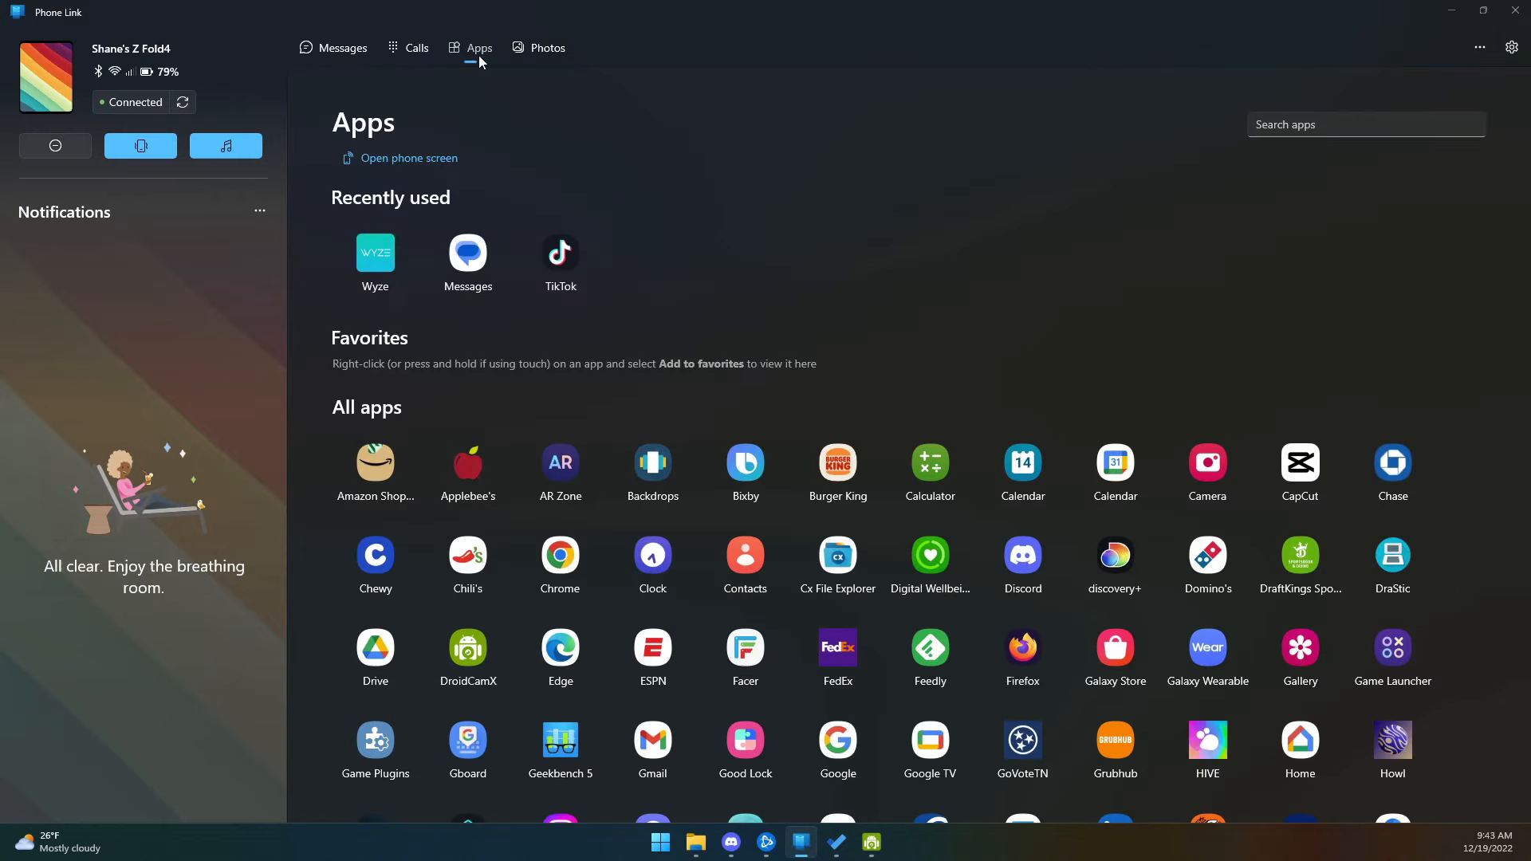
pyautogui.moveTo(600, 373)
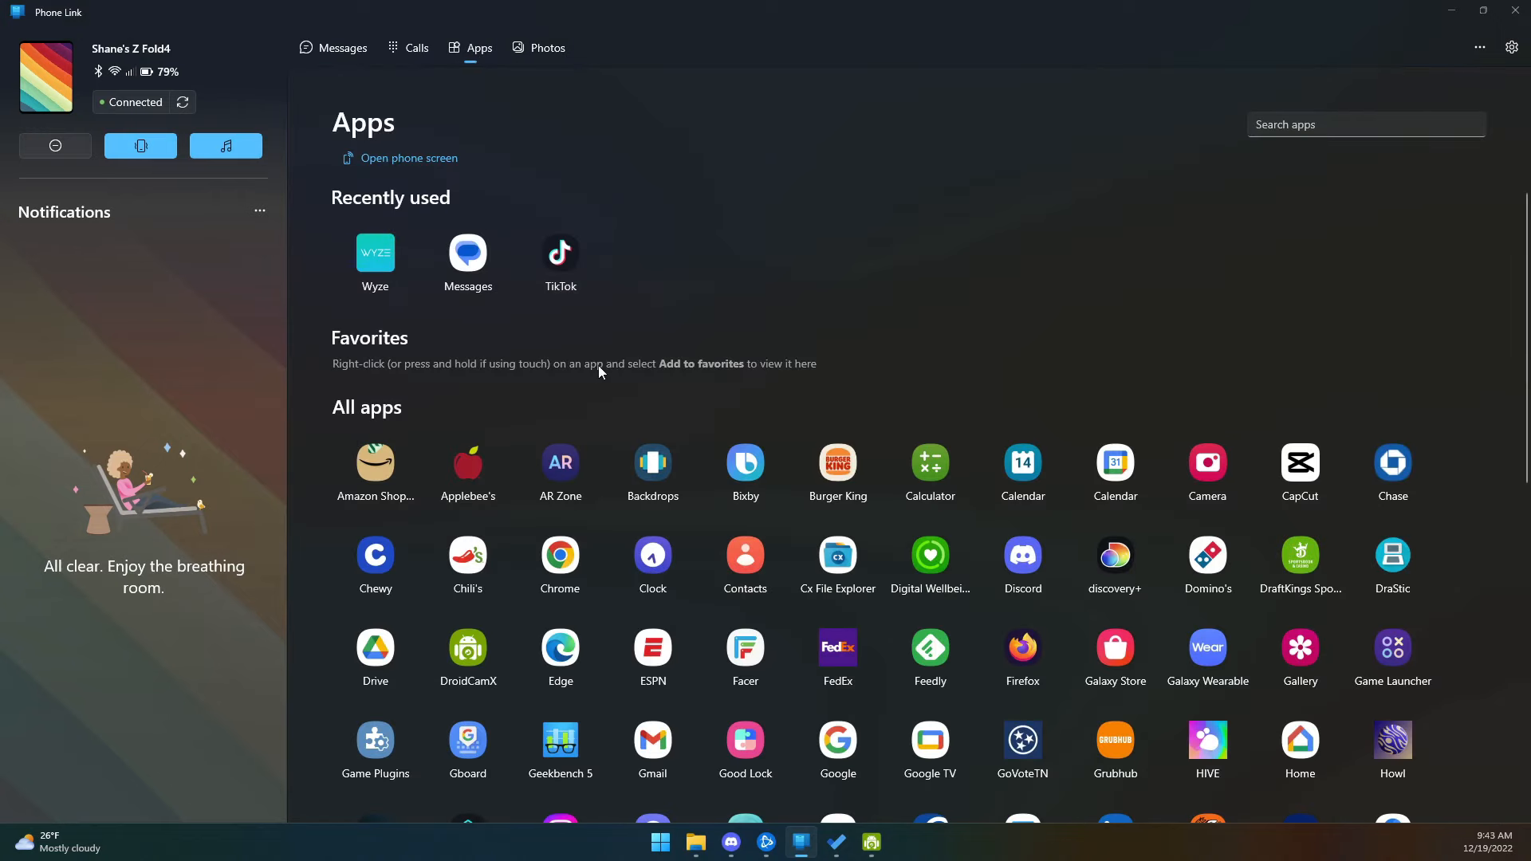
pyautogui.moveTo(580, 380)
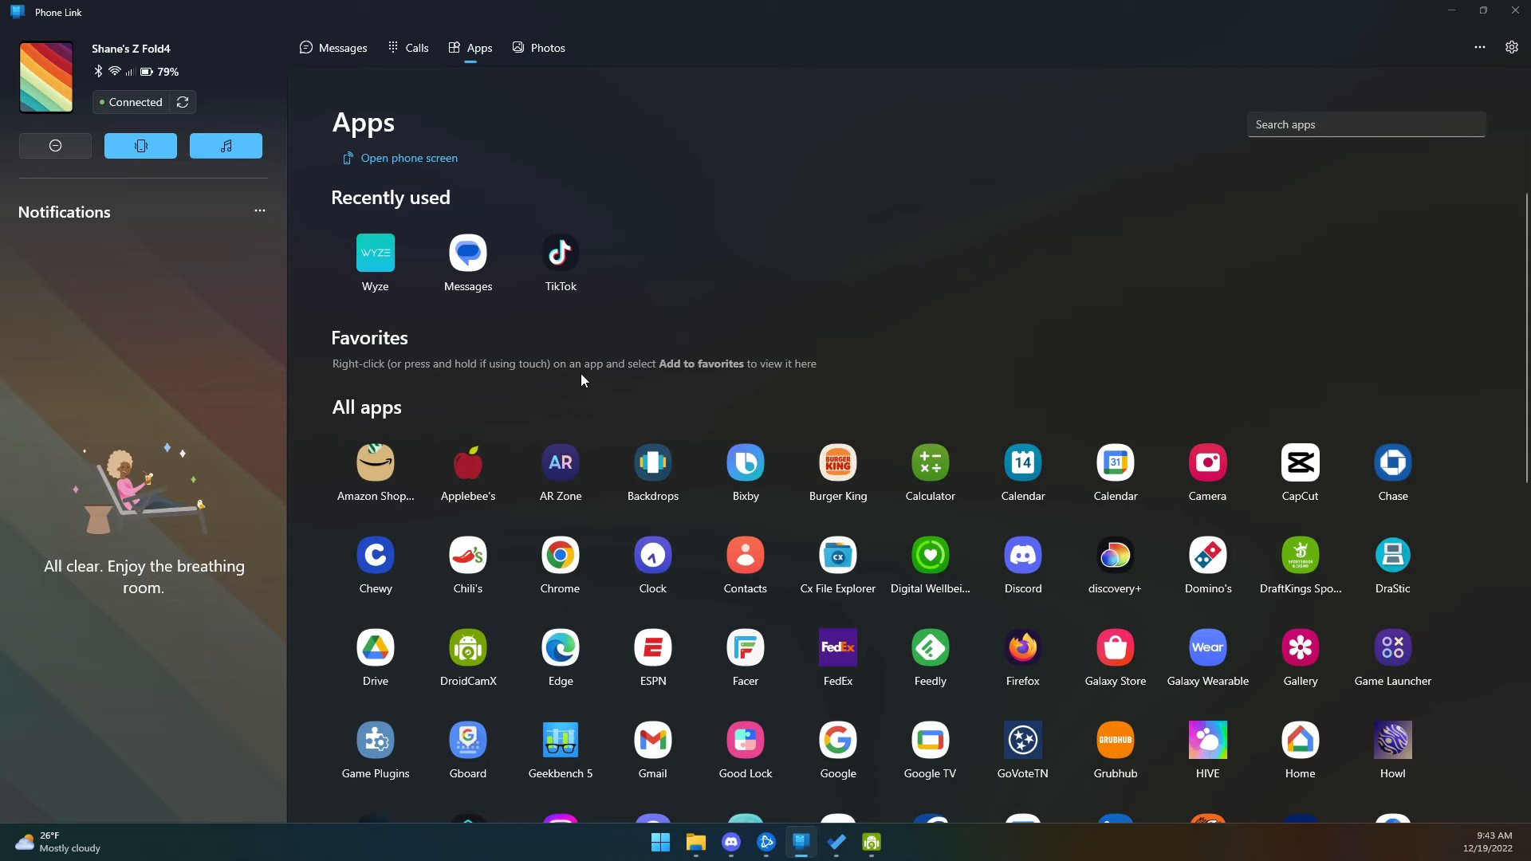
pyautogui.scroll(-3)
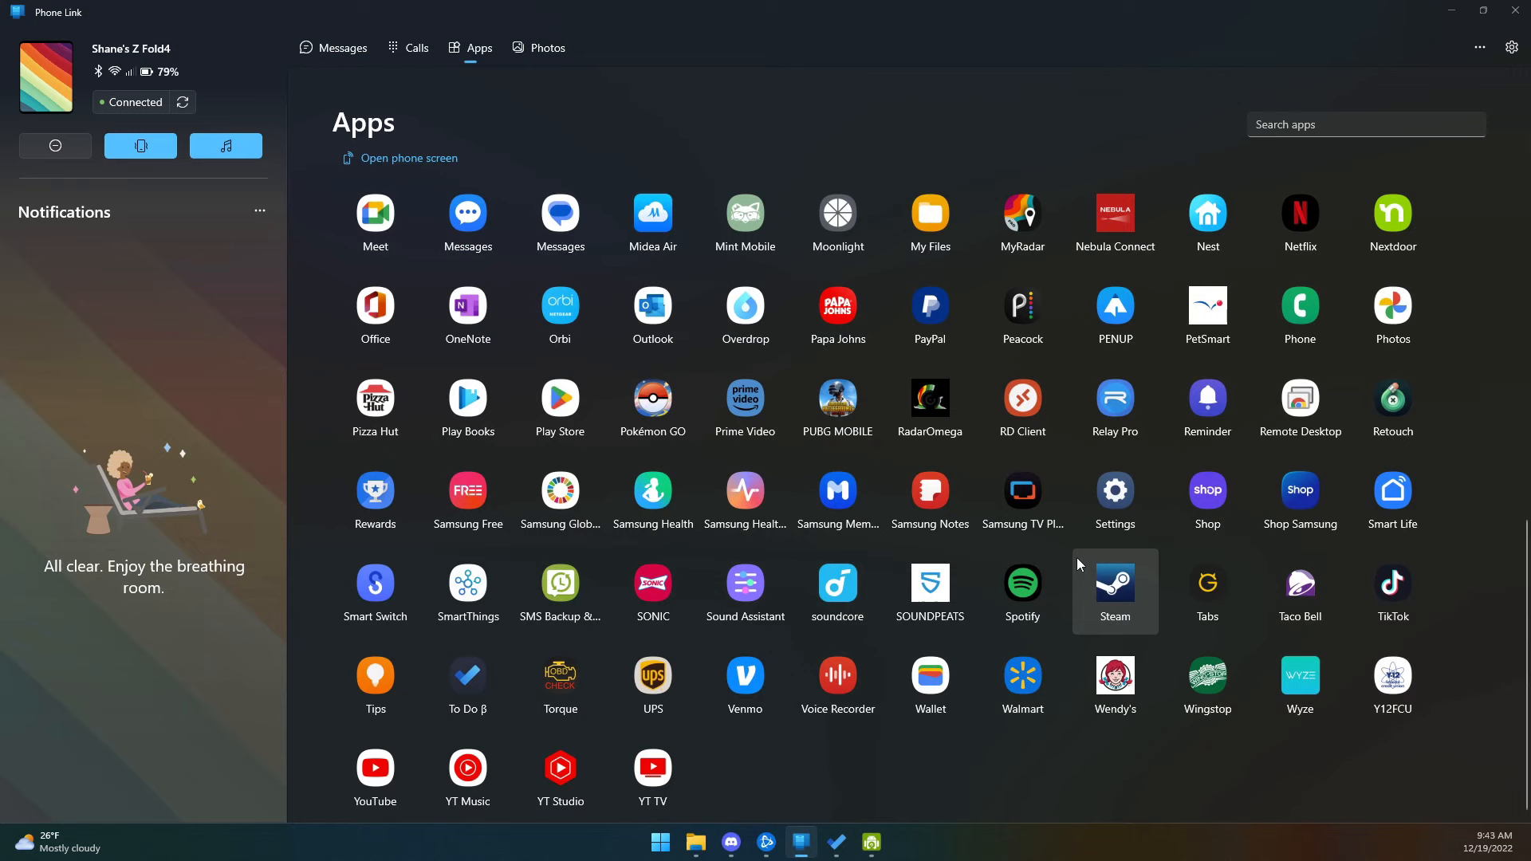
pyautogui.click(559, 400)
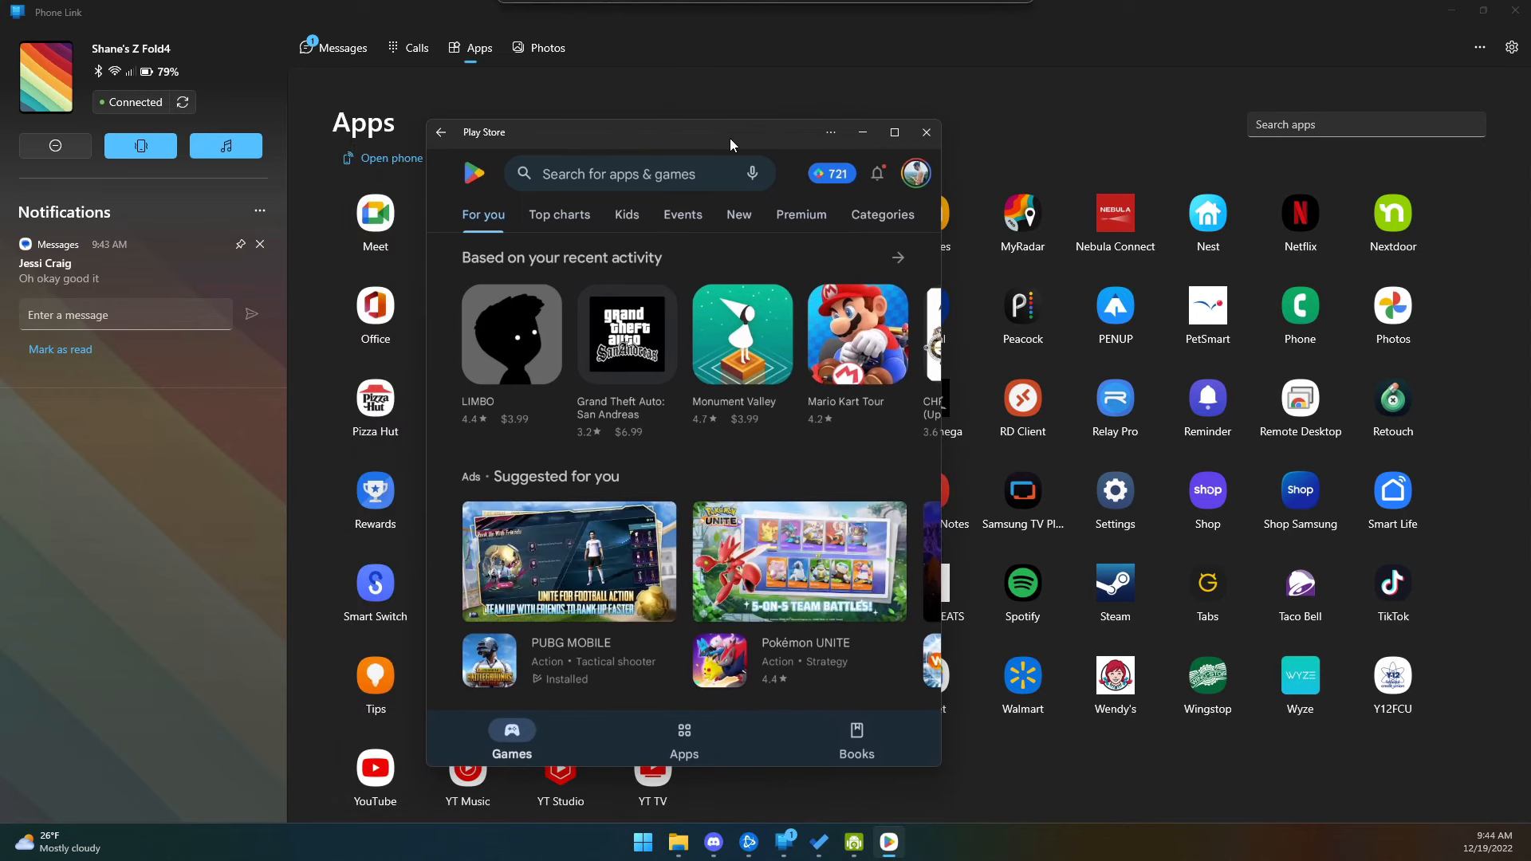
pyautogui.click(923, 132)
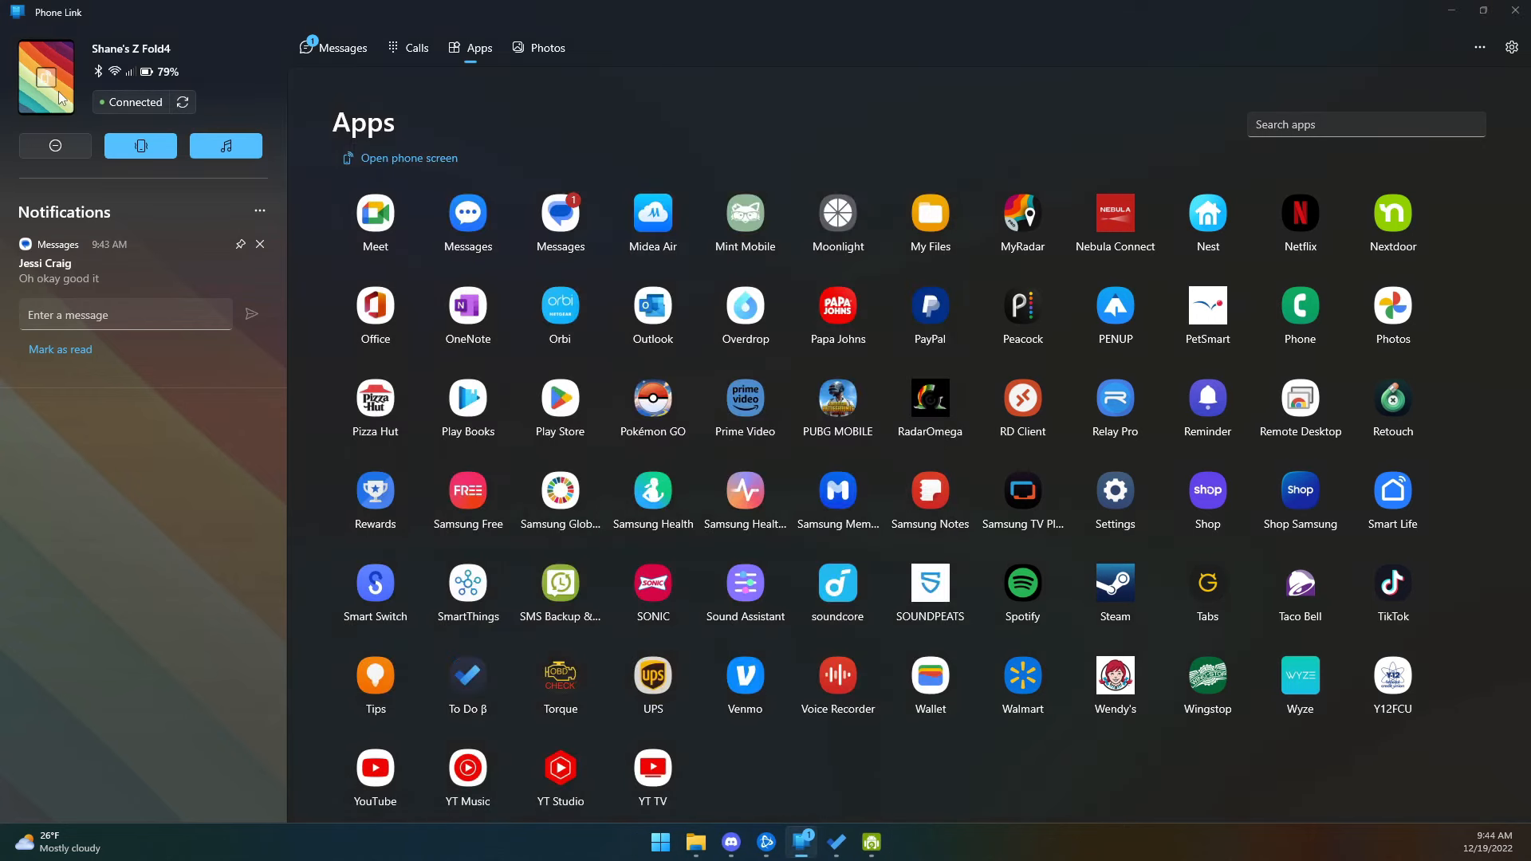
# Mirror the phone's home screen and widgets onto the PC.
pyautogui.click(408, 157)
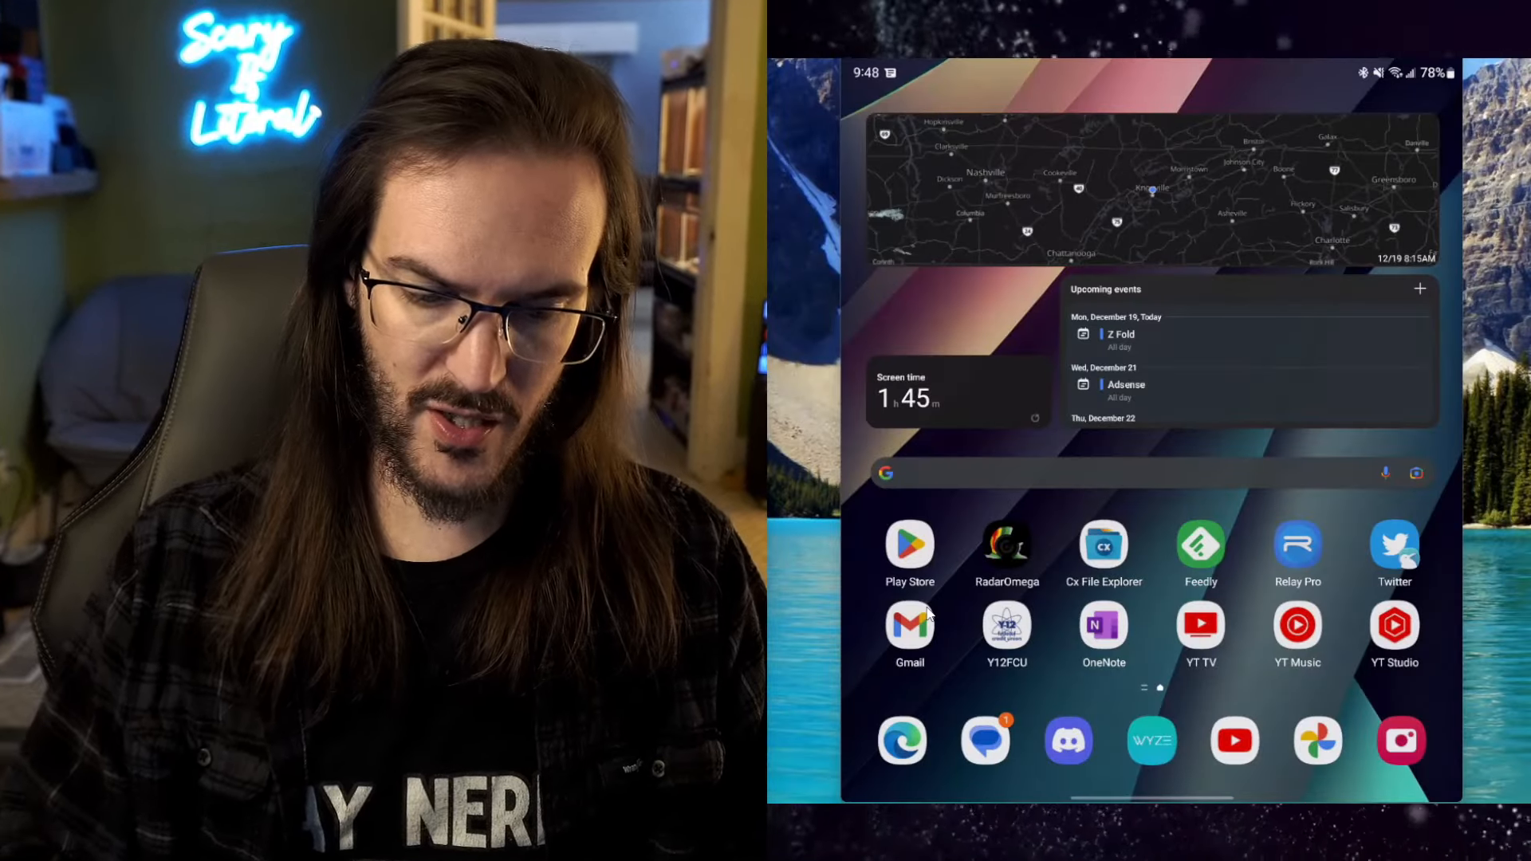
# Search Galaxy Store for Good Lock and launch the installed app.
pyautogui.scroll(3)
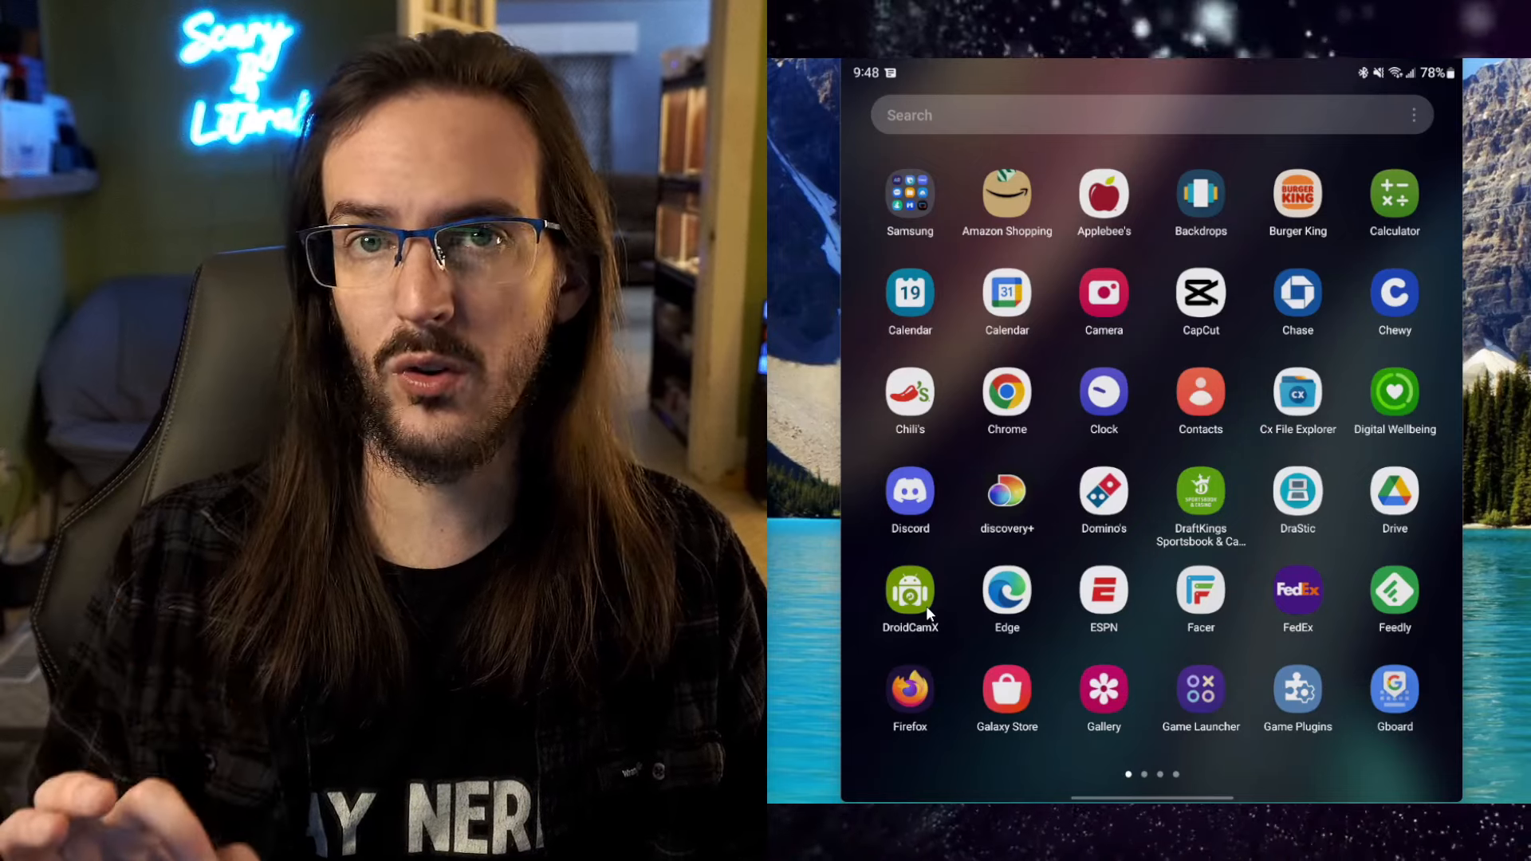
pyautogui.click(910, 196)
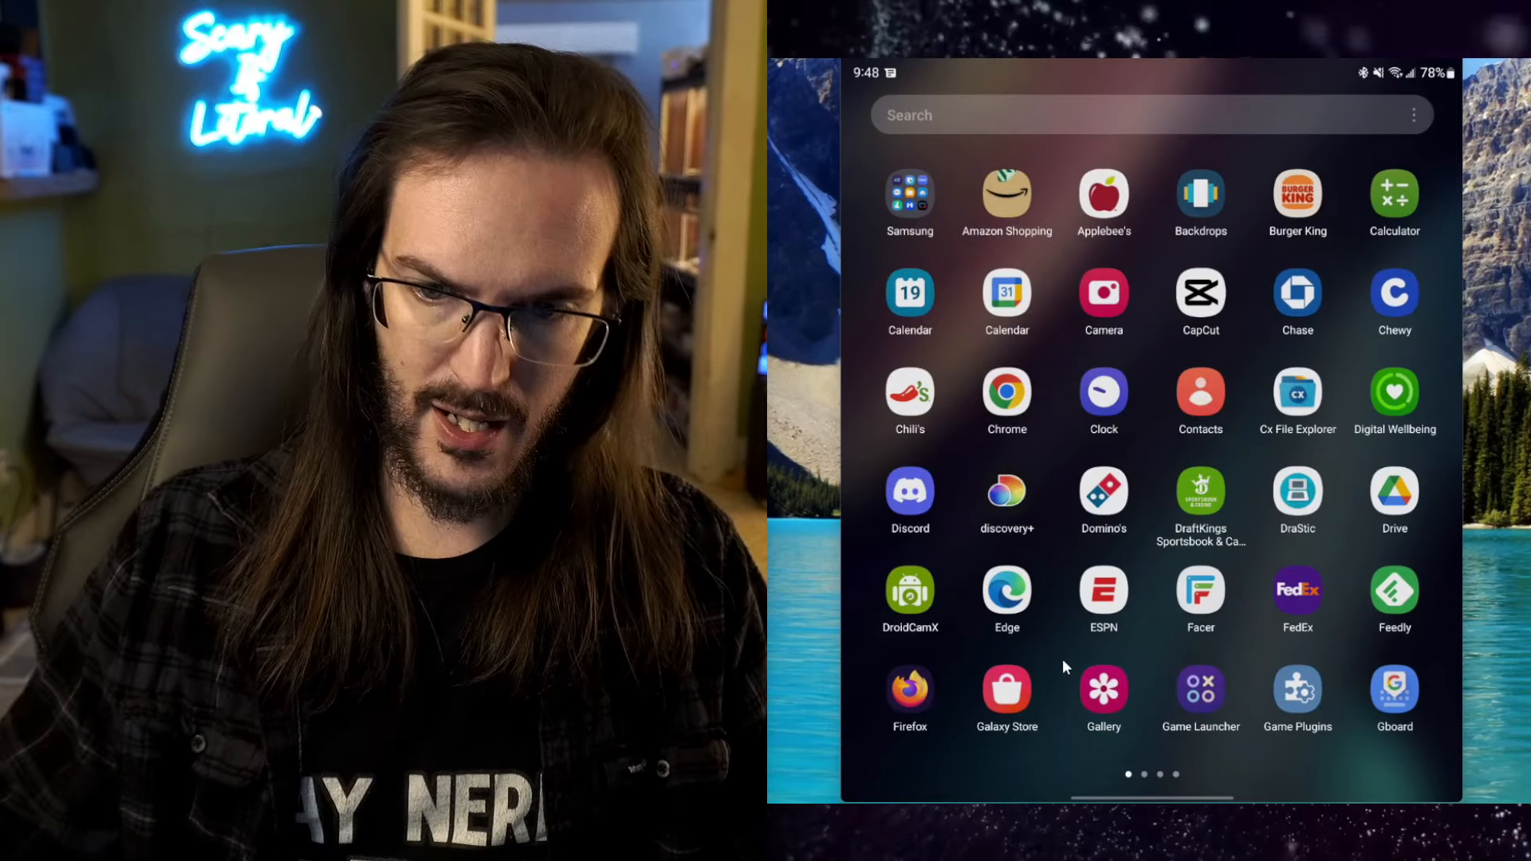
pyautogui.click(1006, 688)
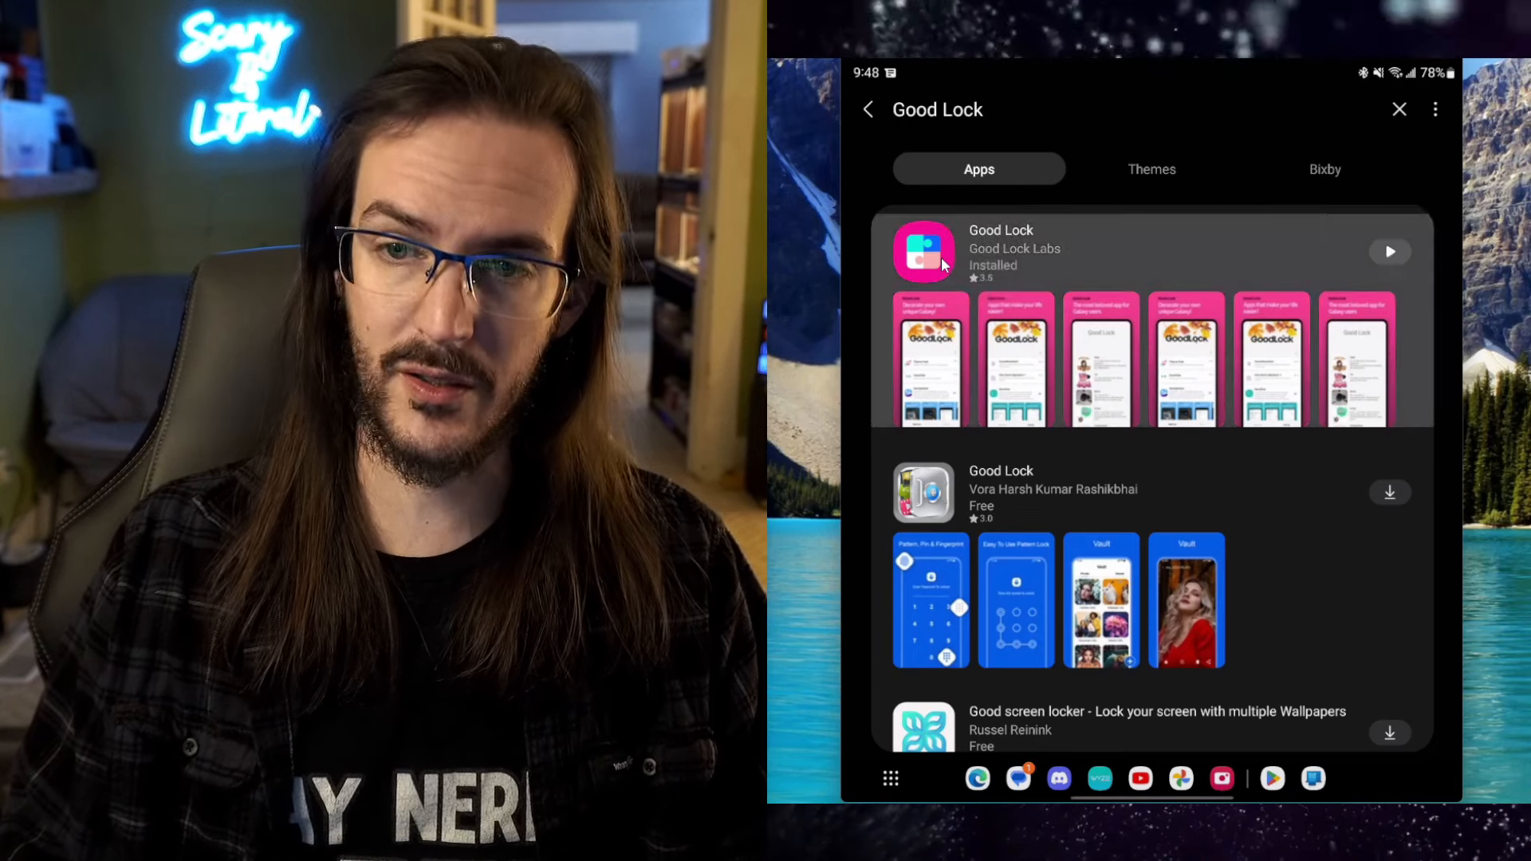
pyautogui.click(1000, 252)
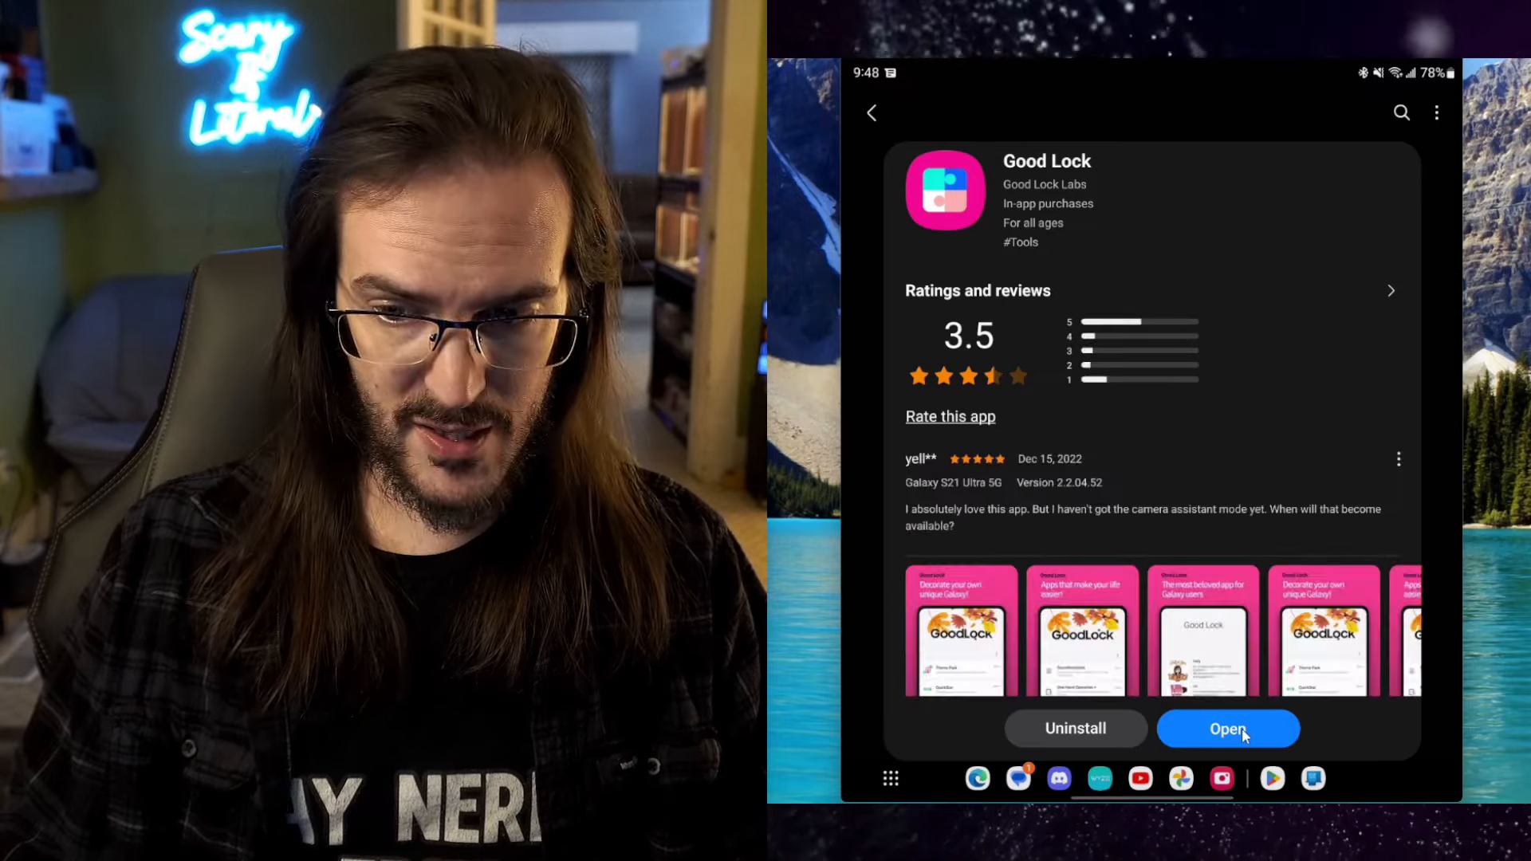
pyautogui.click(1228, 728)
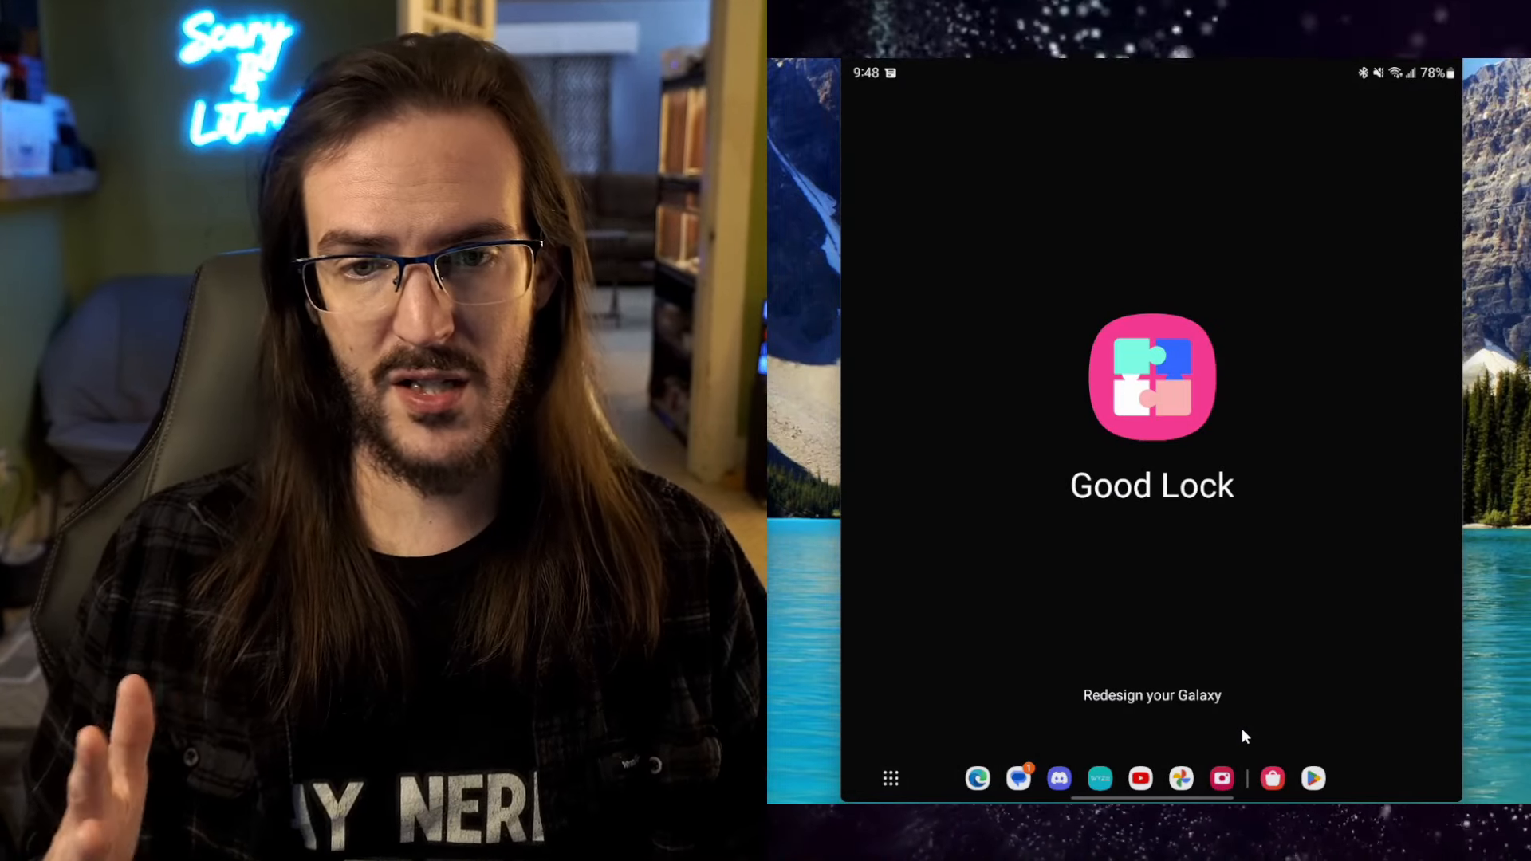
# Show Good Lock's utilities: Routines+, MultiStar, RegiStar, SoundAssistant and NiceShot.
pyautogui.click(1152, 375)
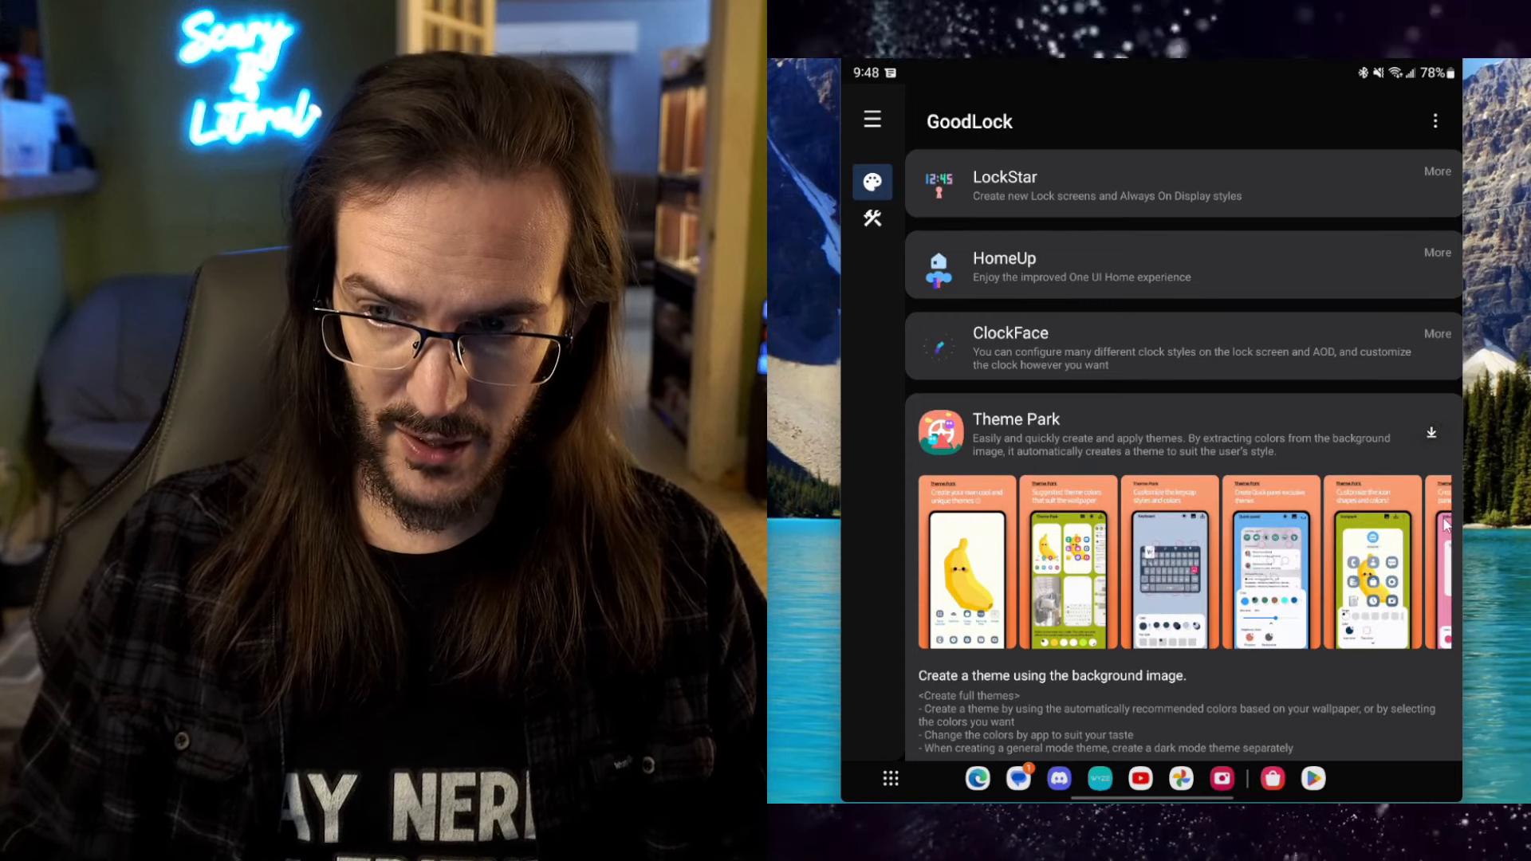
pyautogui.click(1431, 433)
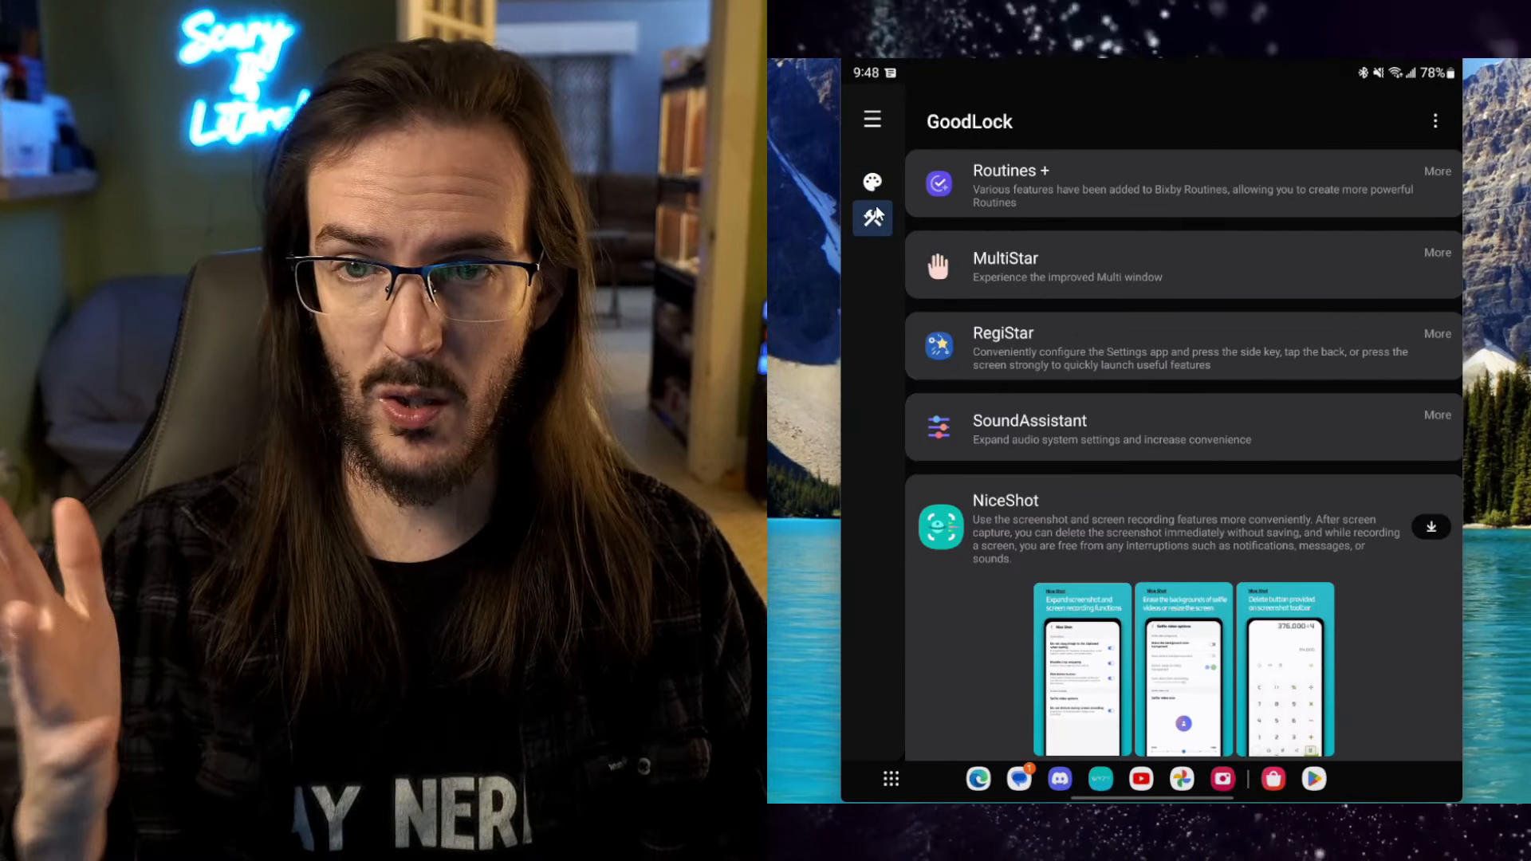
pyautogui.scroll(-3)
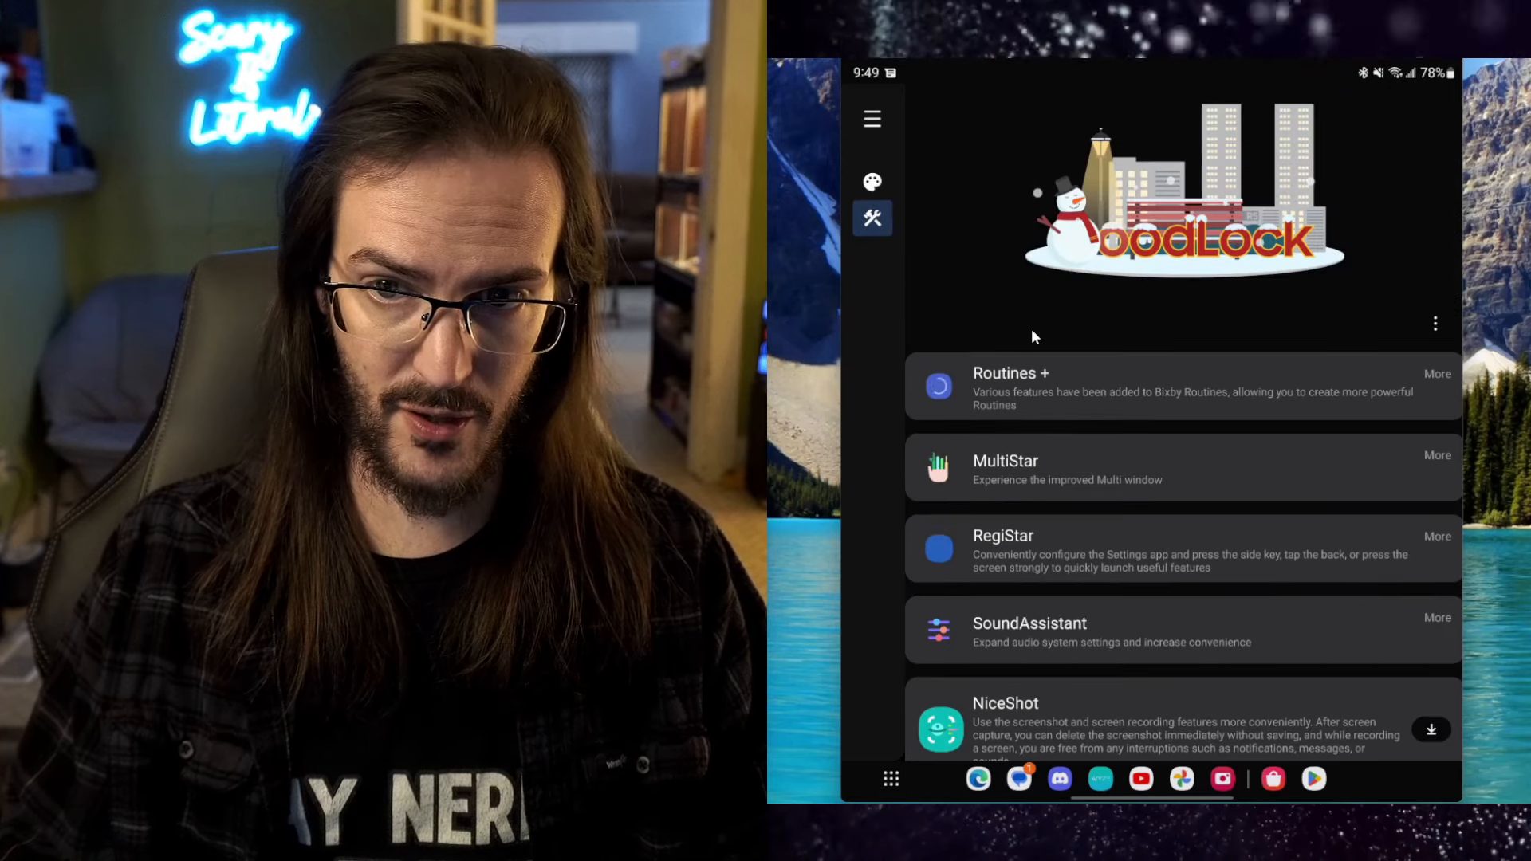
# Browse MultiStar's I ♡ Galaxy Foldable settings, then open SoundAssistant's volume settings.
pyautogui.click(1005, 469)
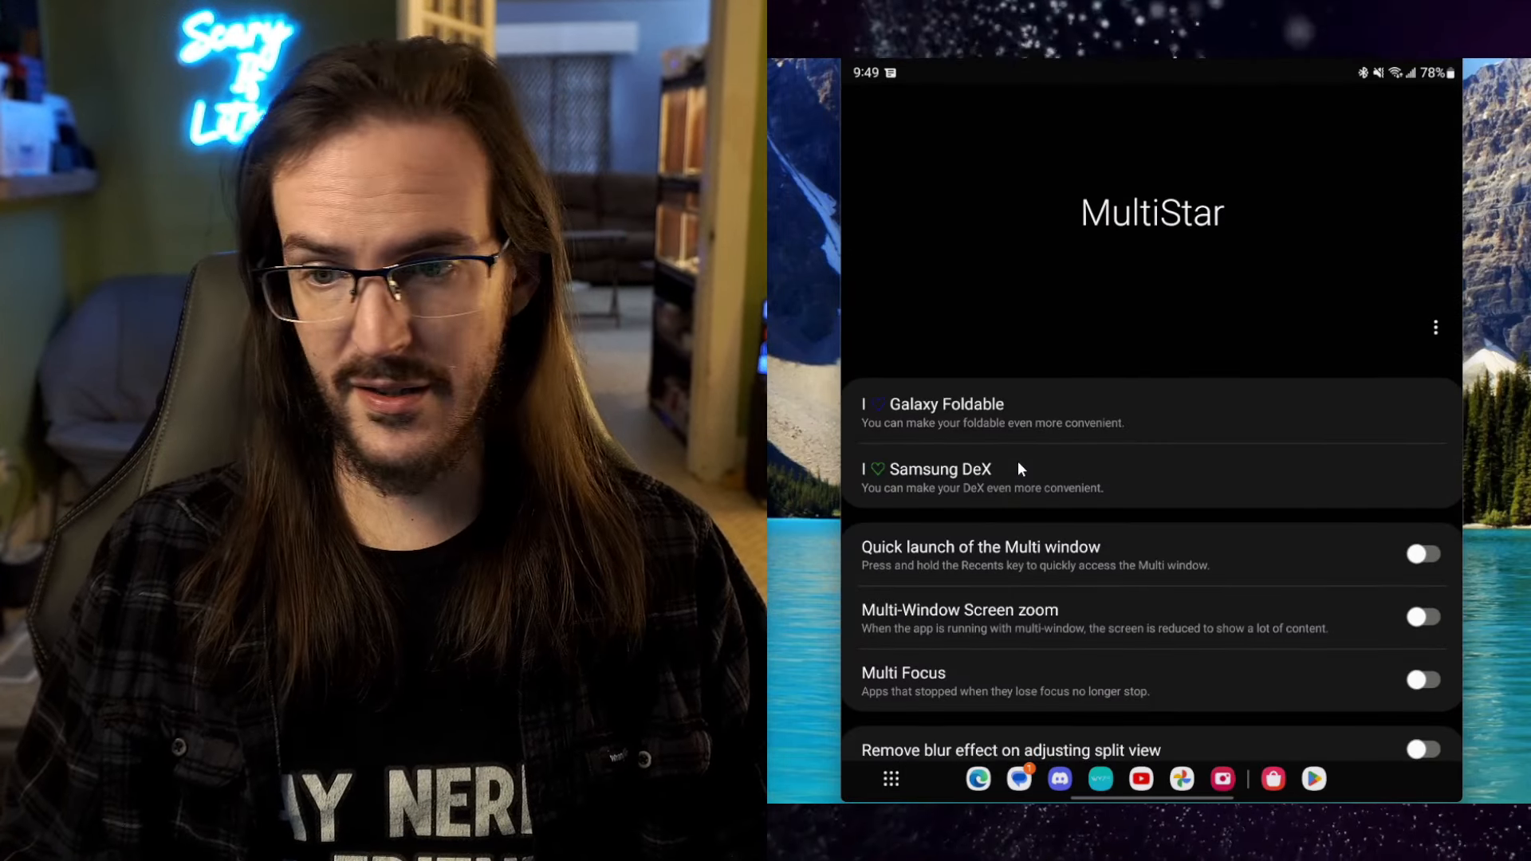
pyautogui.click(932, 404)
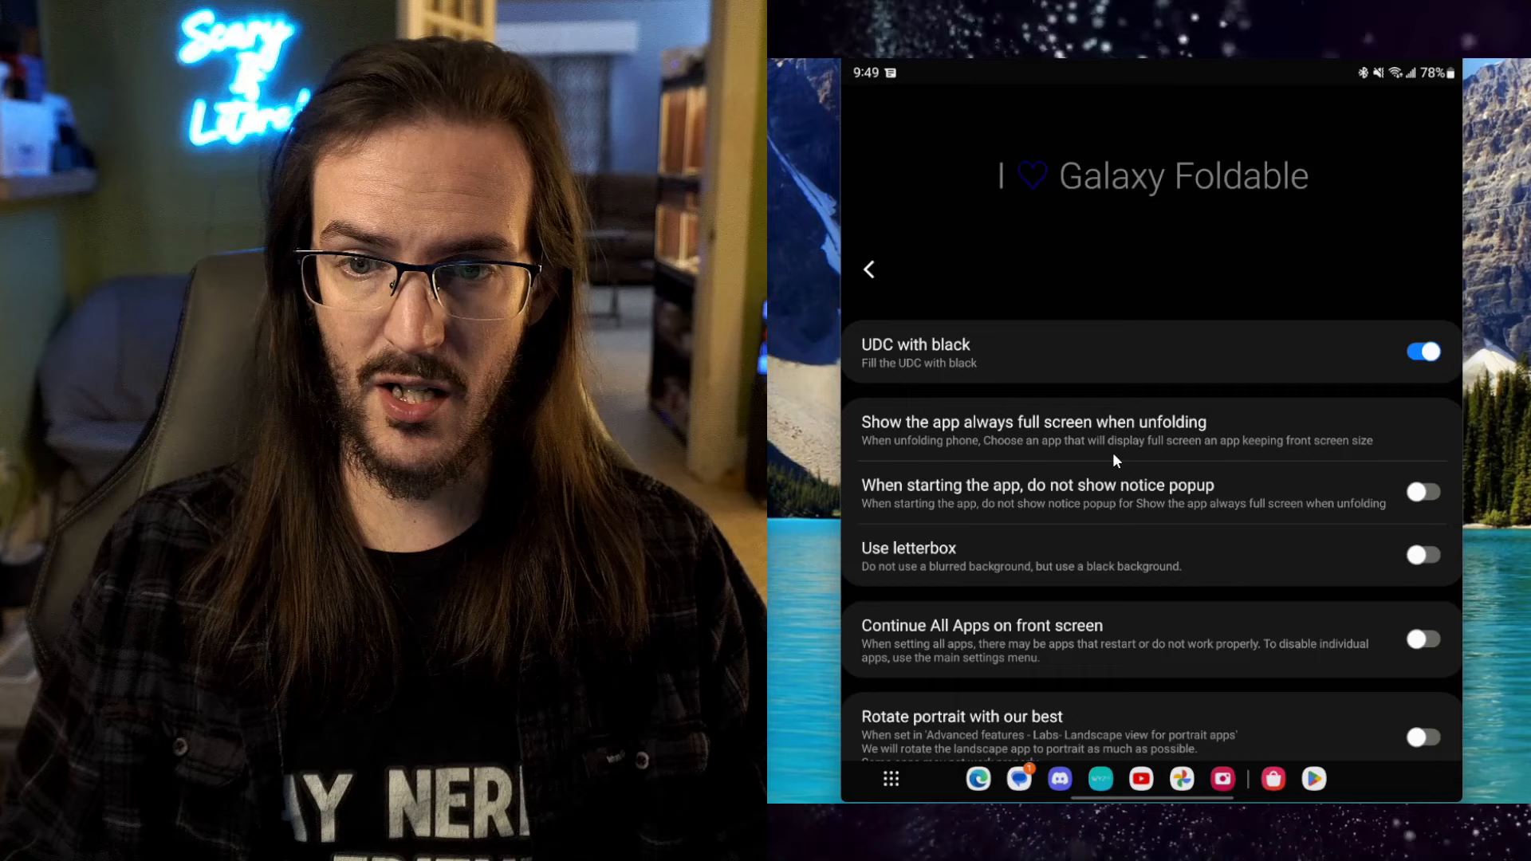
pyautogui.scroll(3)
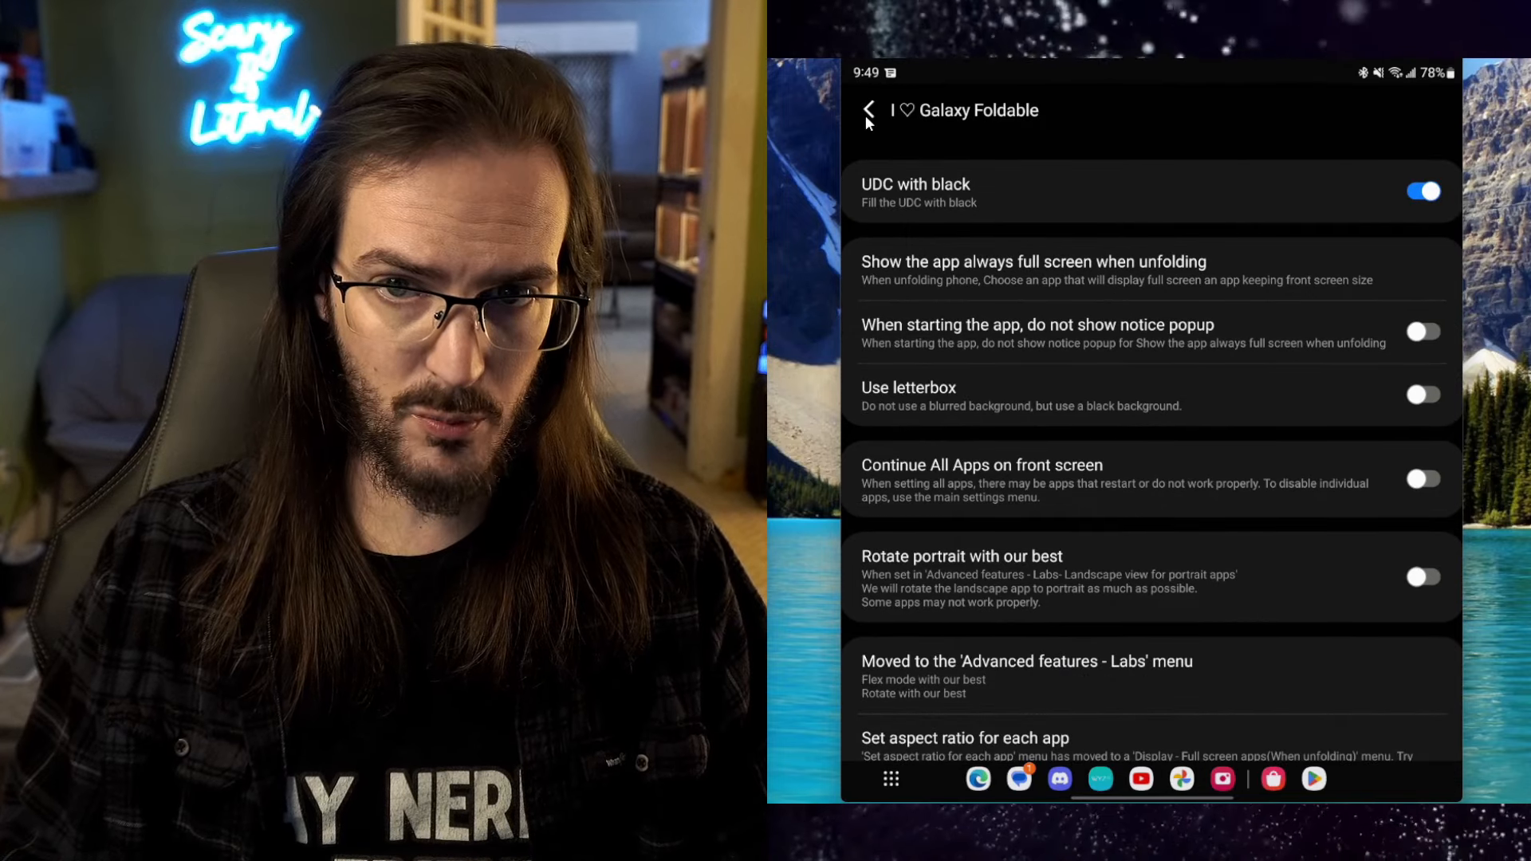
pyautogui.click(867, 110)
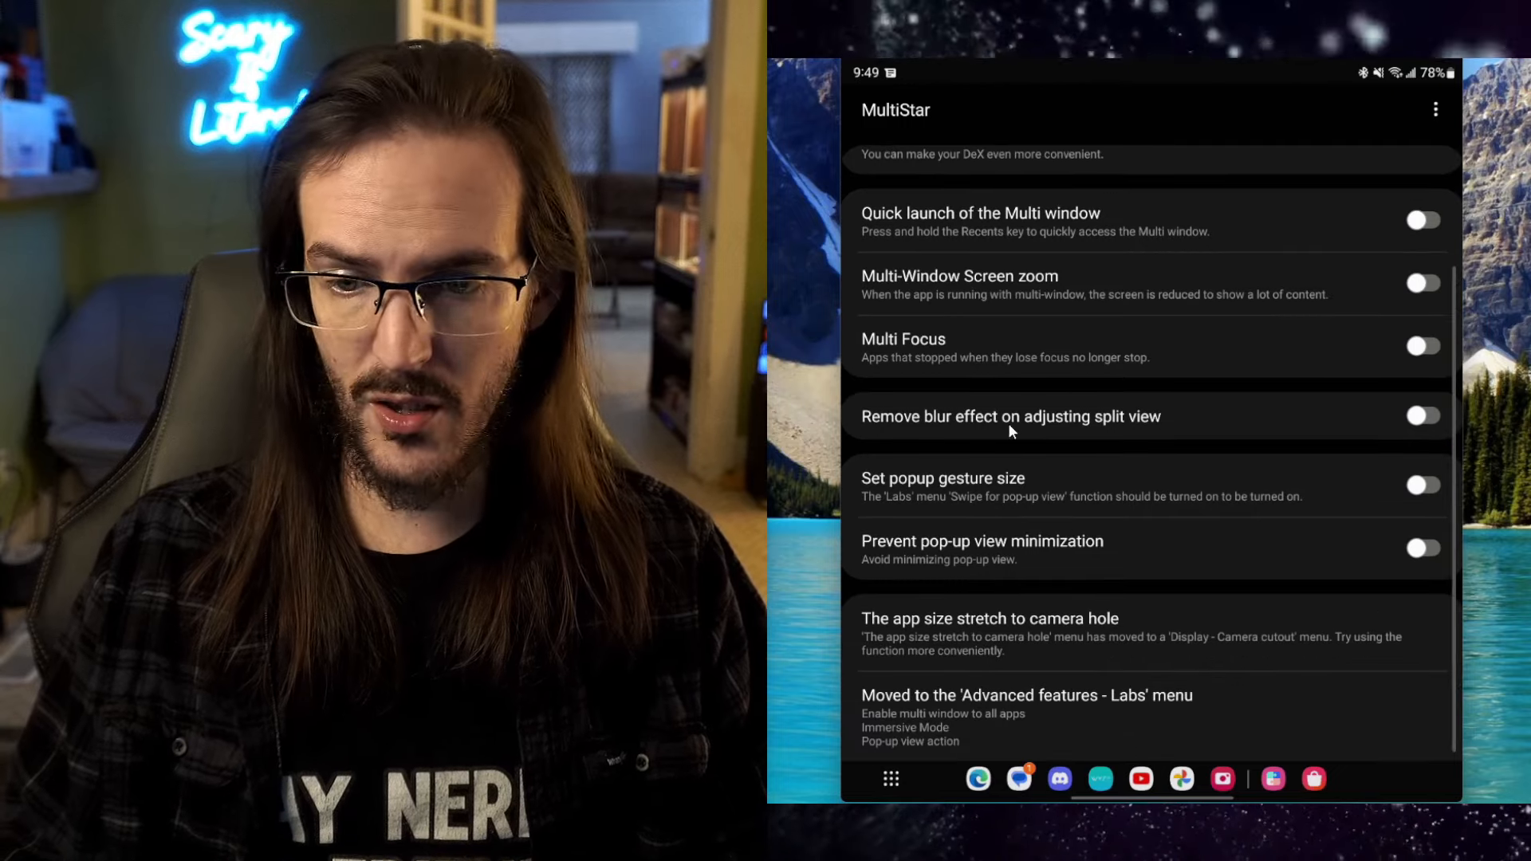
pyautogui.click(890, 779)
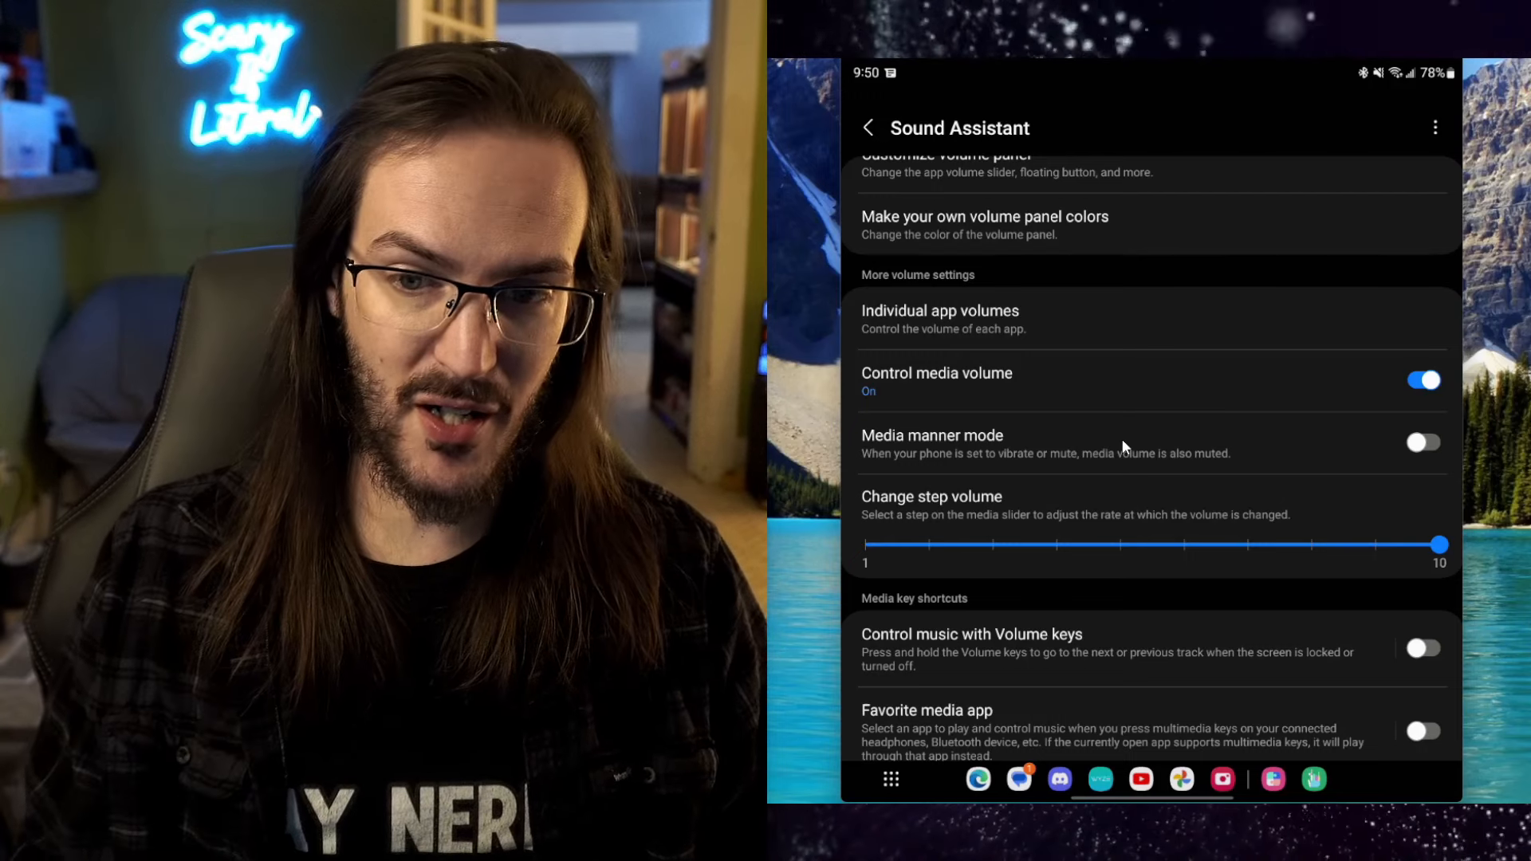
pyautogui.scroll(3)
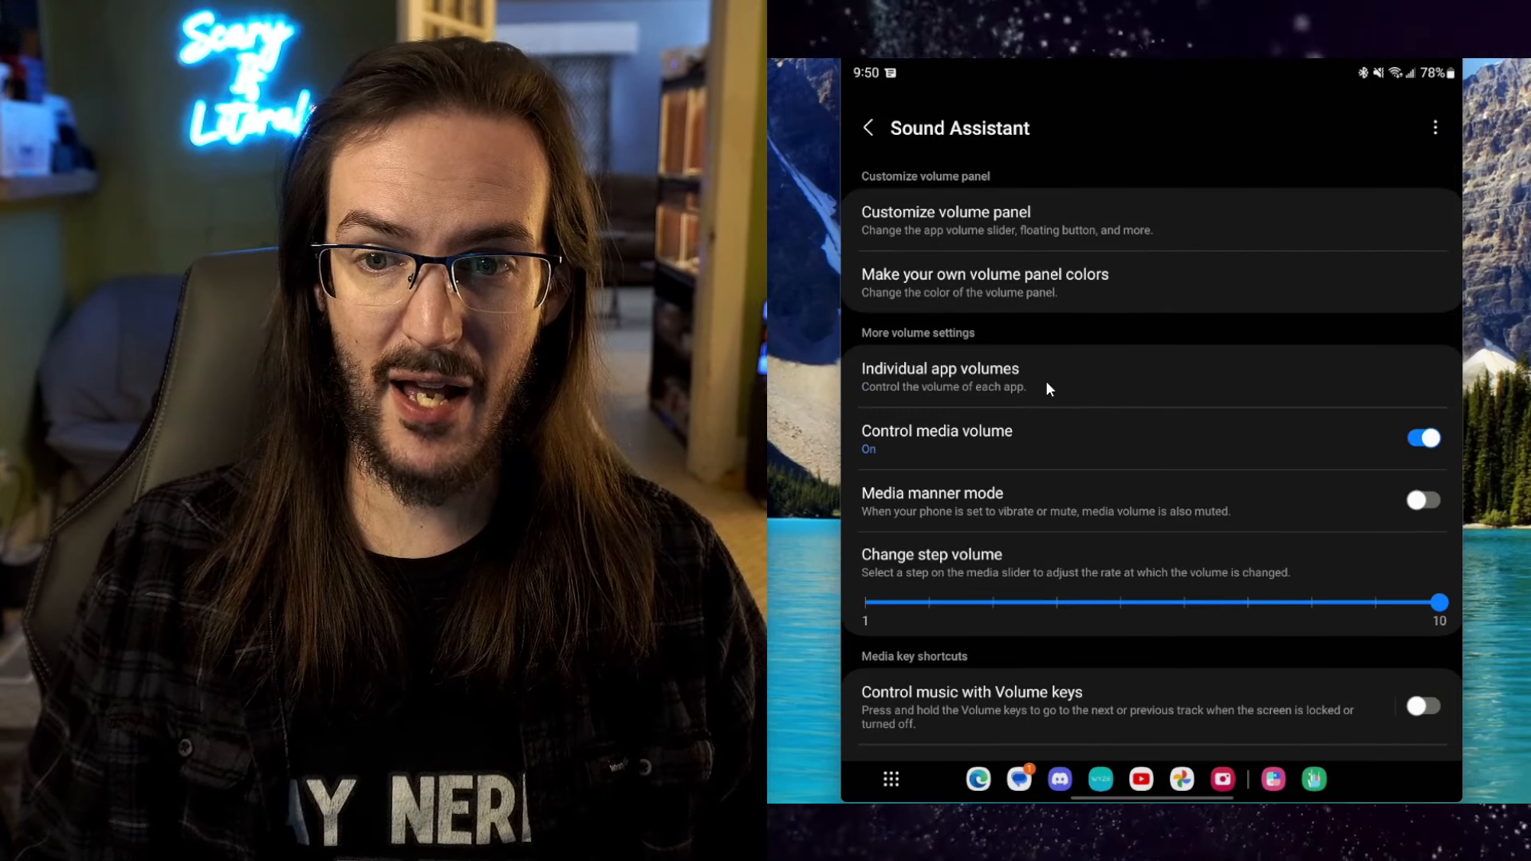
pyautogui.click(941, 375)
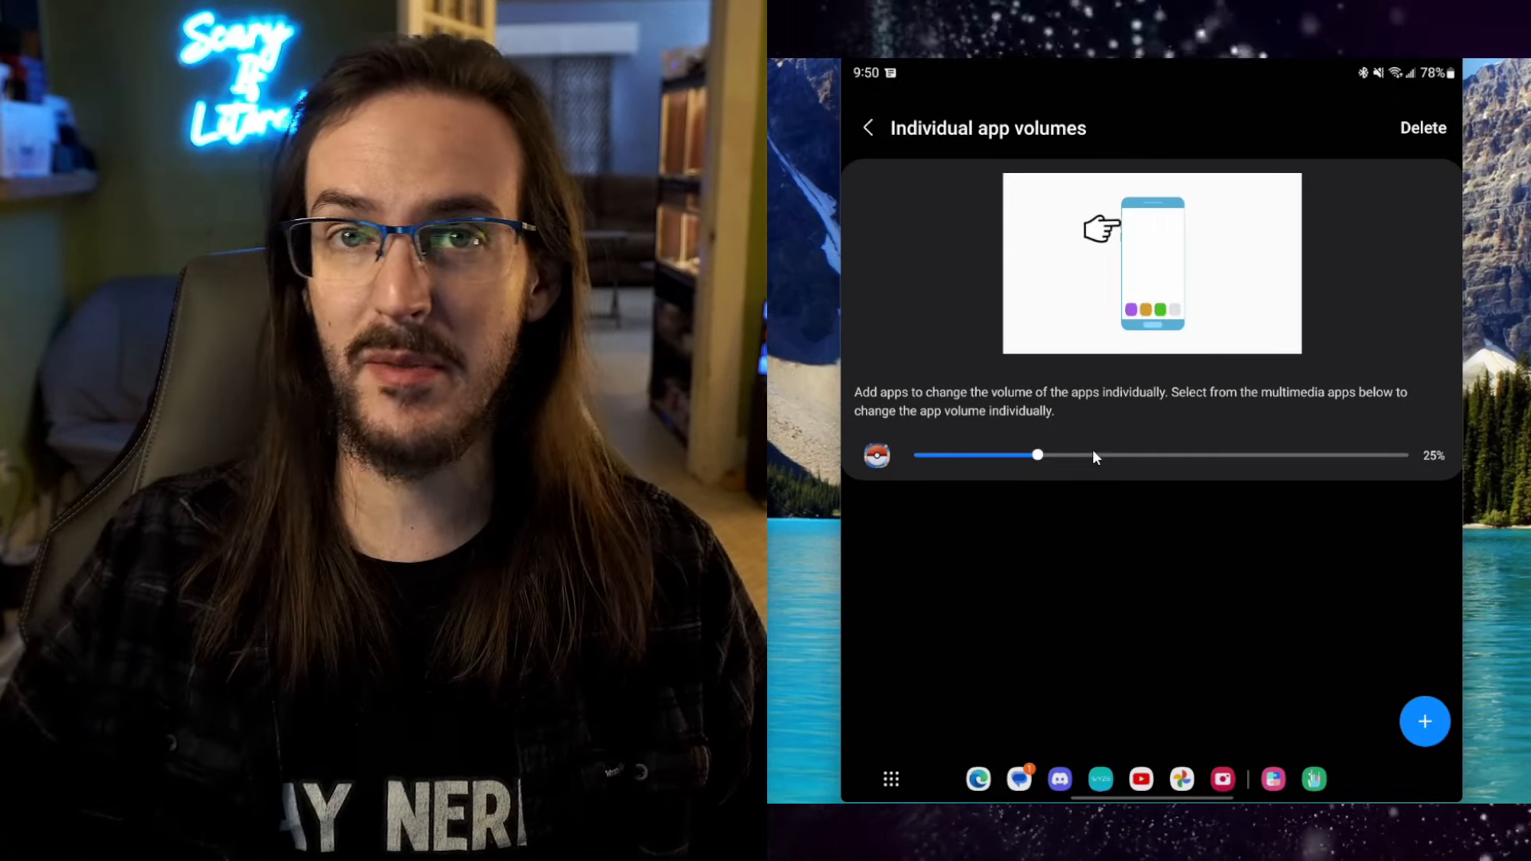
pyautogui.click(867, 127)
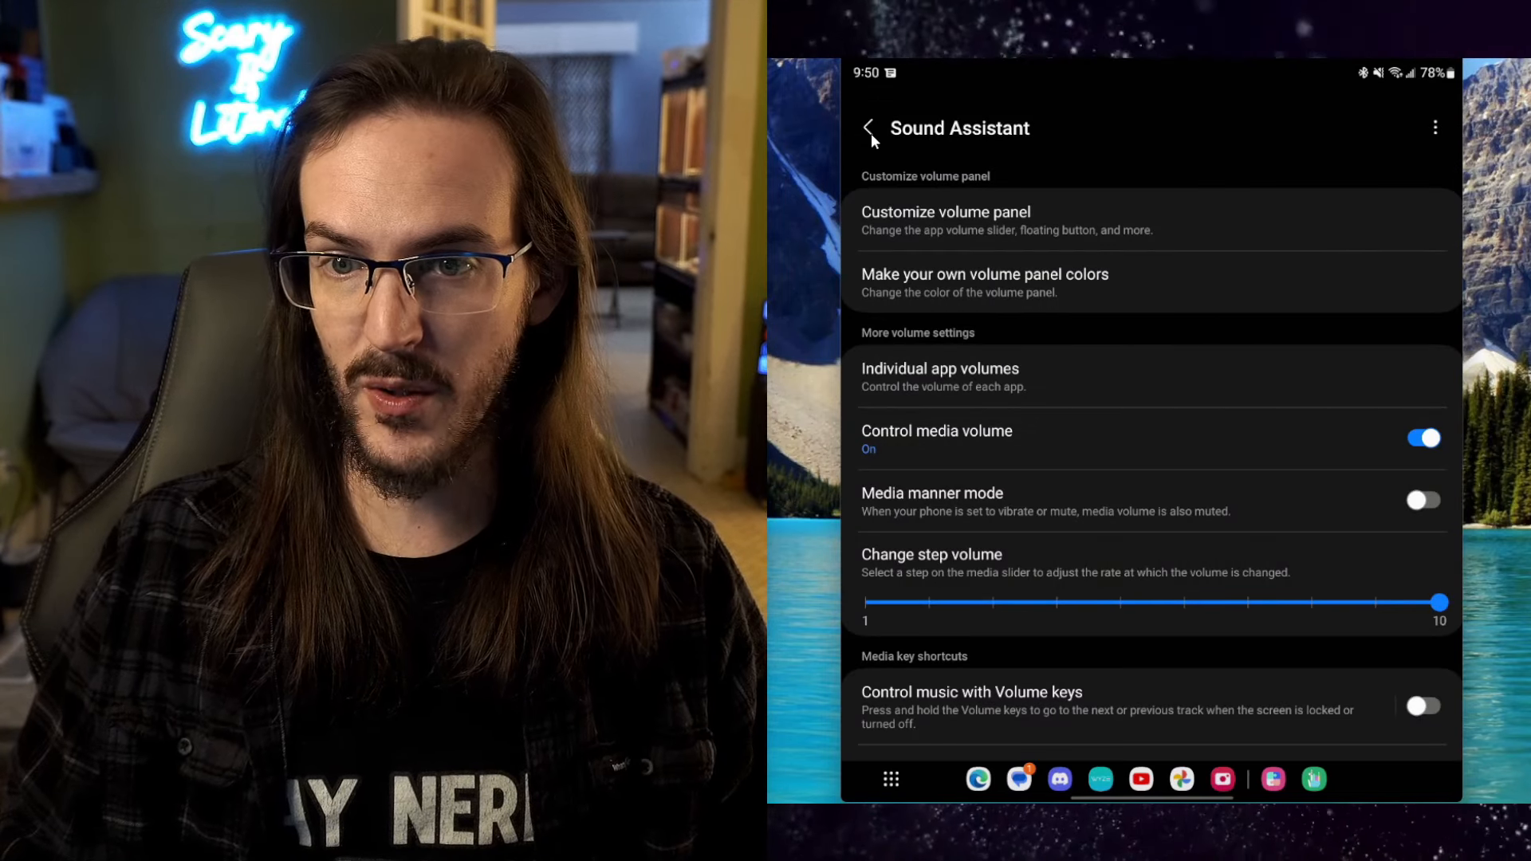
pyautogui.click(868, 127)
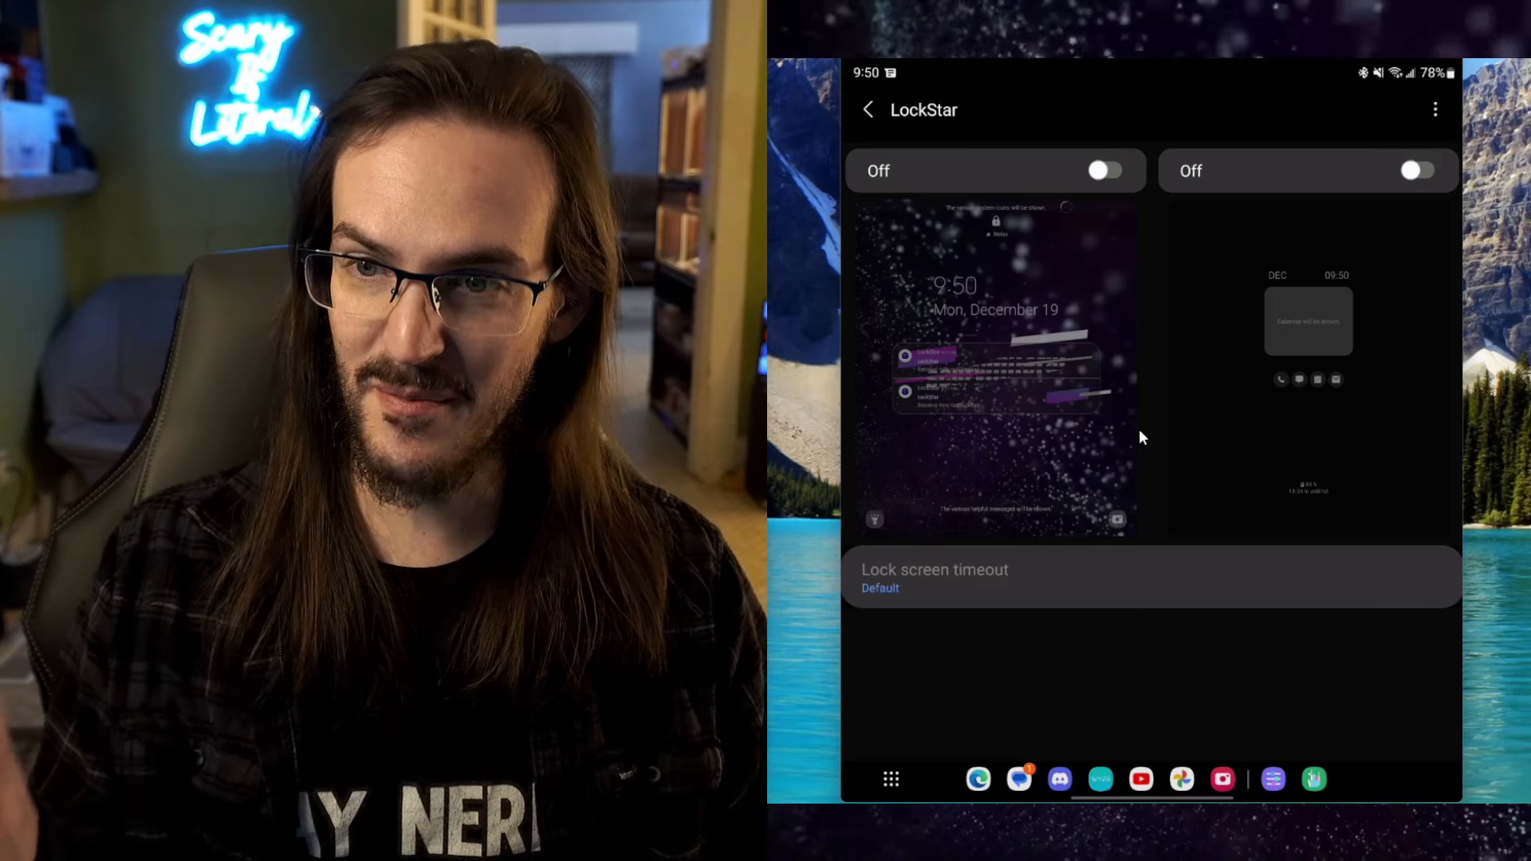
# Open LockStar's lock screen layout editor, then exit to Good Lock's module list.
pyautogui.click(1418, 171)
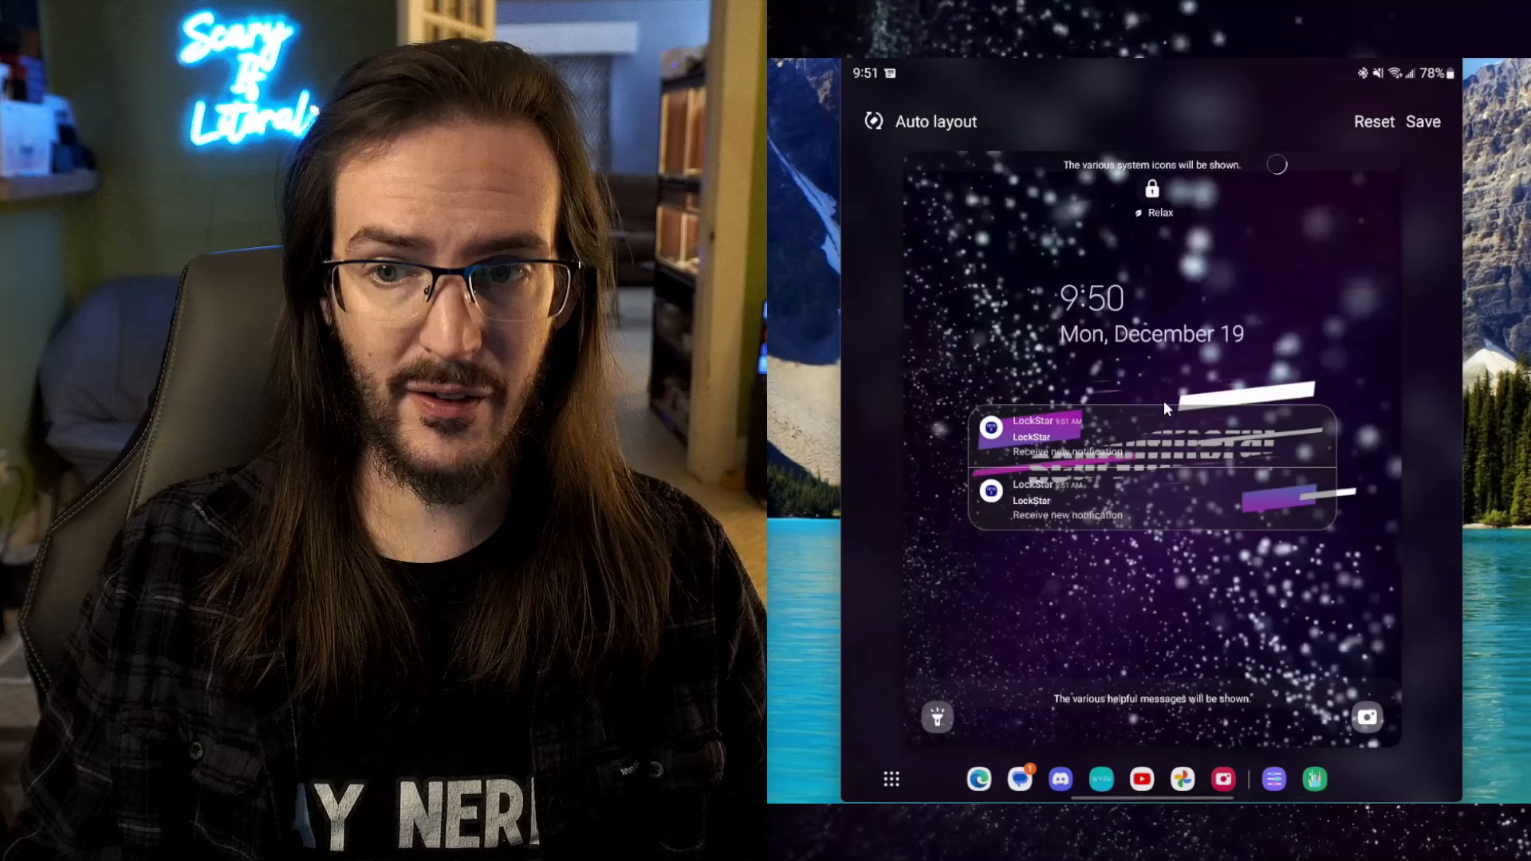
pyautogui.click(1153, 464)
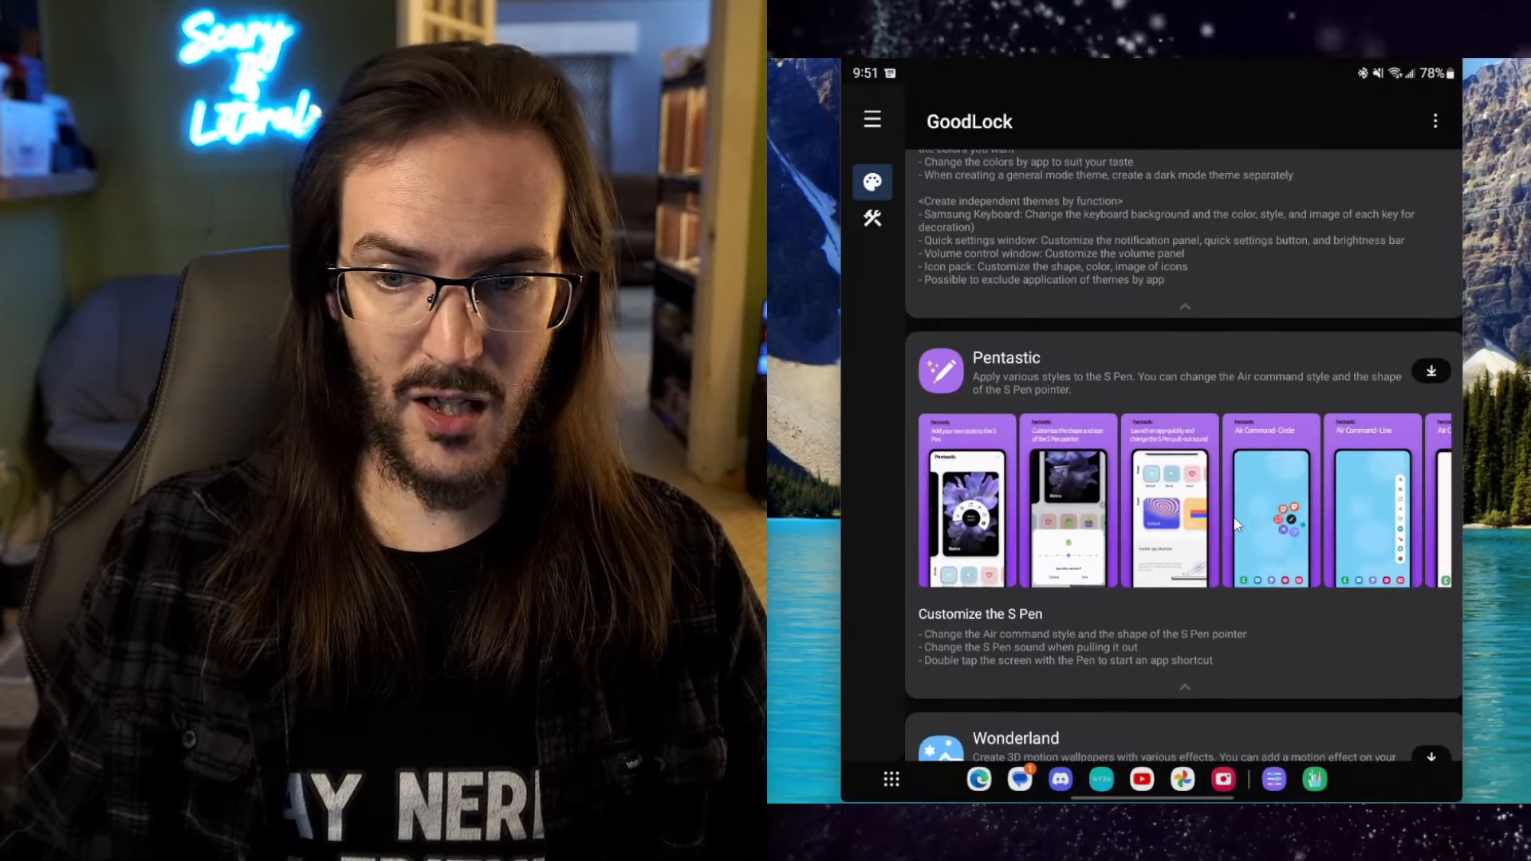
# Switch to Good Lock's wrench tab and scroll down to NotiStar and NiceCatch.
pyautogui.click(872, 218)
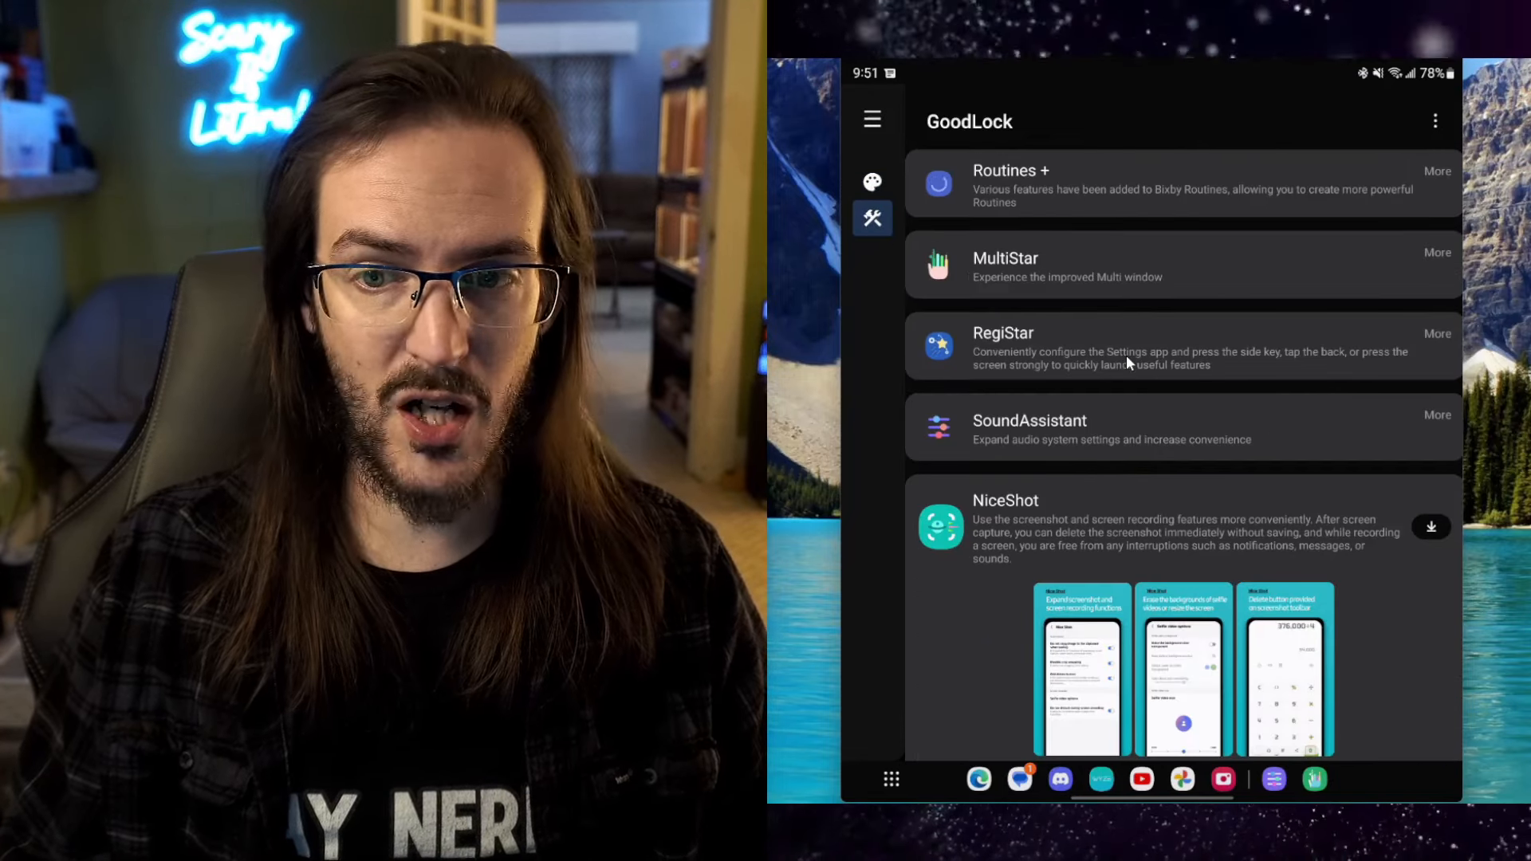
pyautogui.scroll(-3)
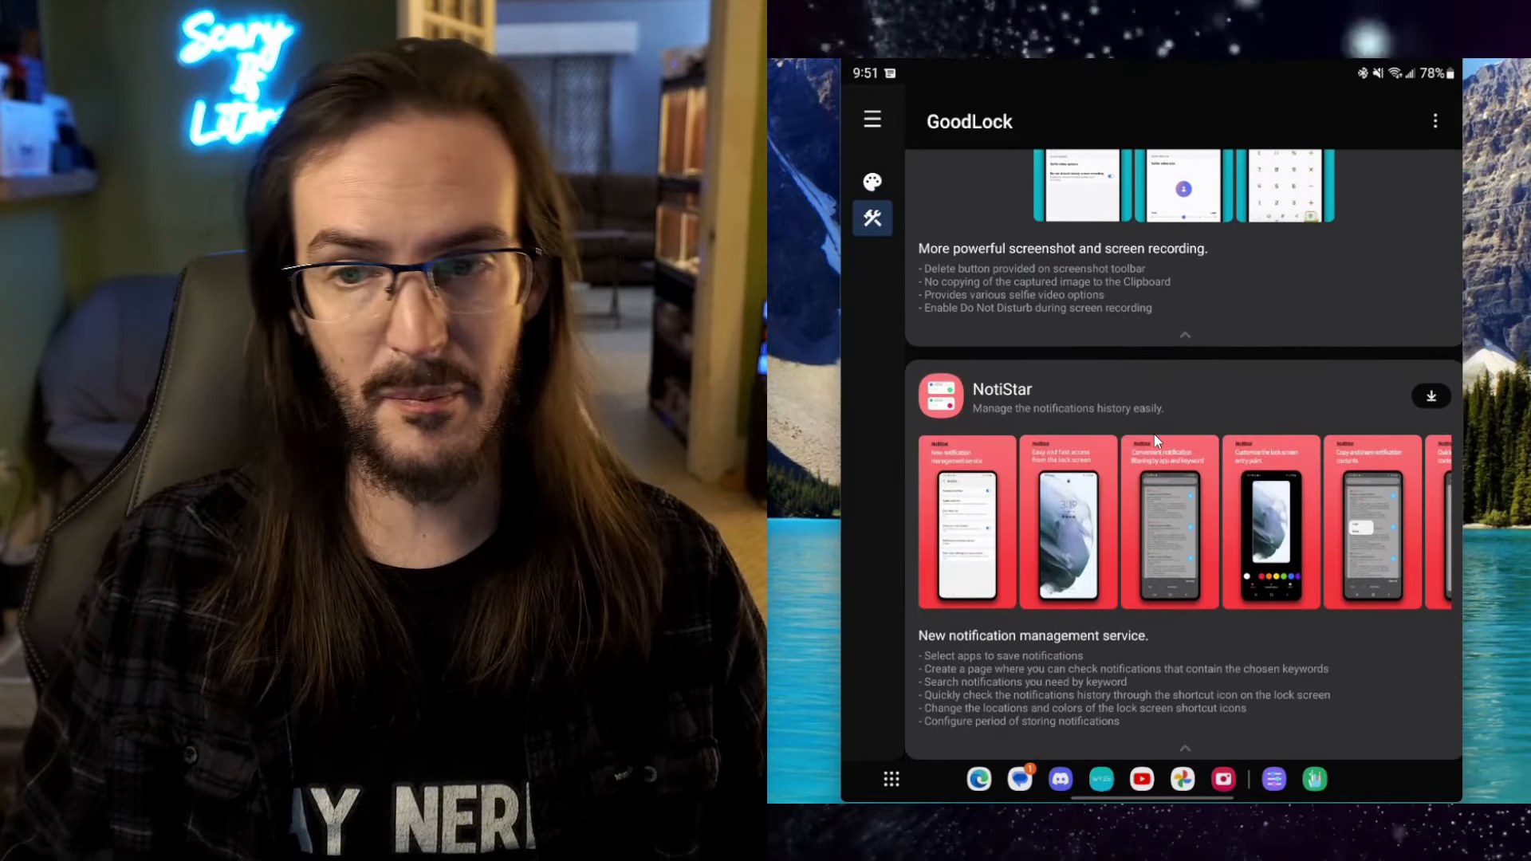
pyautogui.scroll(-3)
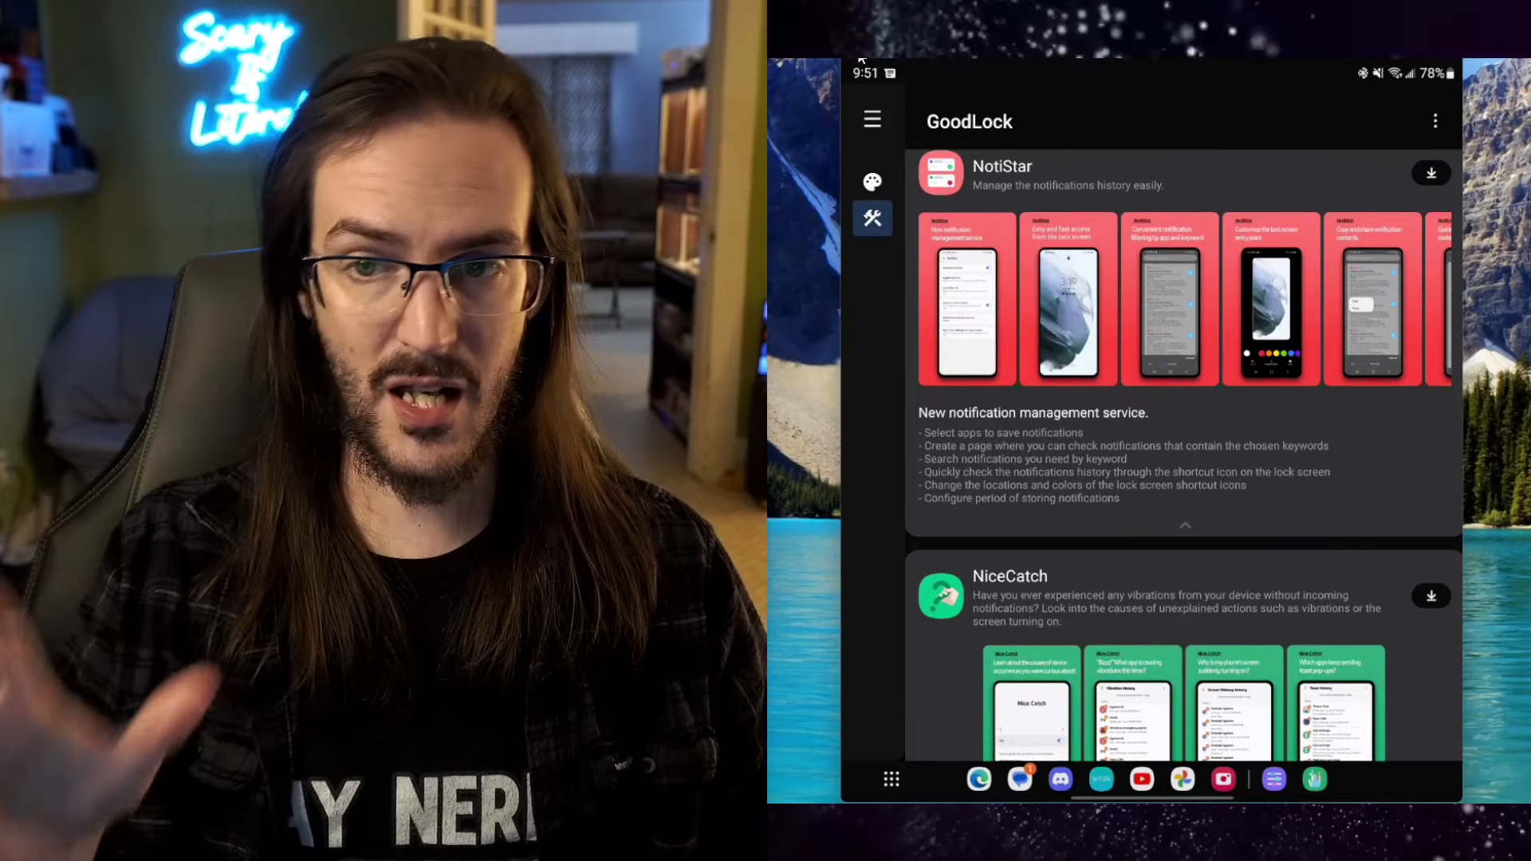
pyautogui.moveTo(861, 63)
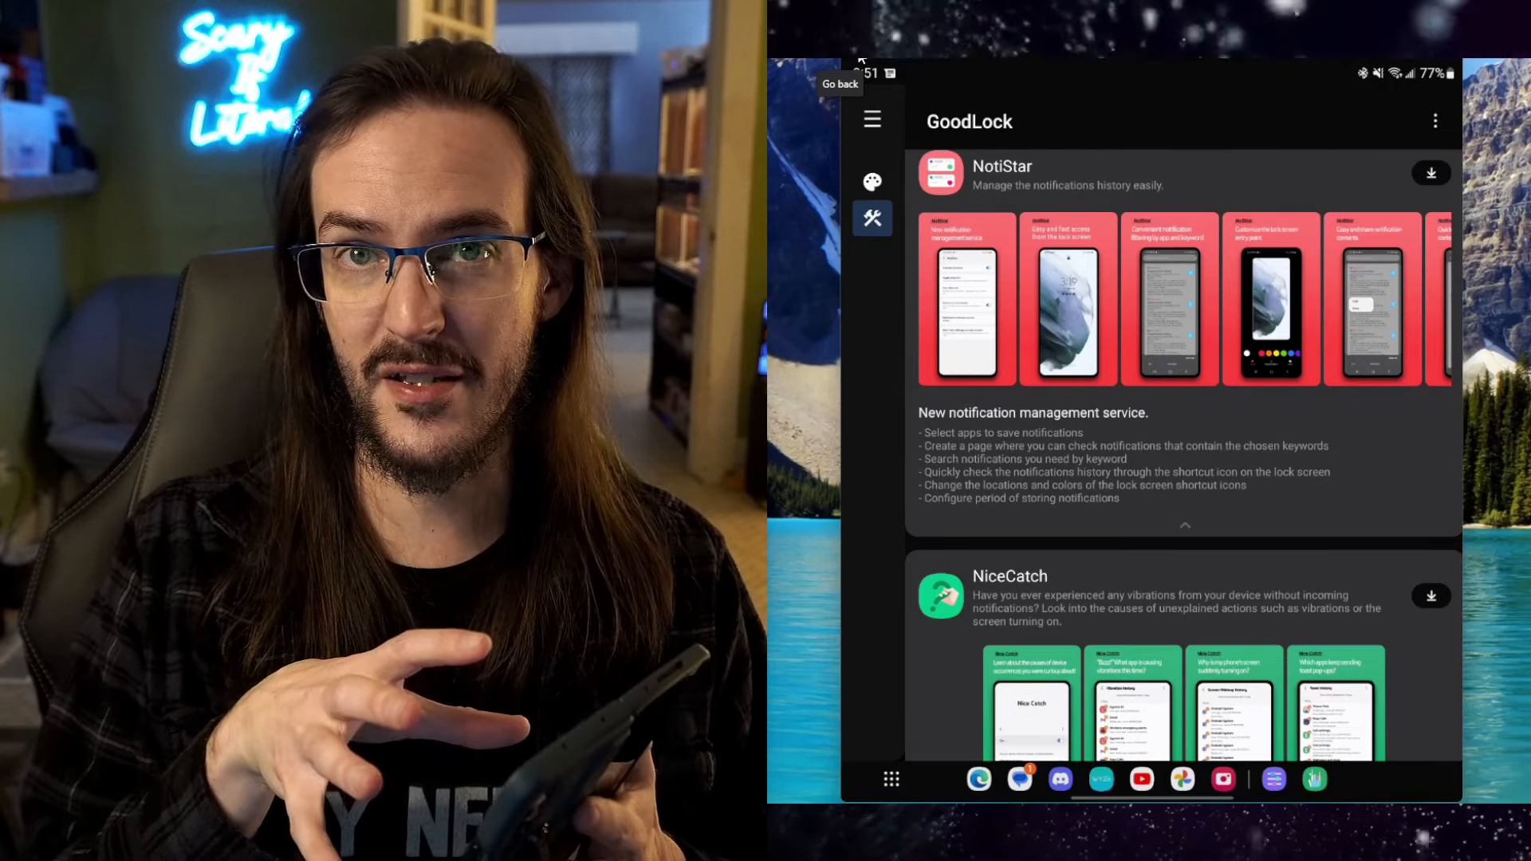
# Exit Good Lock to the home screen and open the widget list for the Gallery photo widget.
pyautogui.click(858, 60)
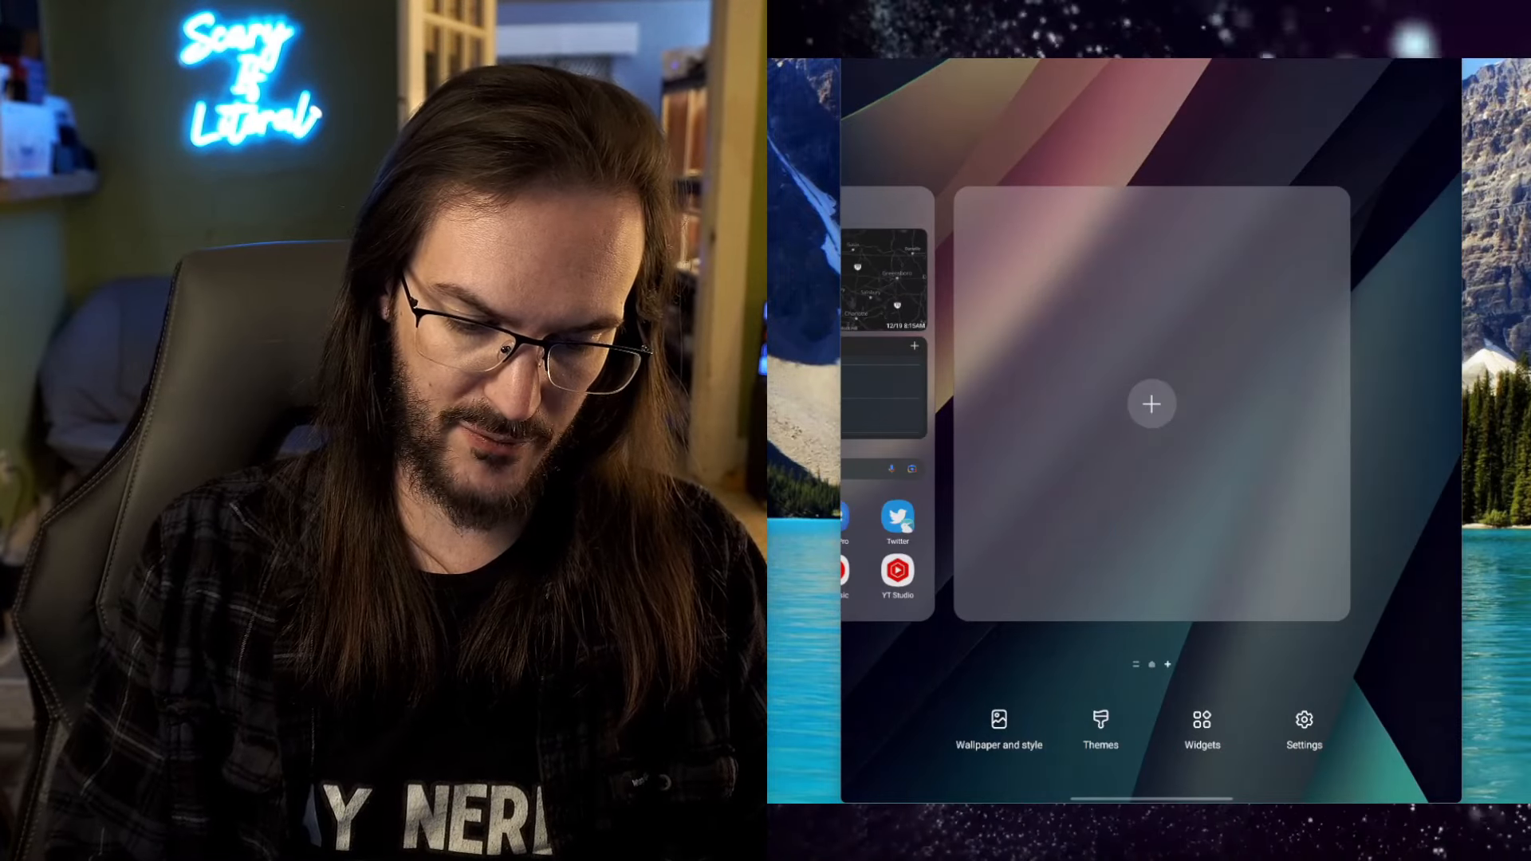
pyautogui.click(1202, 727)
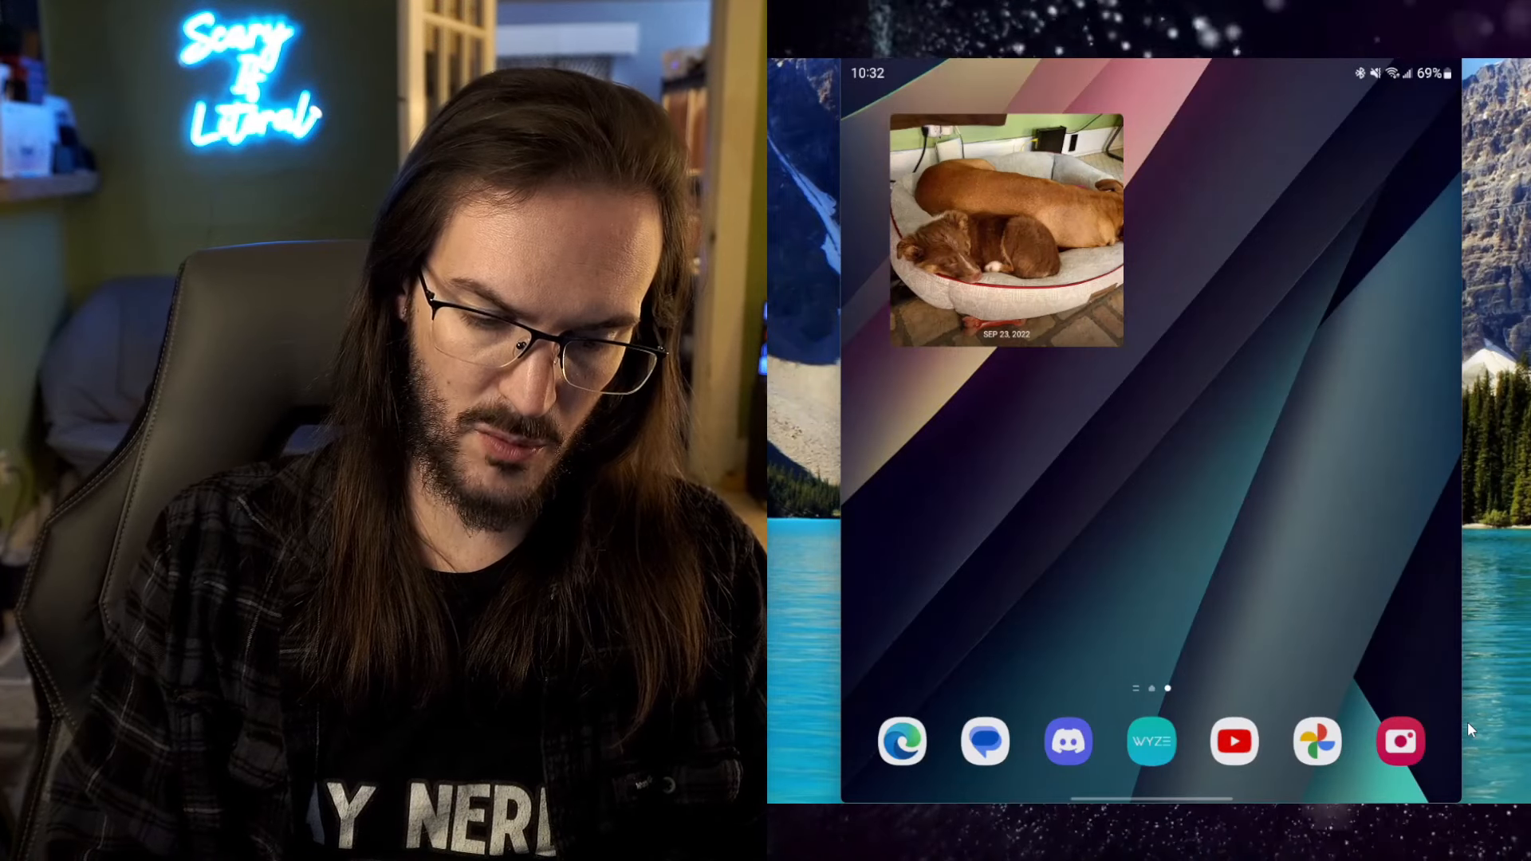
# Stack the Gallery Images and Stories widget onto the dog photo widget, allowing photo access.
pyautogui.click(1007, 229)
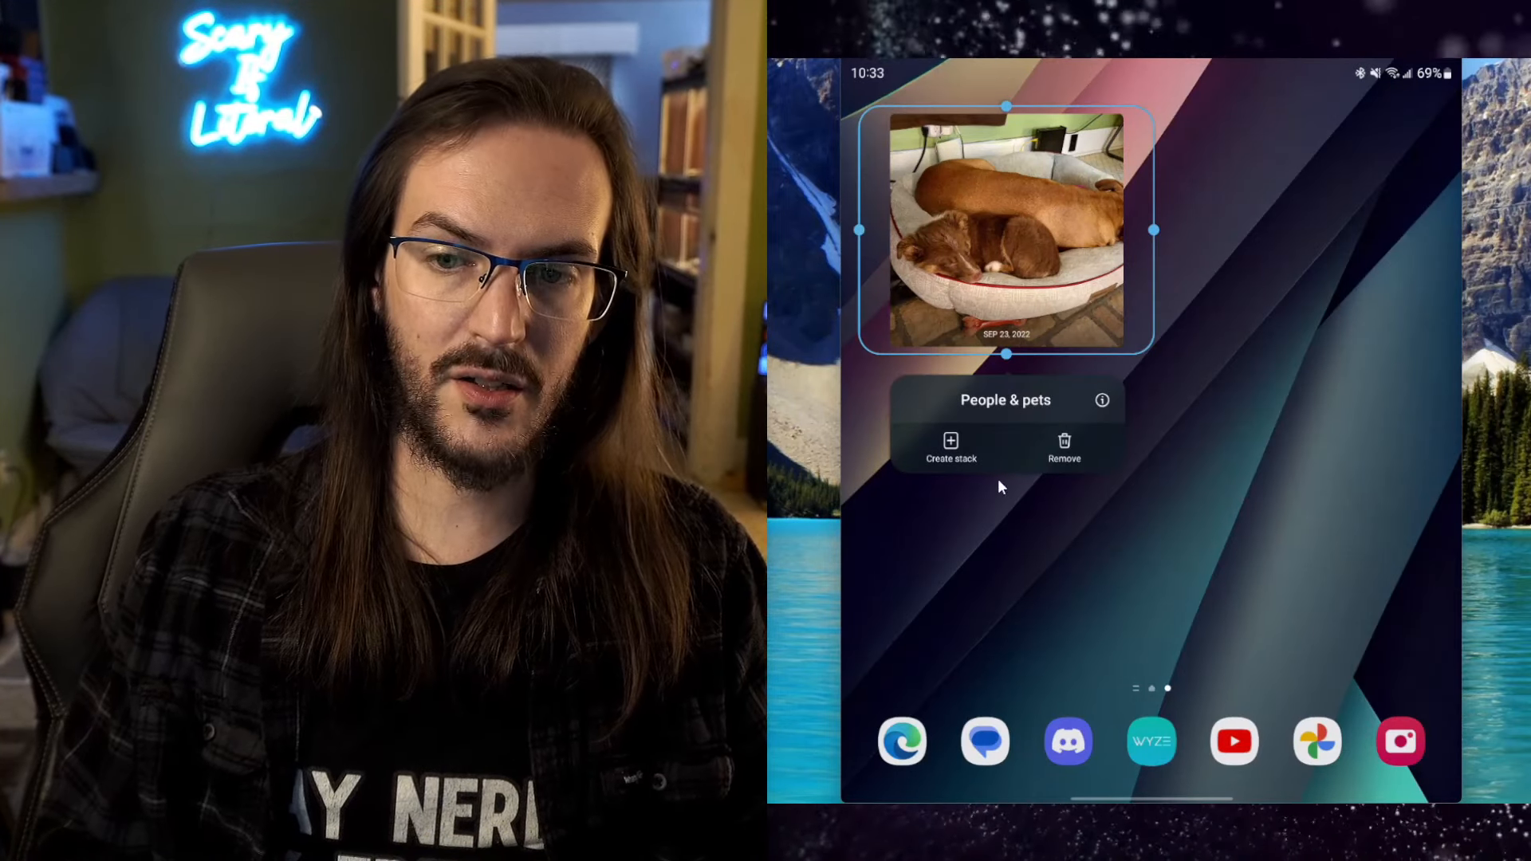
pyautogui.click(949, 447)
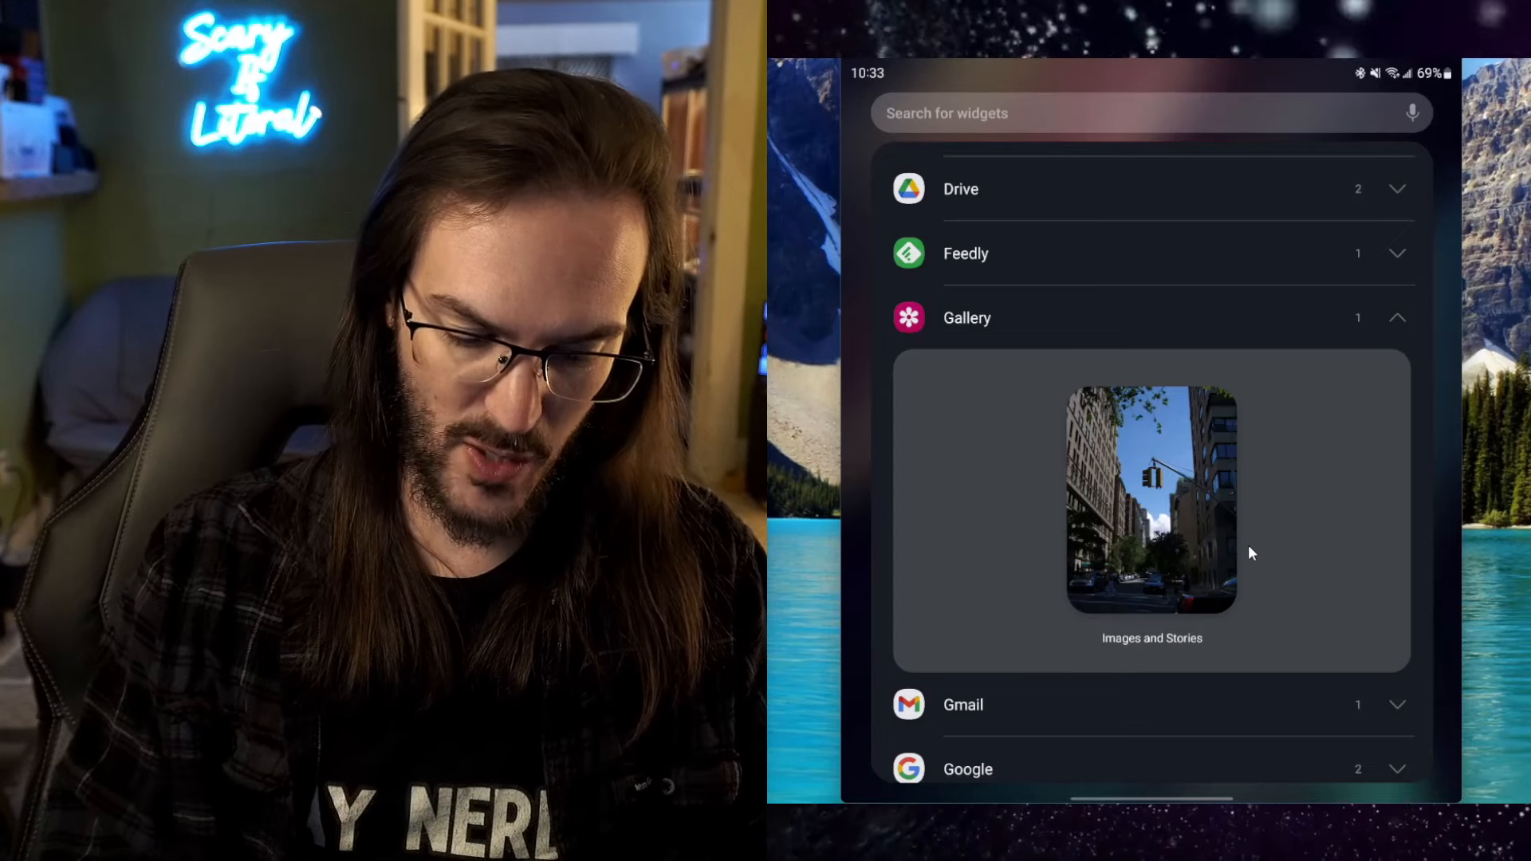
pyautogui.click(1152, 500)
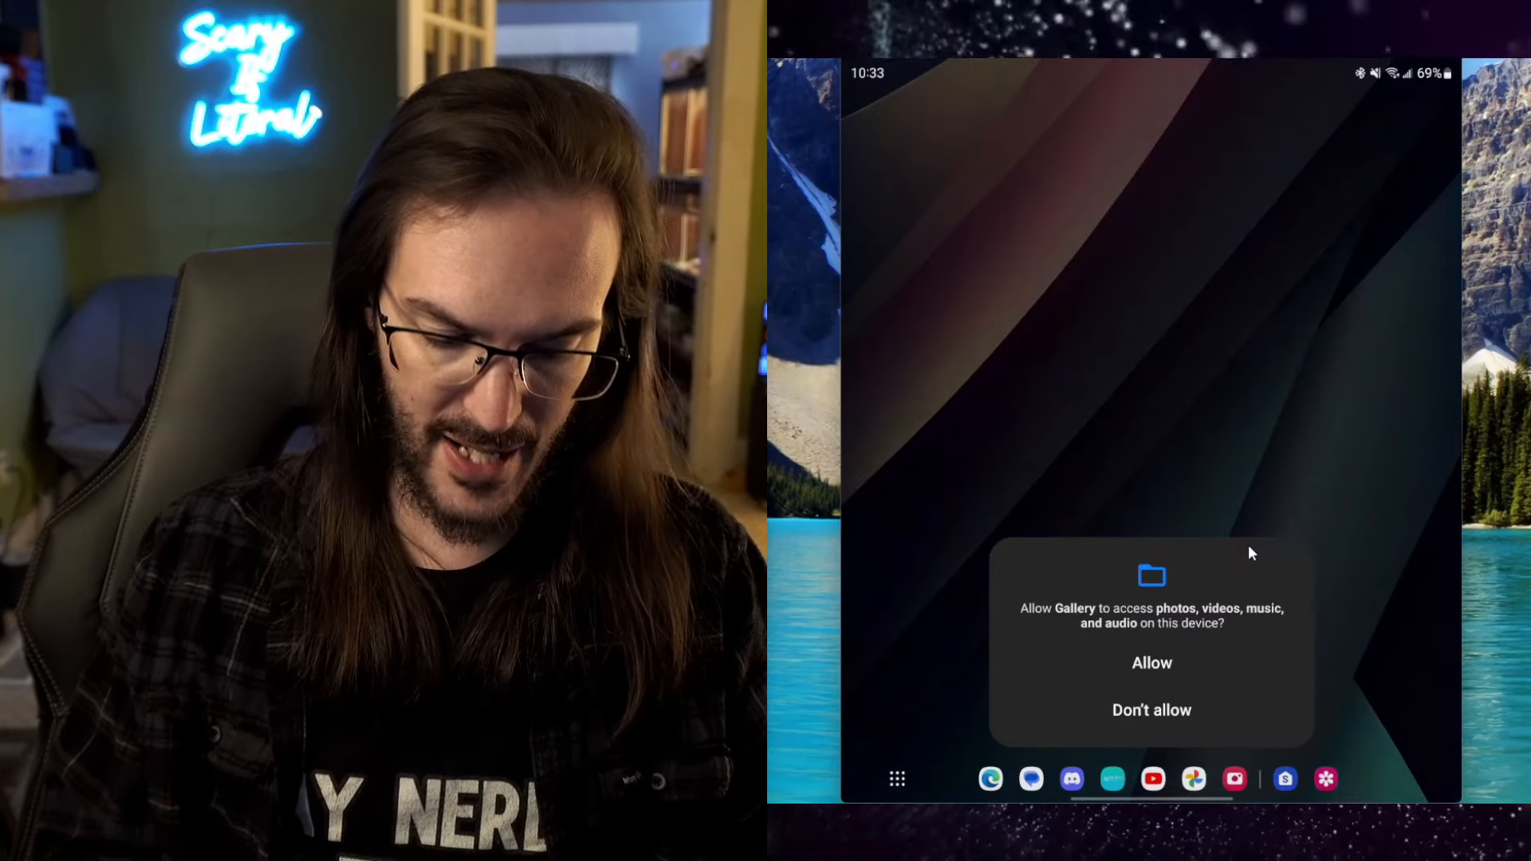
pyautogui.click(1150, 662)
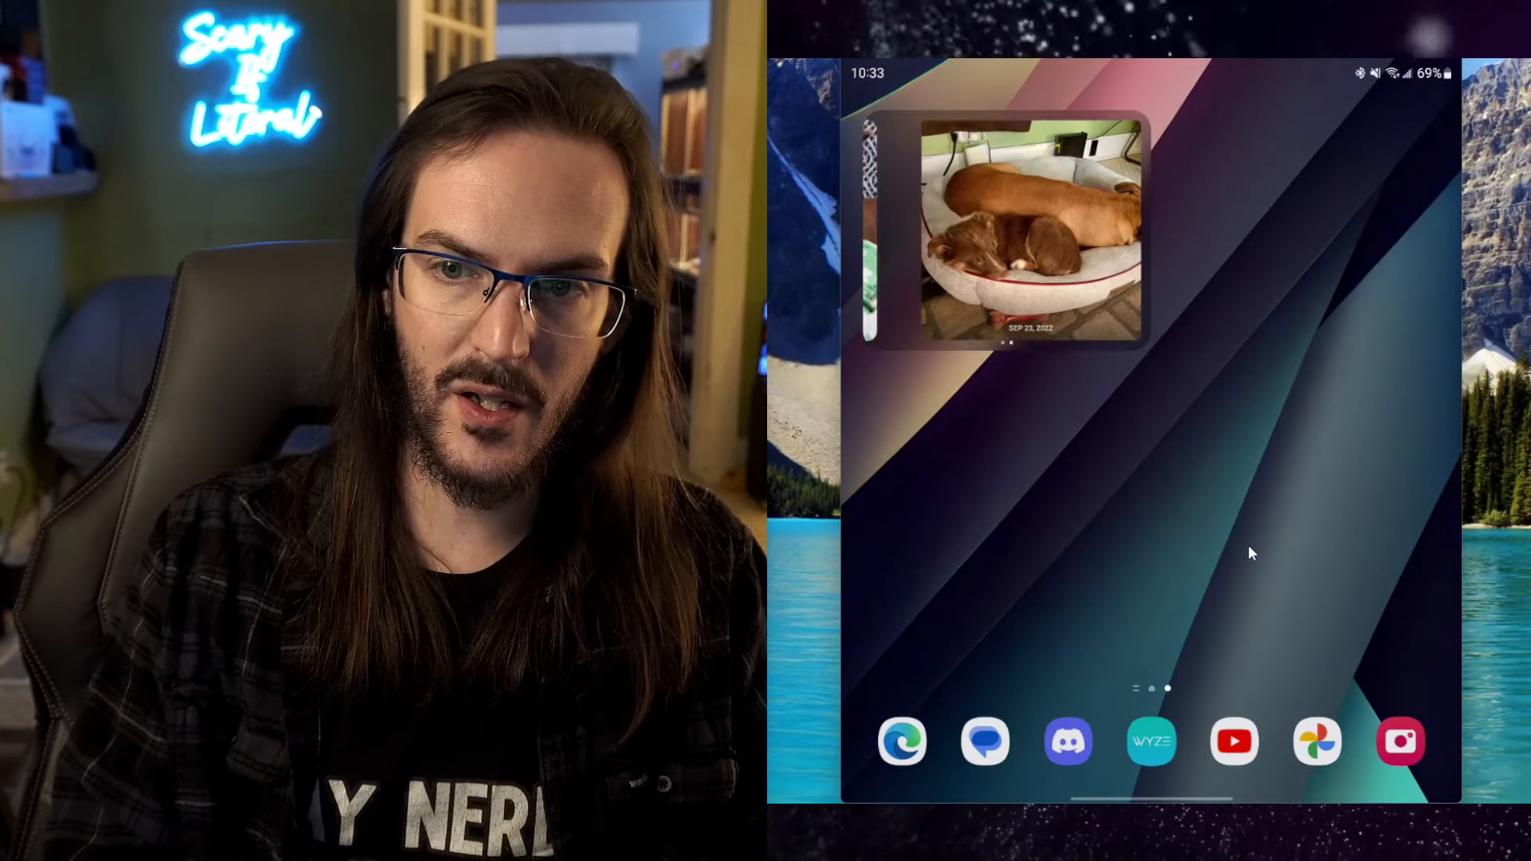
pyautogui.click(1016, 229)
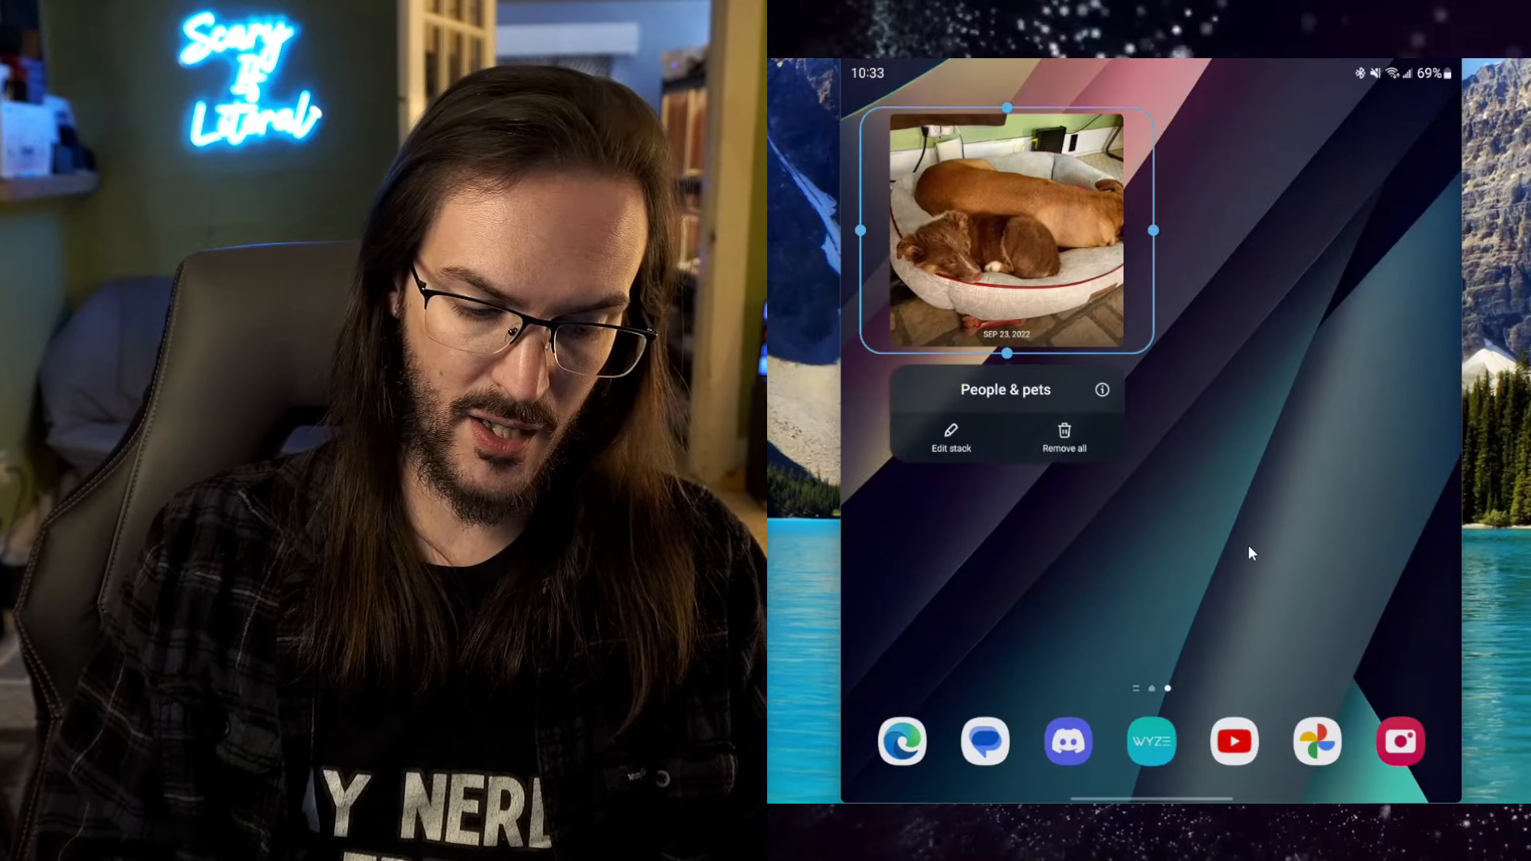
pyautogui.click(949, 448)
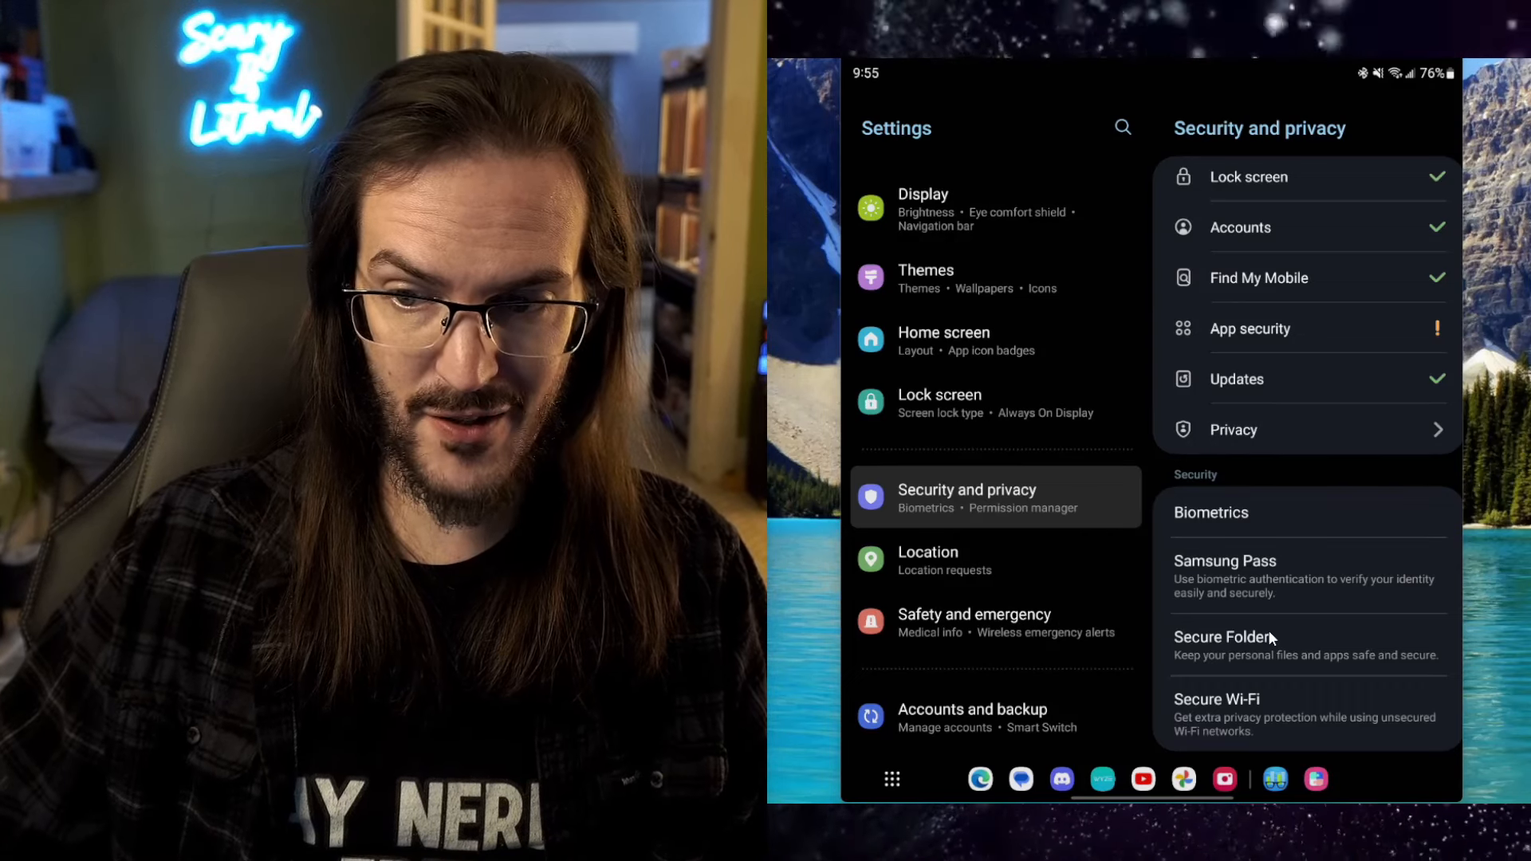
# Start Secure Folder setup, continuing past its welcome screen and accepting its permissions.
pyautogui.click(1224, 636)
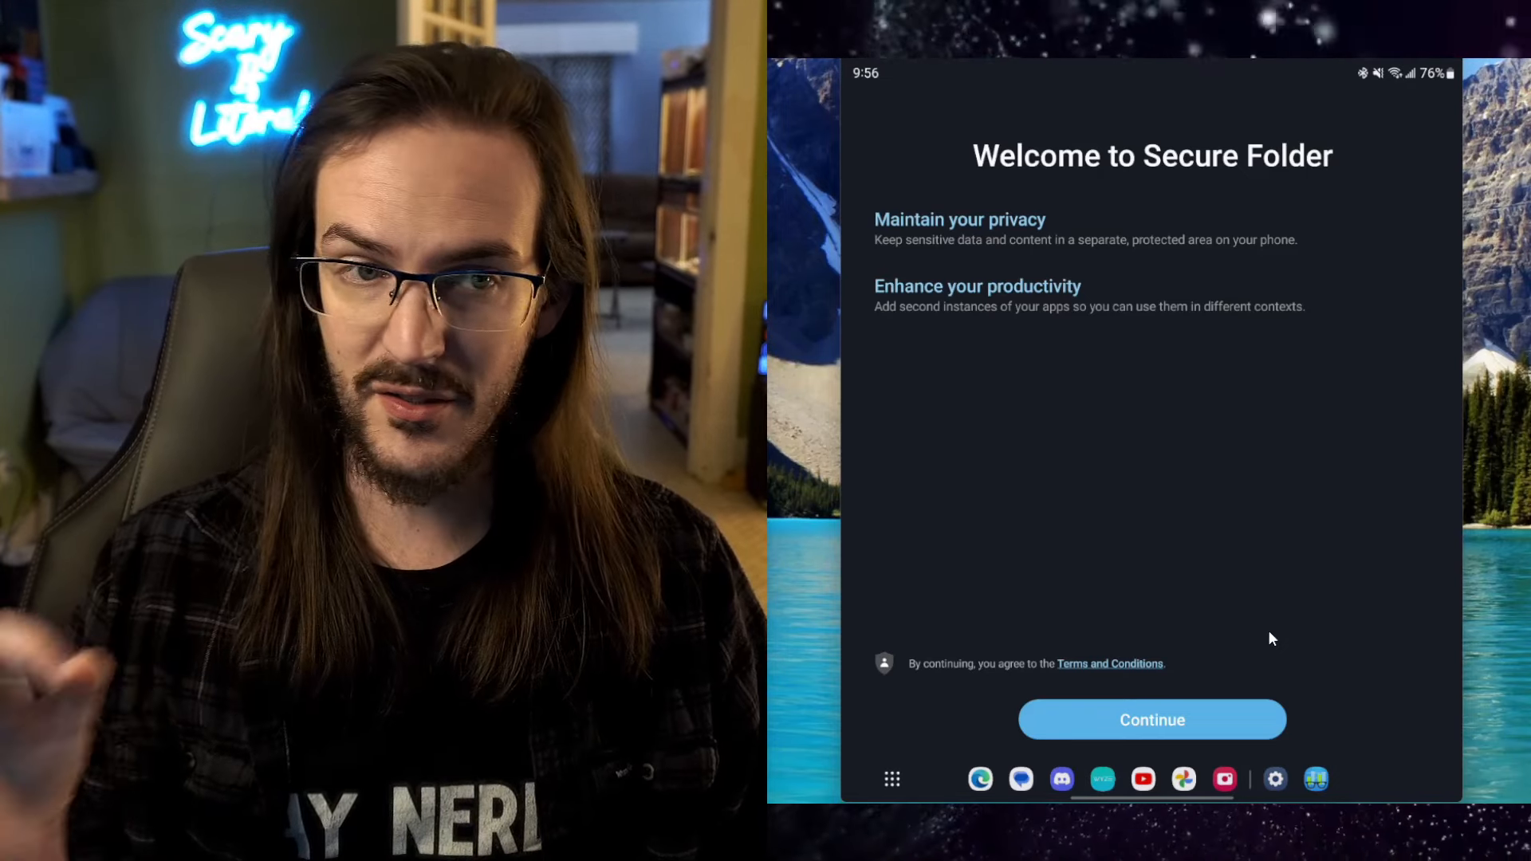
pyautogui.click(1152, 719)
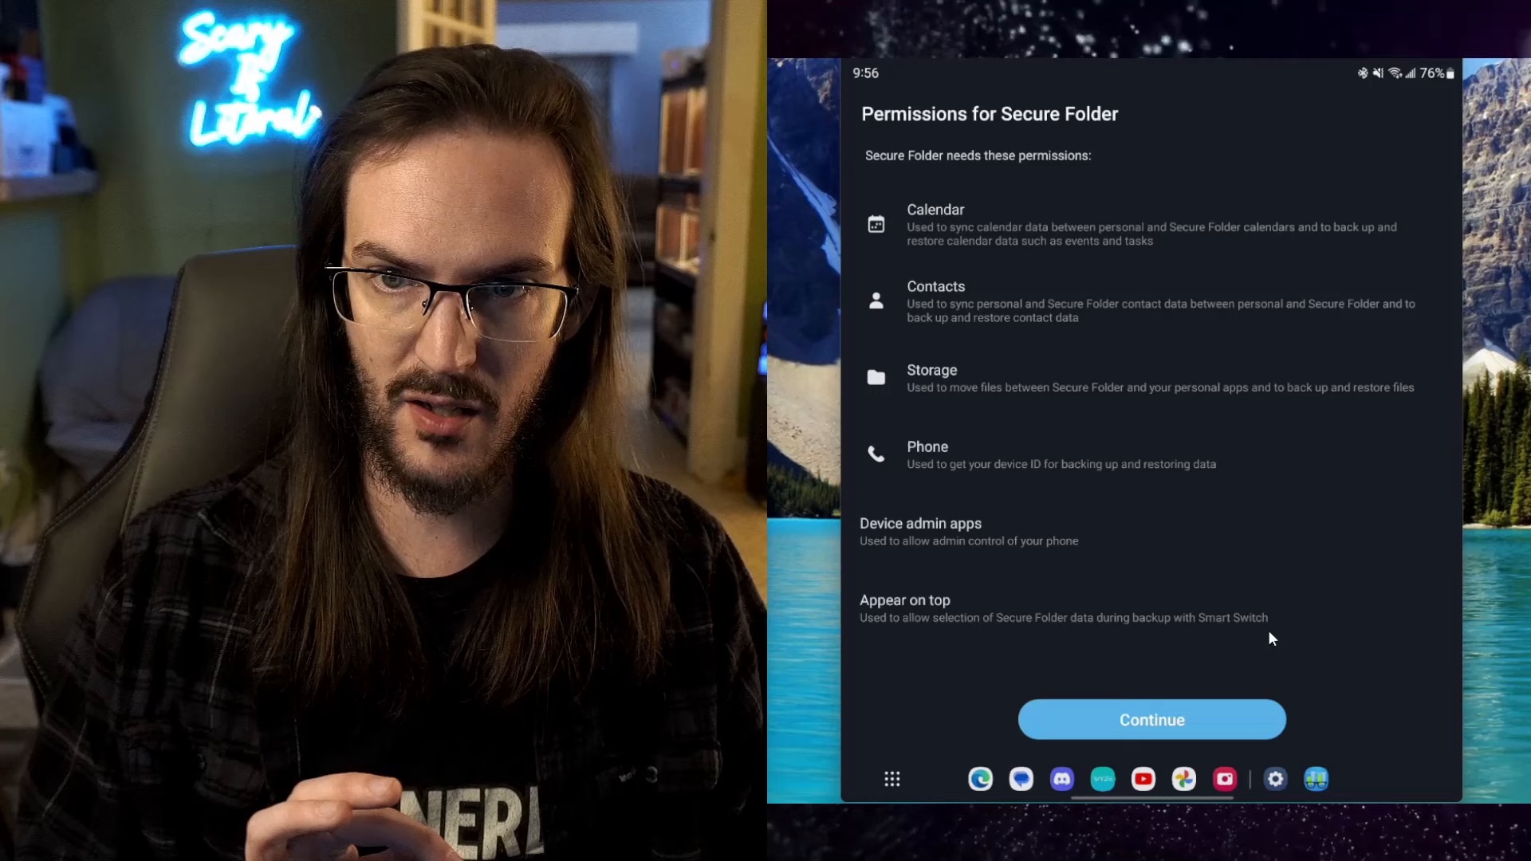
pyautogui.click(1152, 719)
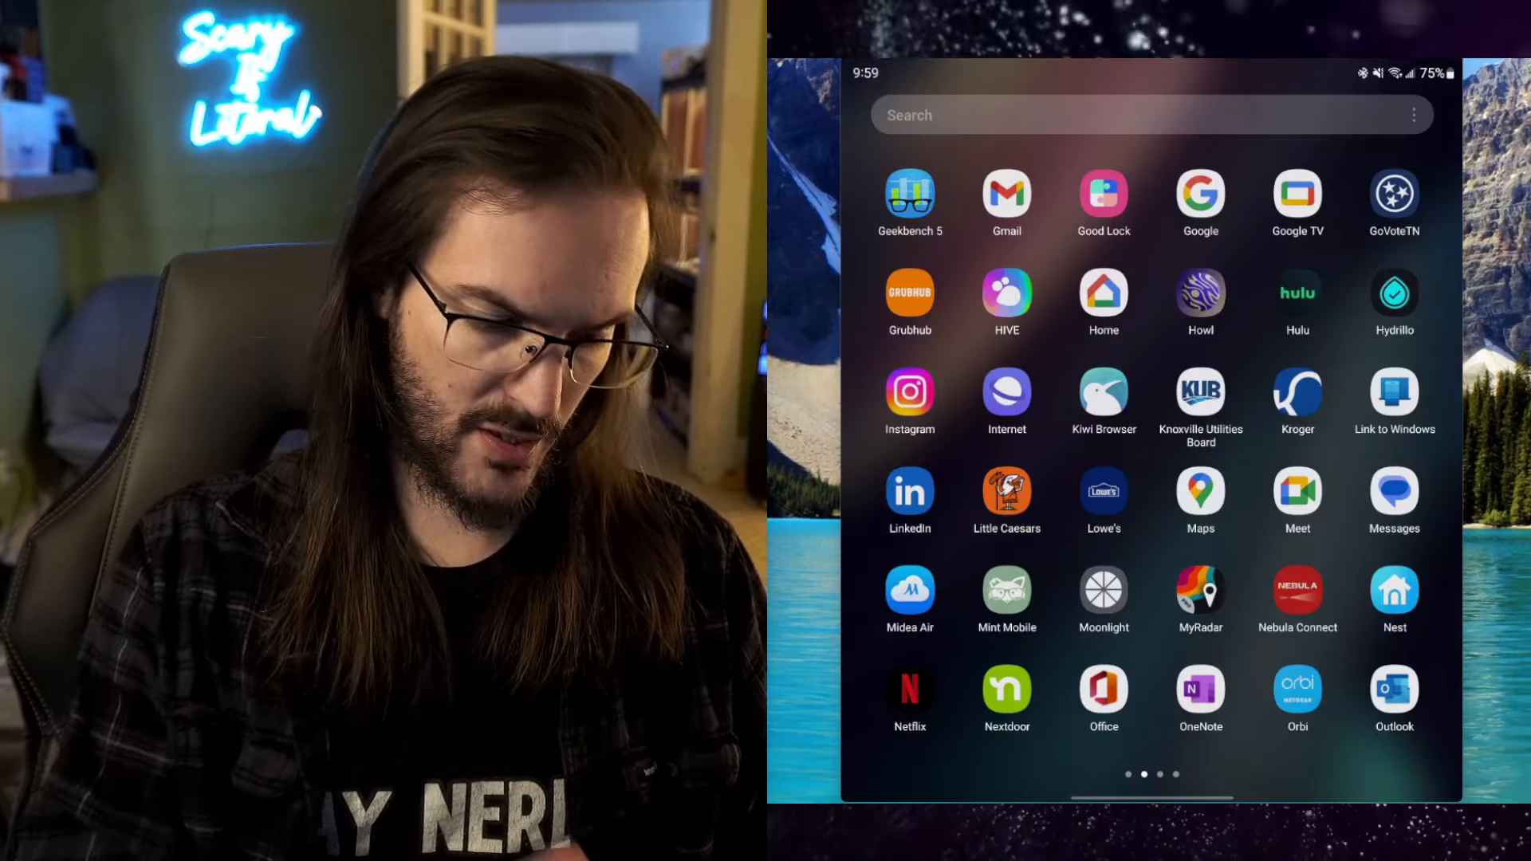
# Swipe the app drawer to the Secure Folder icon and launch it.
pyautogui.hscroll(-3)
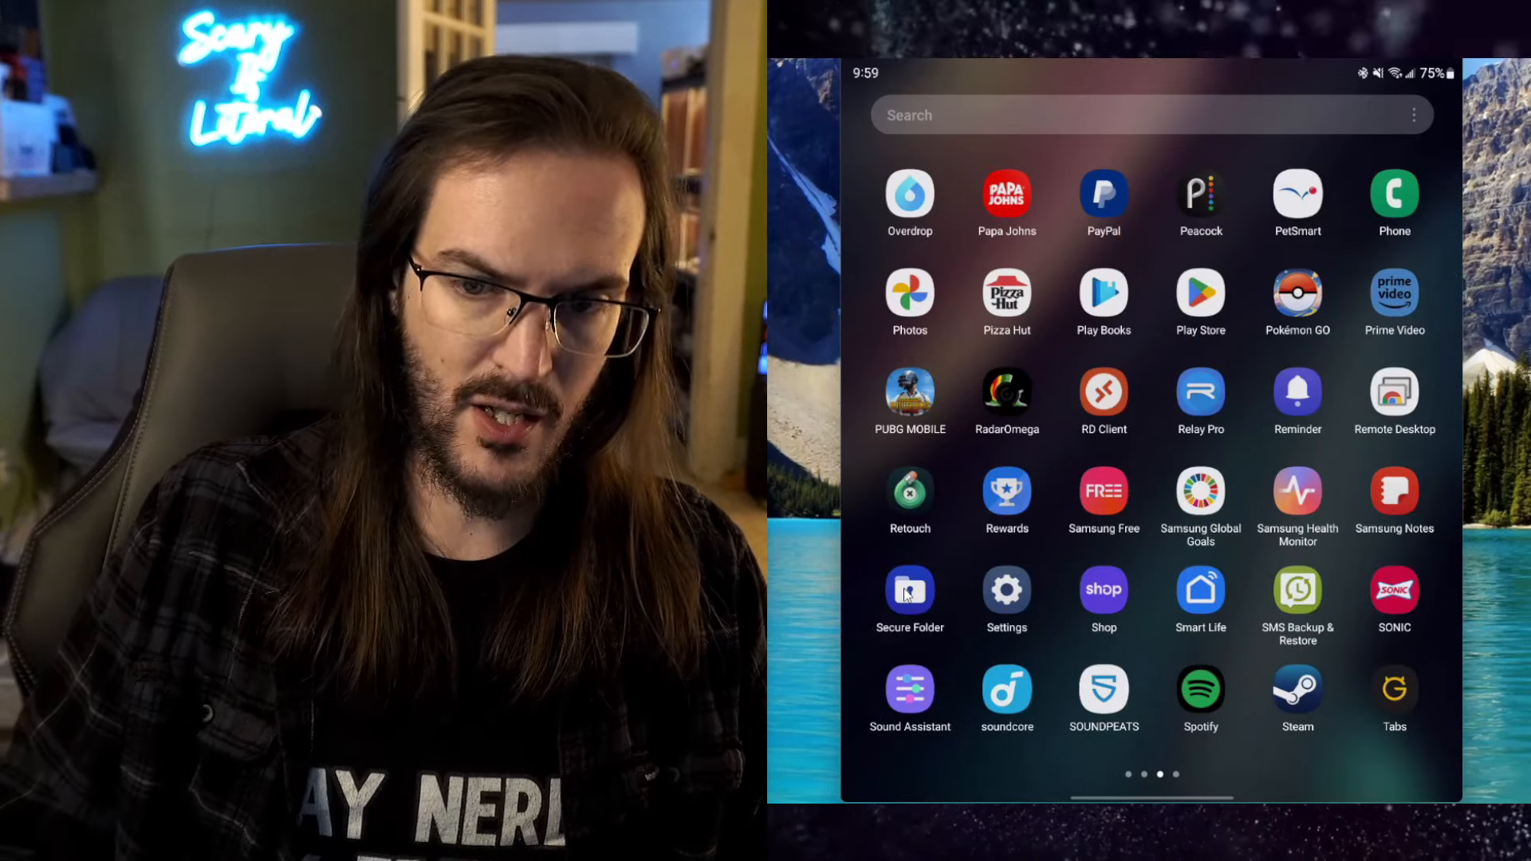
pyautogui.click(909, 593)
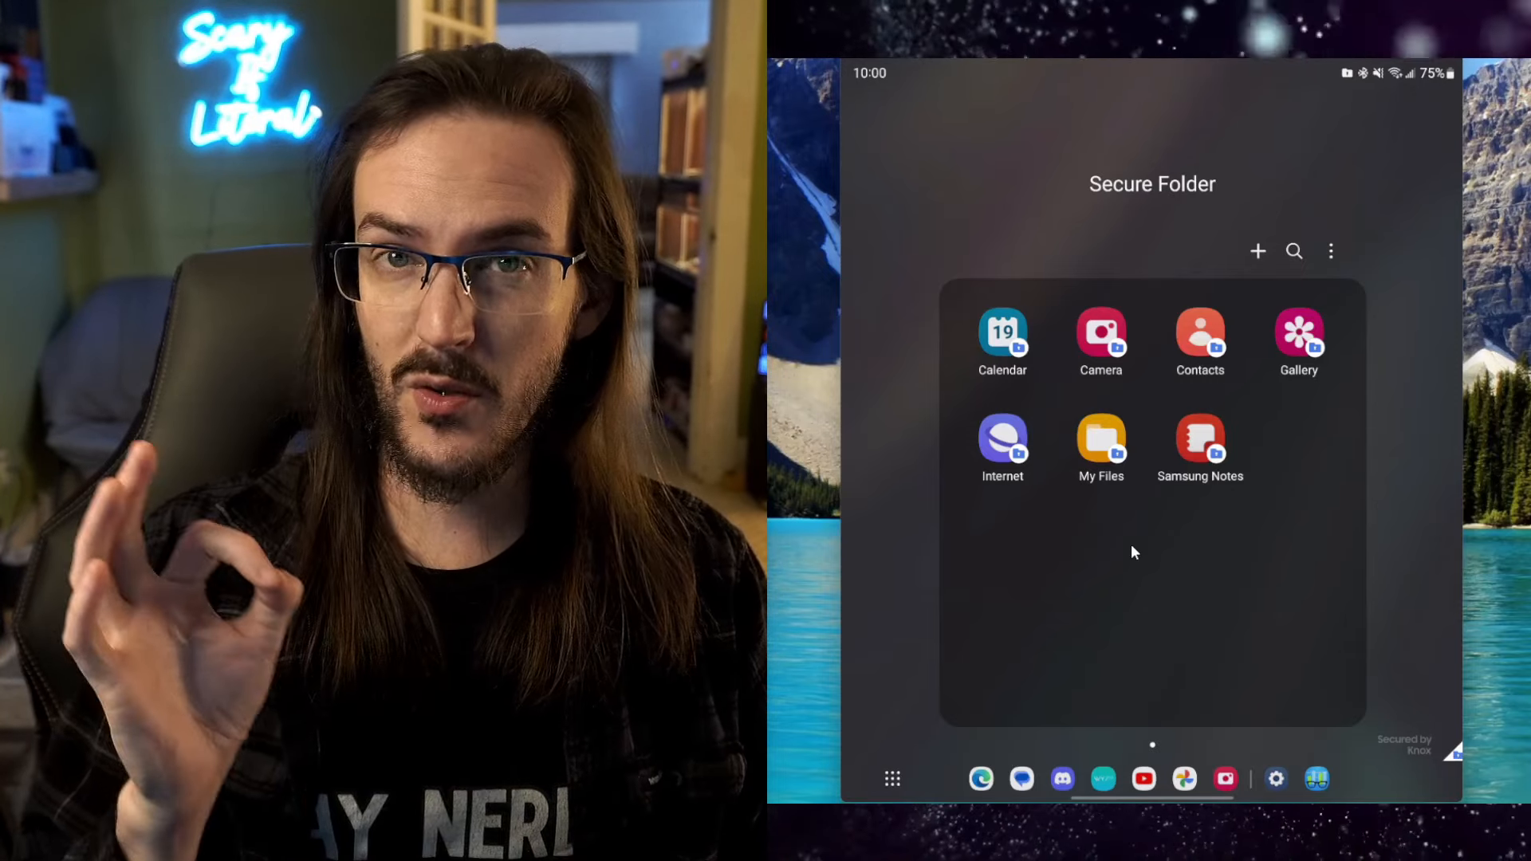
pyautogui.click(1257, 251)
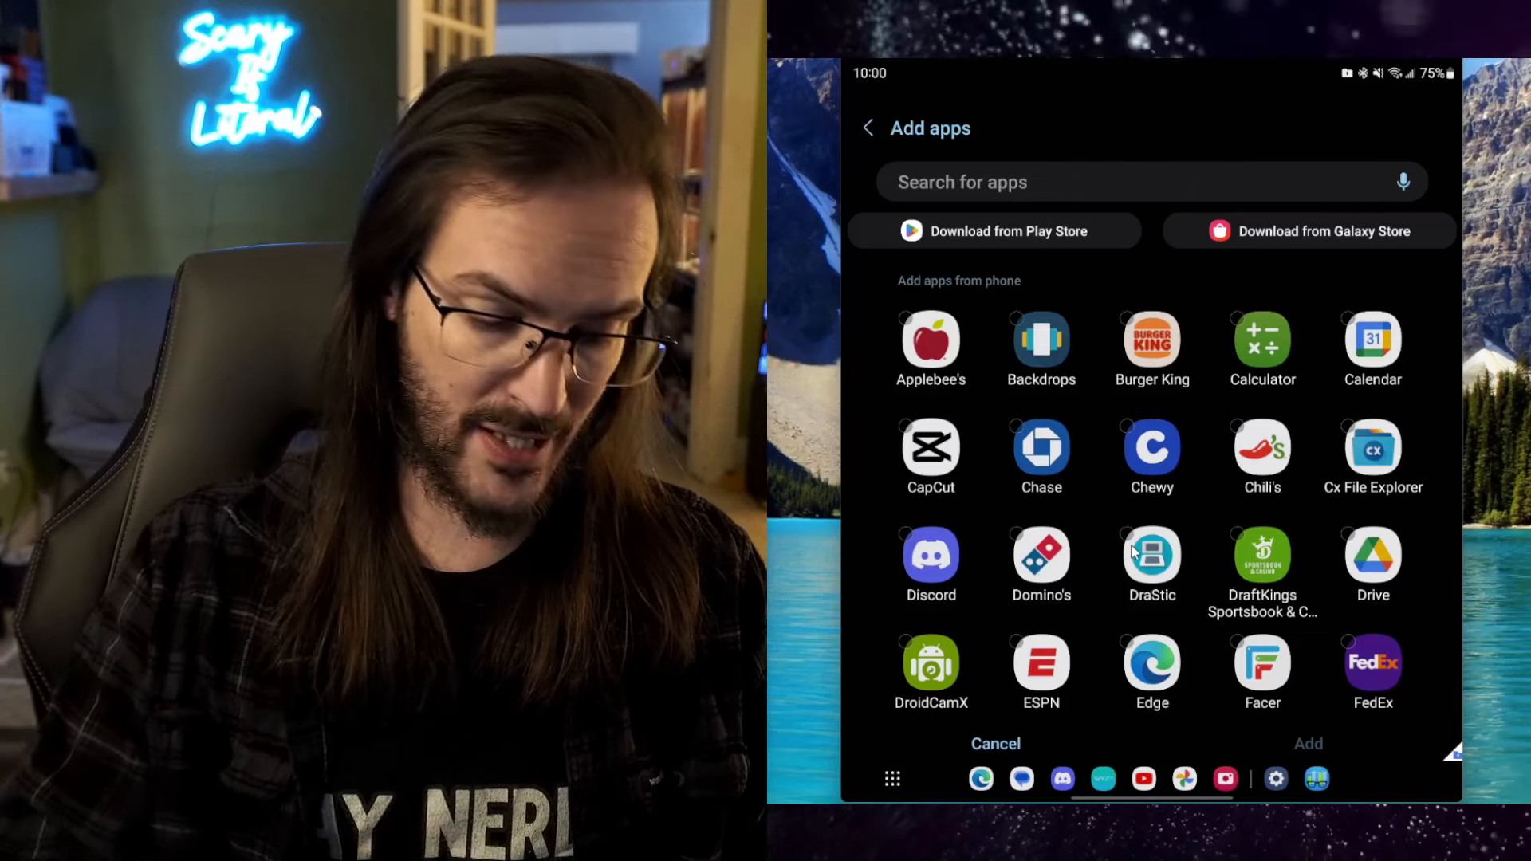
pyautogui.scroll(-3)
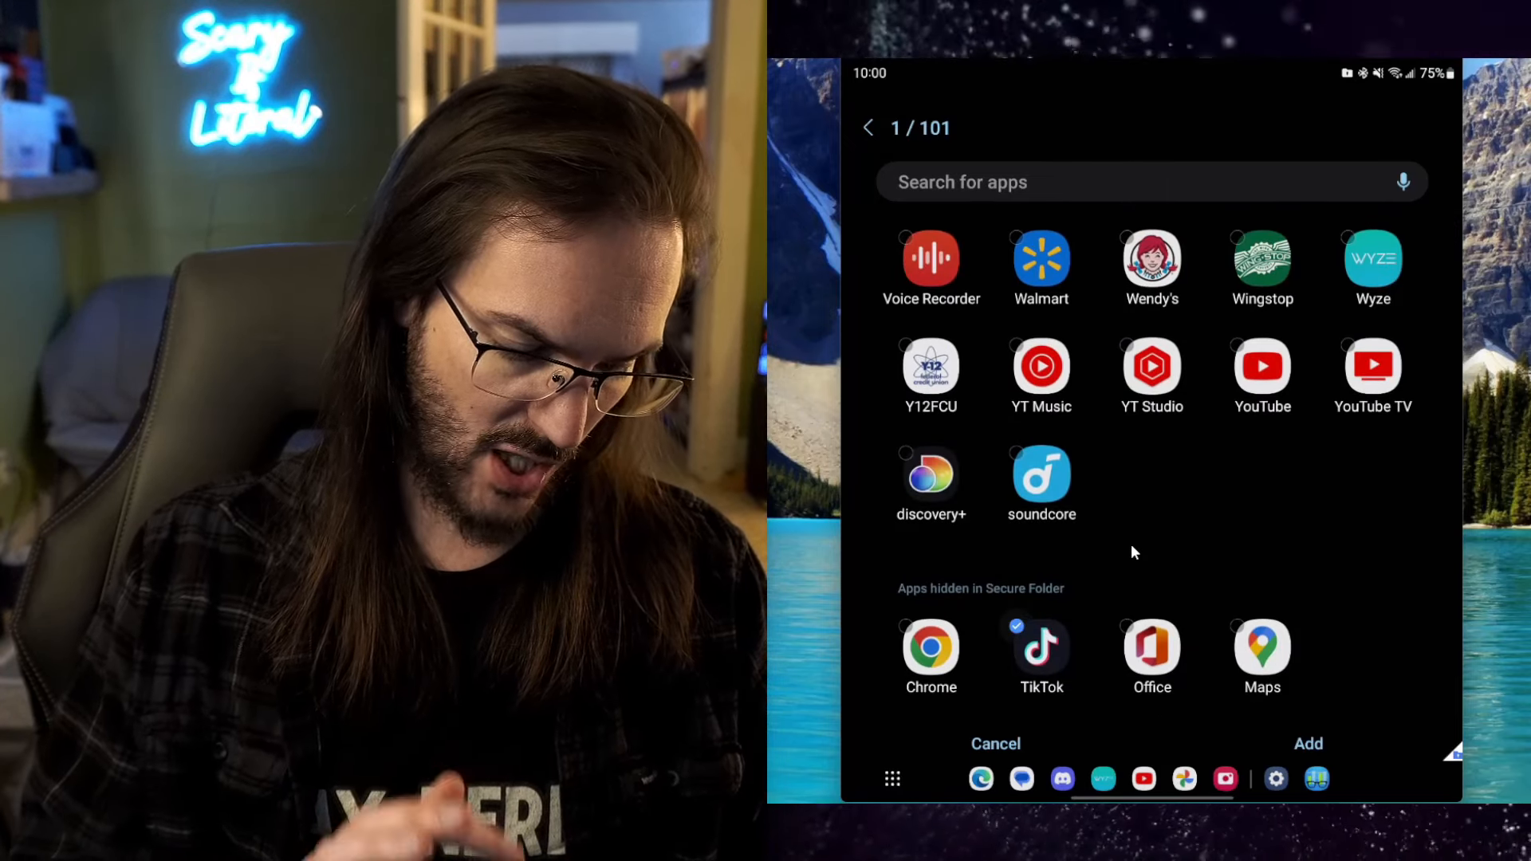
pyautogui.click(995, 743)
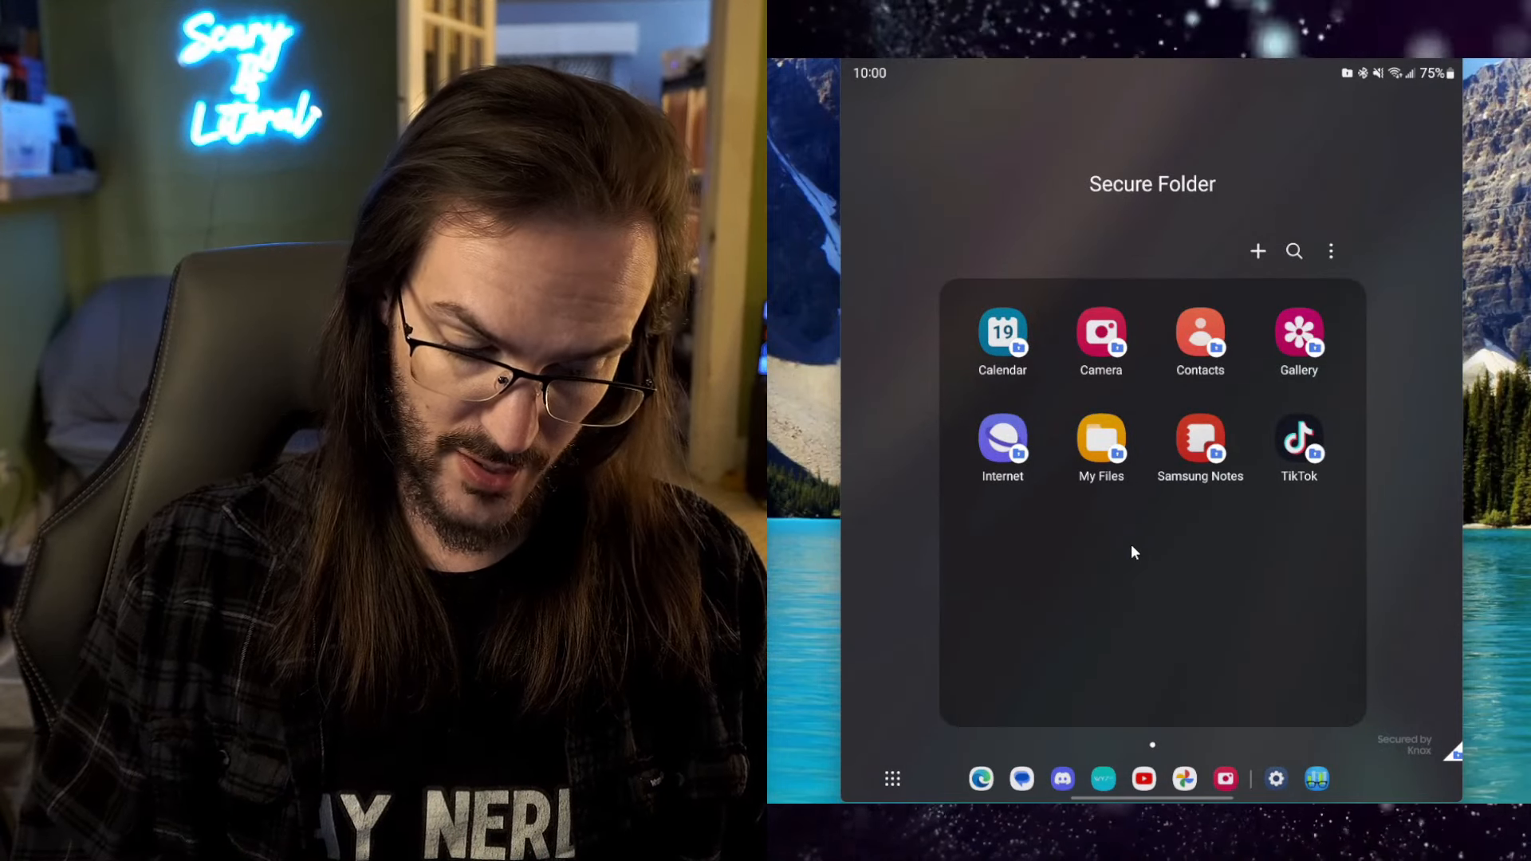
pyautogui.click(1297, 440)
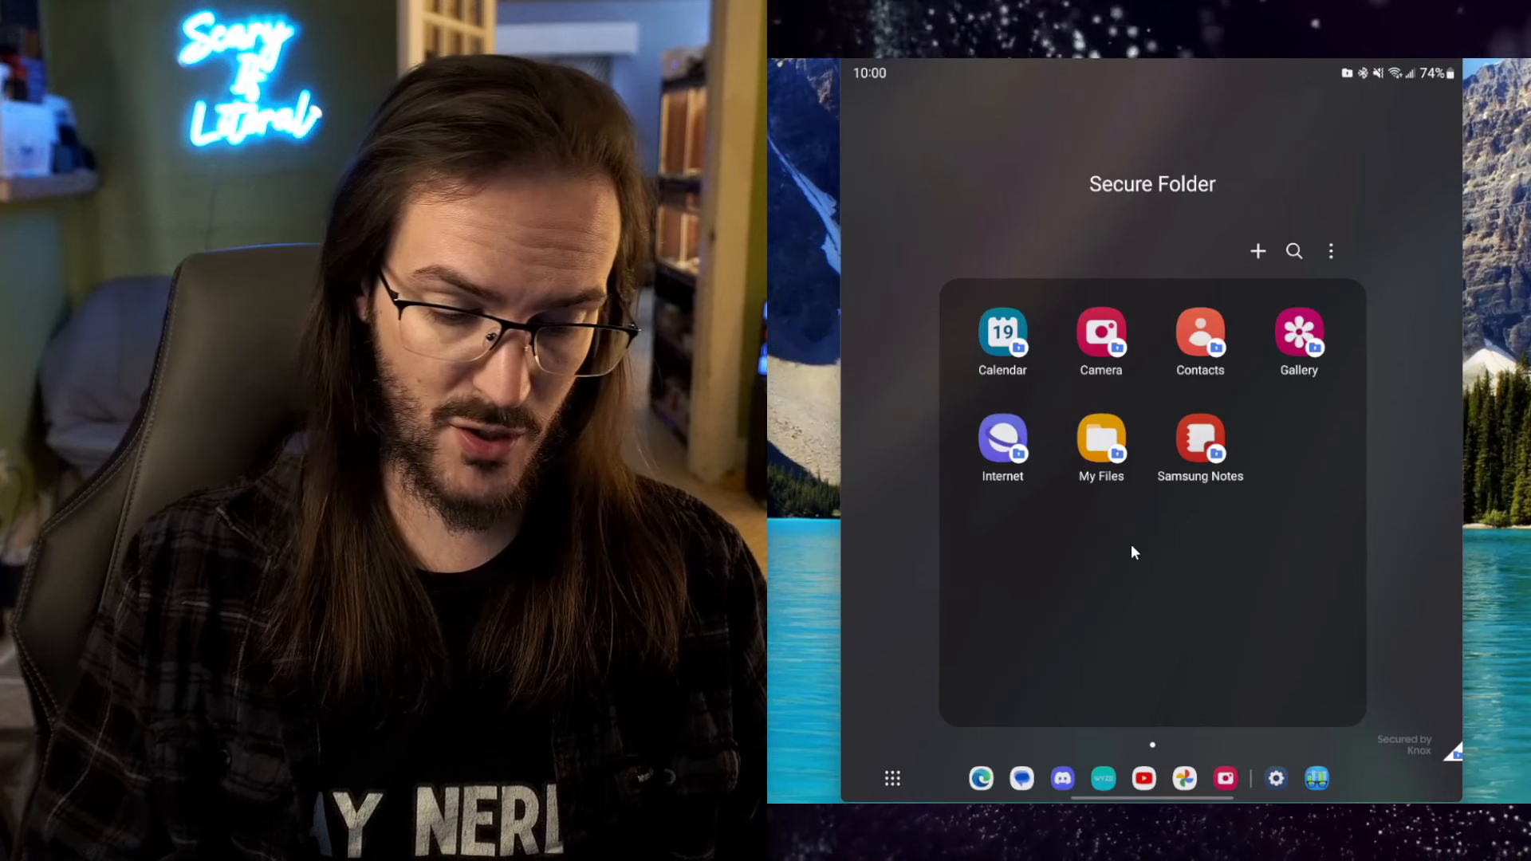
# Visit Secure Folder customization settings, then choose Lock and exit from the ⋮ menu.
pyautogui.click(1331, 252)
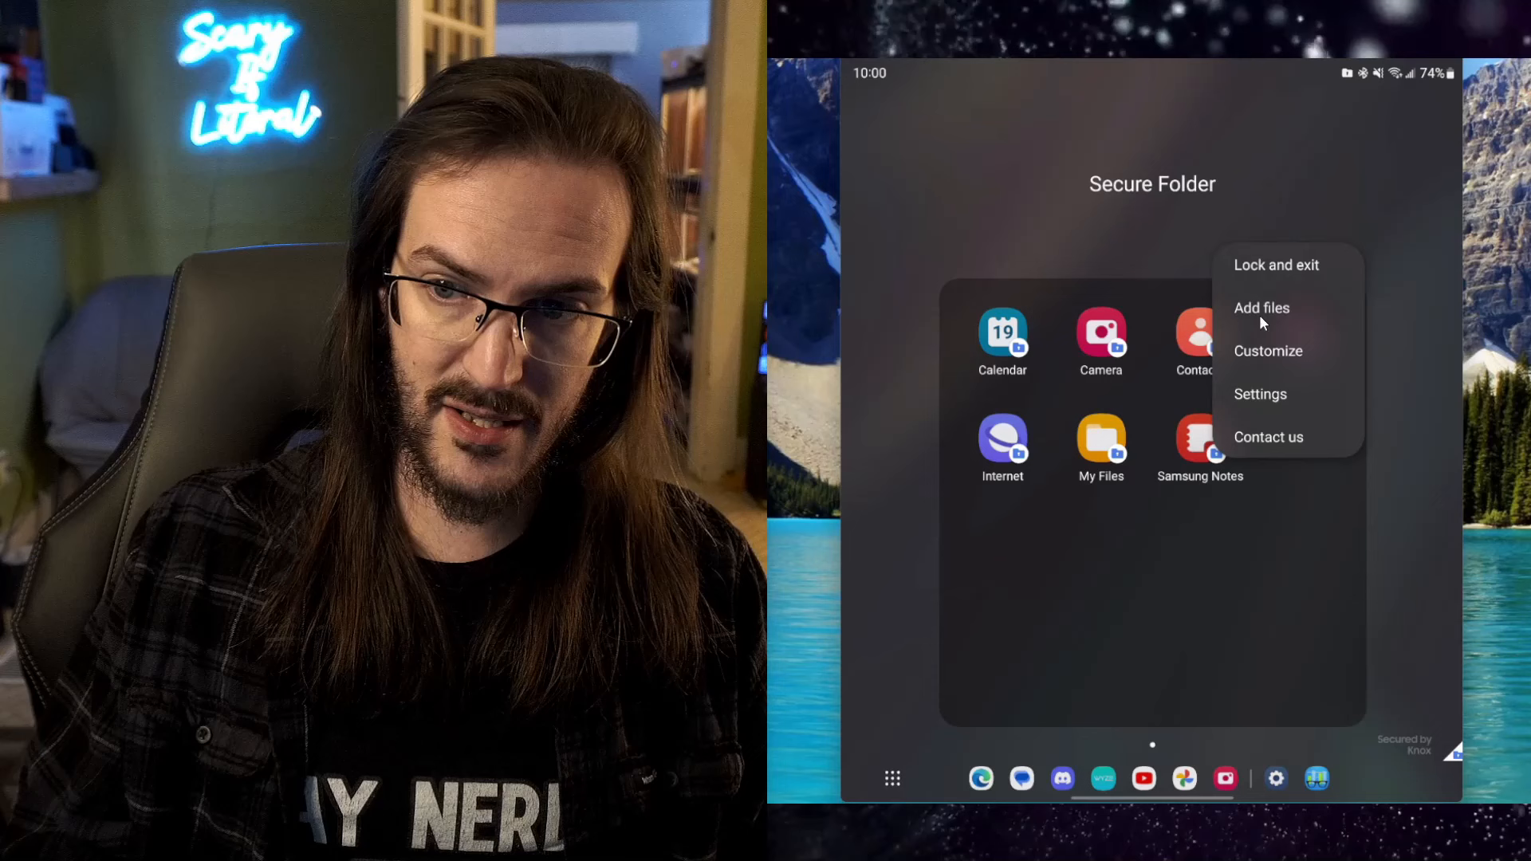
pyautogui.moveTo(1274, 358)
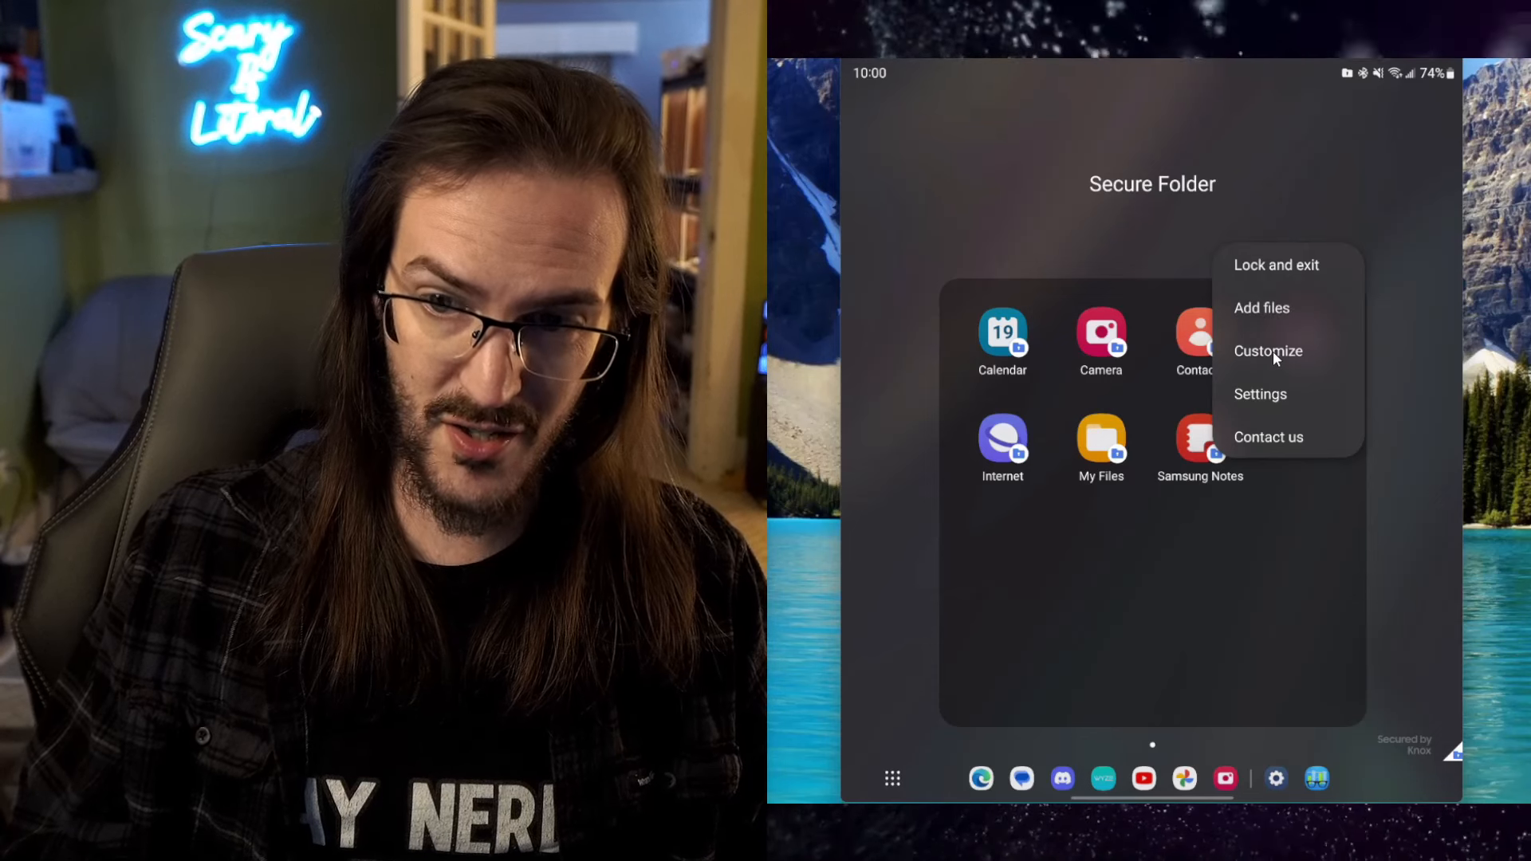
pyautogui.click(1268, 351)
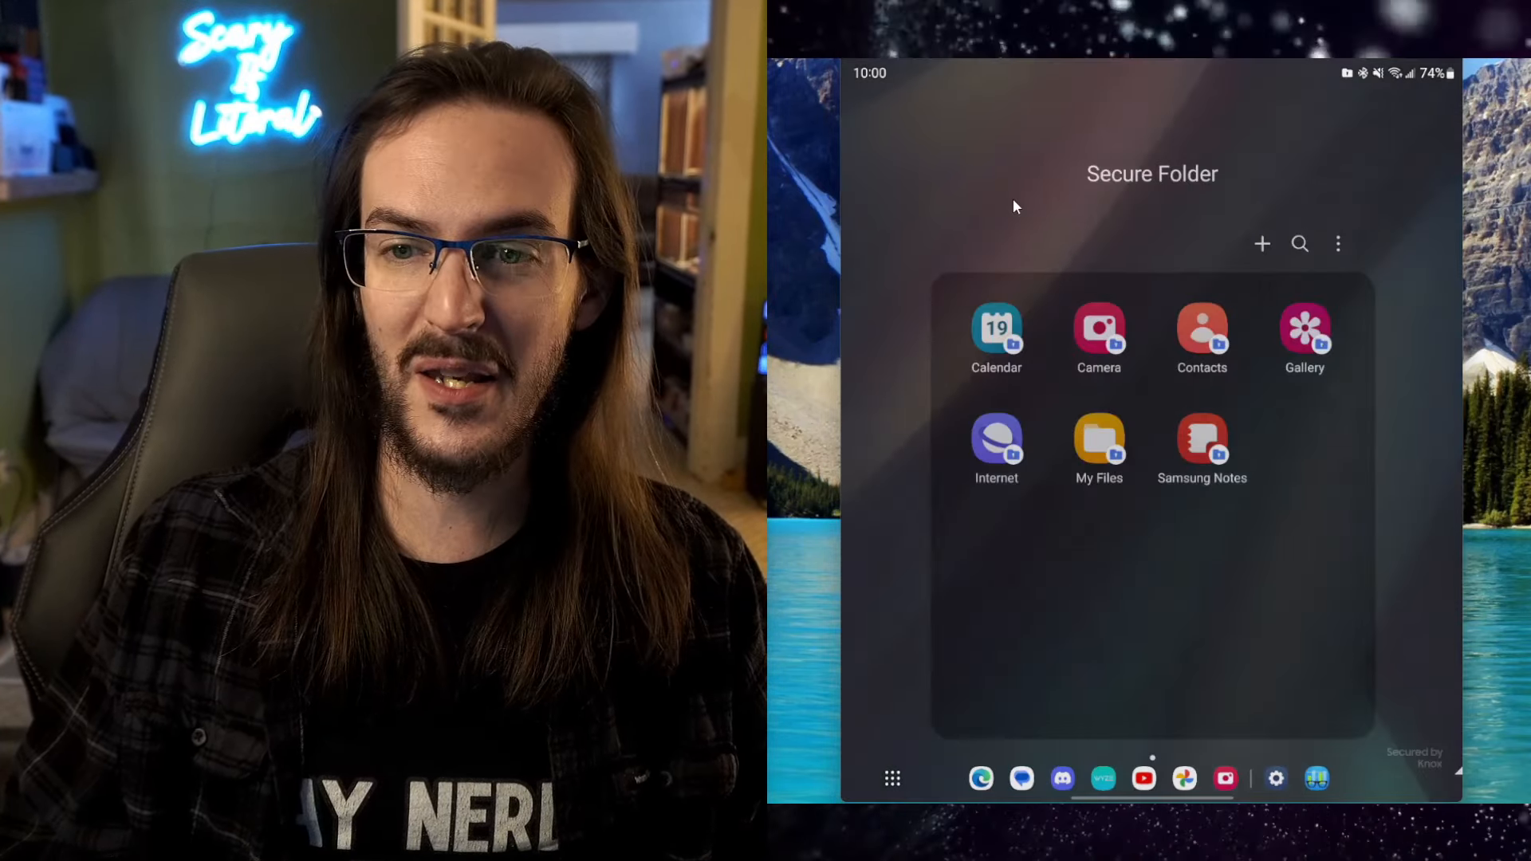
pyautogui.click(1339, 243)
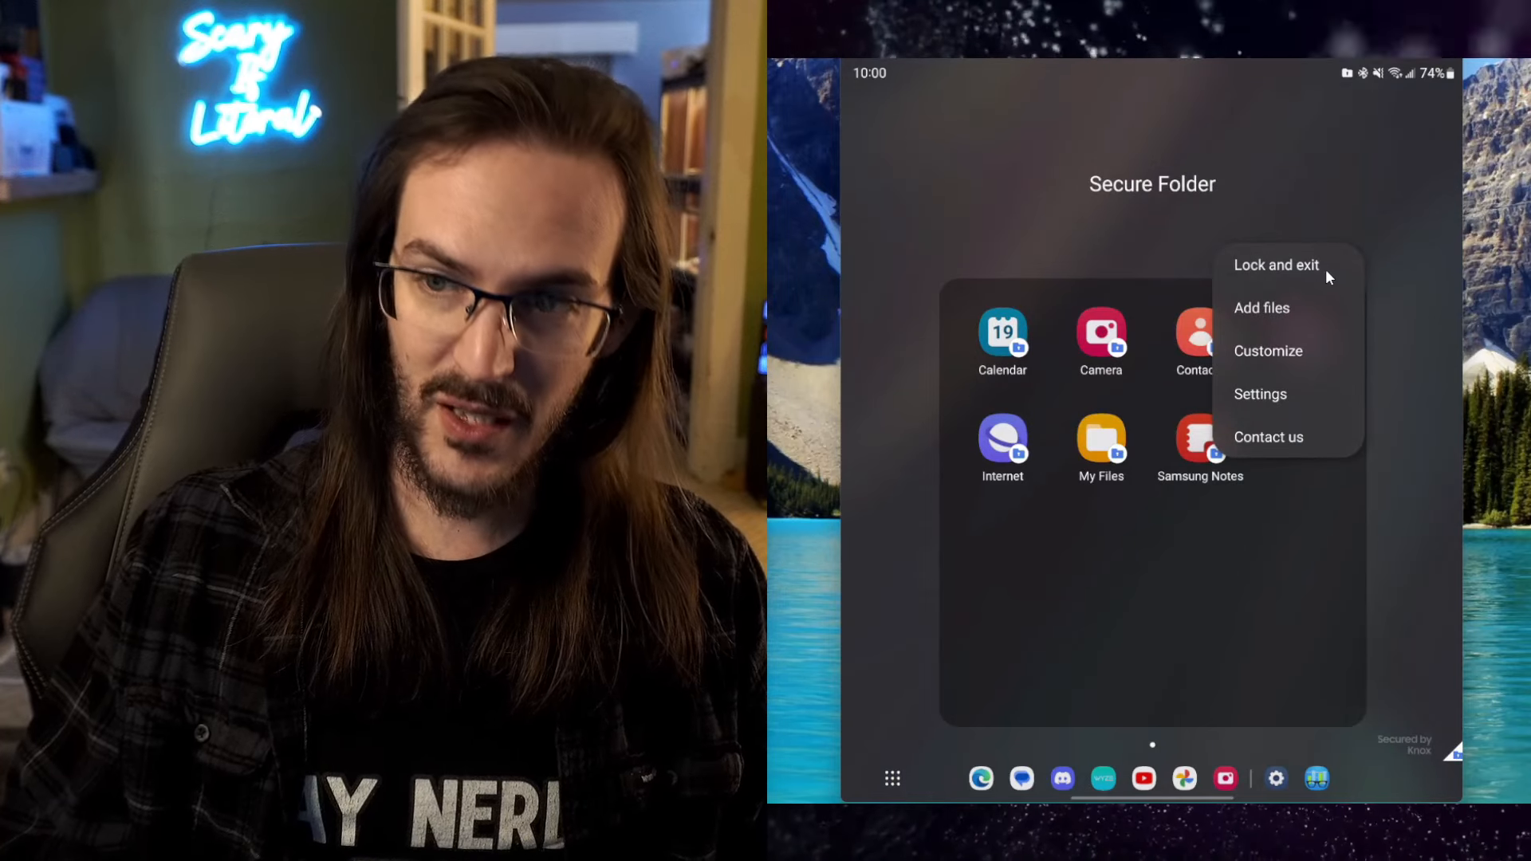
pyautogui.click(1276, 265)
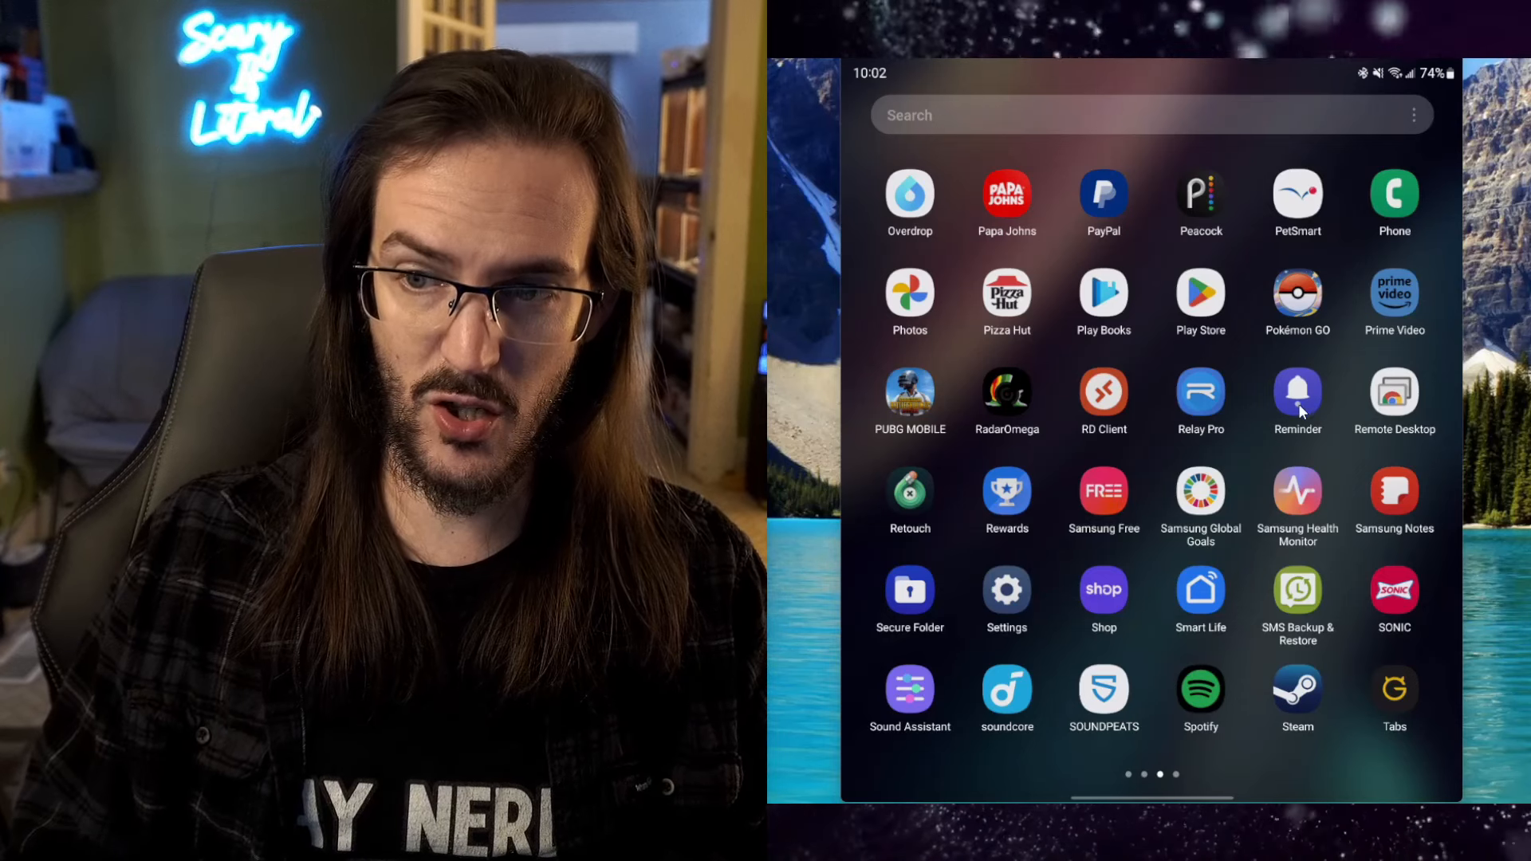
# Launch Reminder and enter 'Drink water at 7 AM' in the new reminder form.
pyautogui.click(1298, 392)
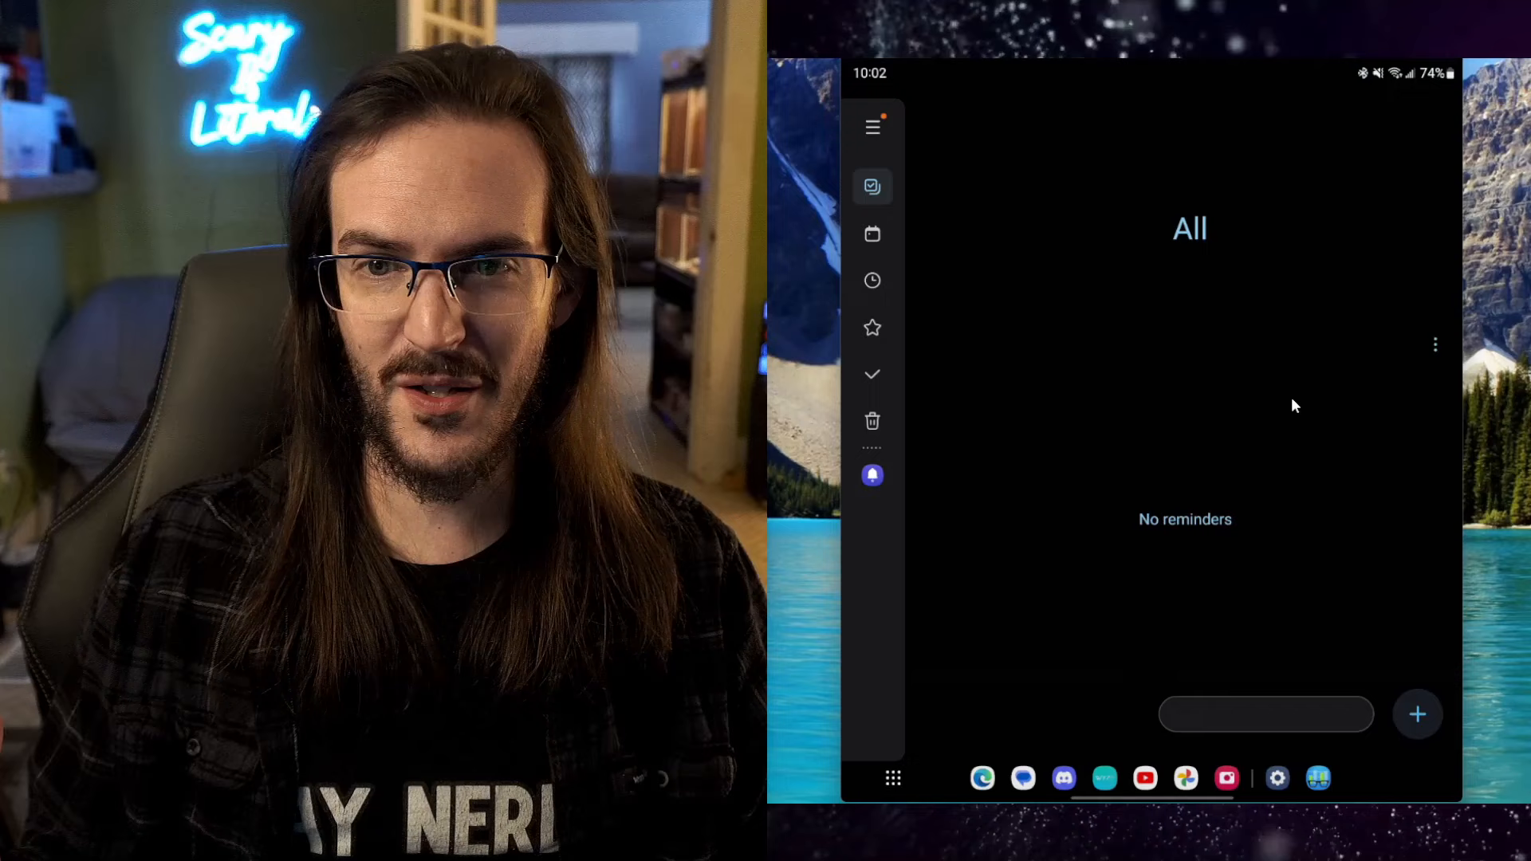
pyautogui.write('Drink water at 7 AM')
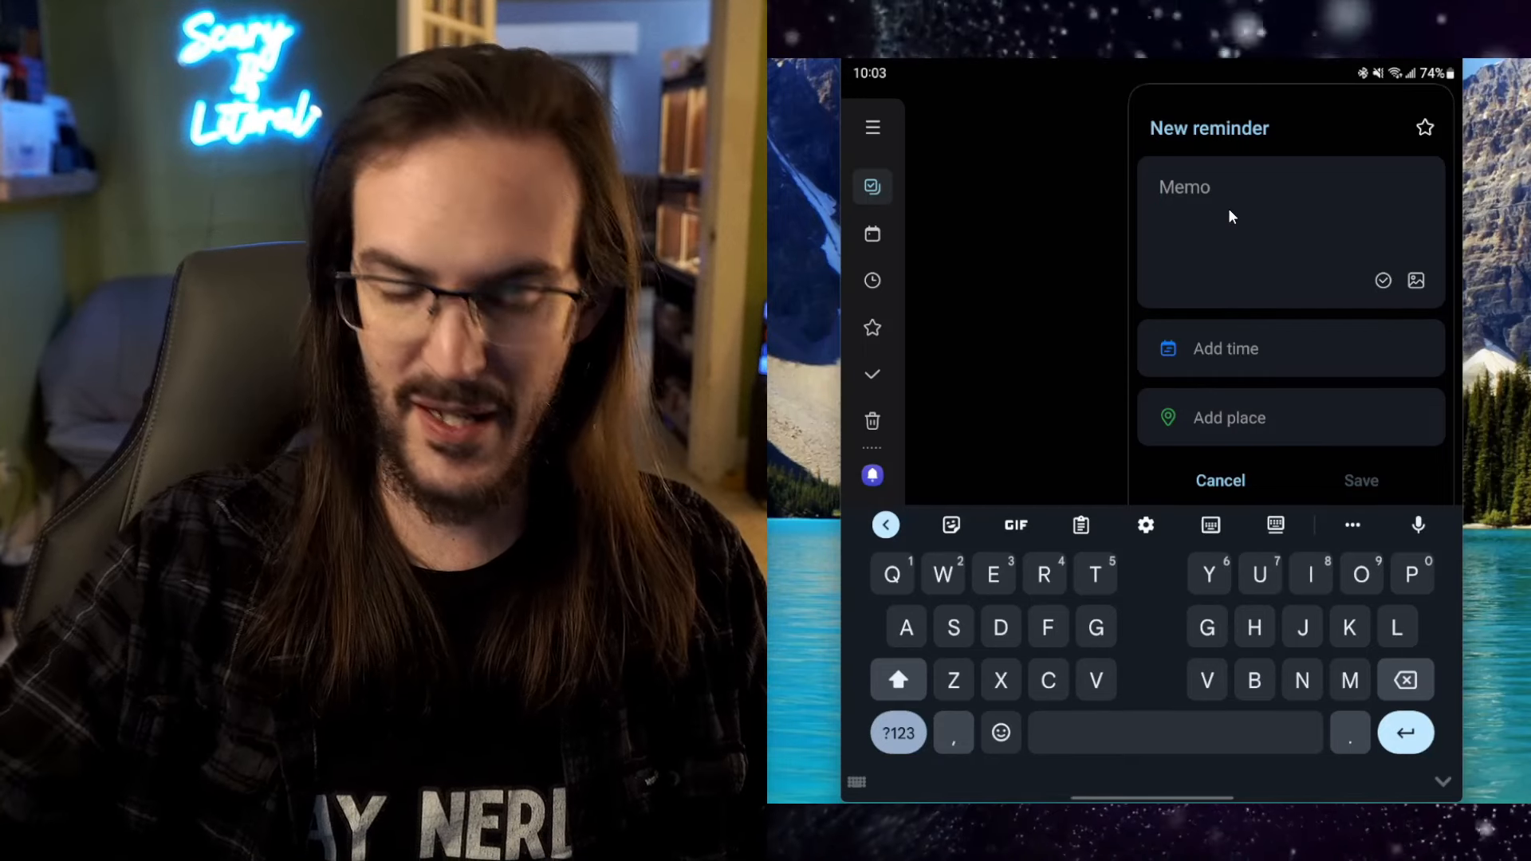
# Write 'buy groceries' as the reminder memo and begin adding a place.
pyautogui.write('buy')
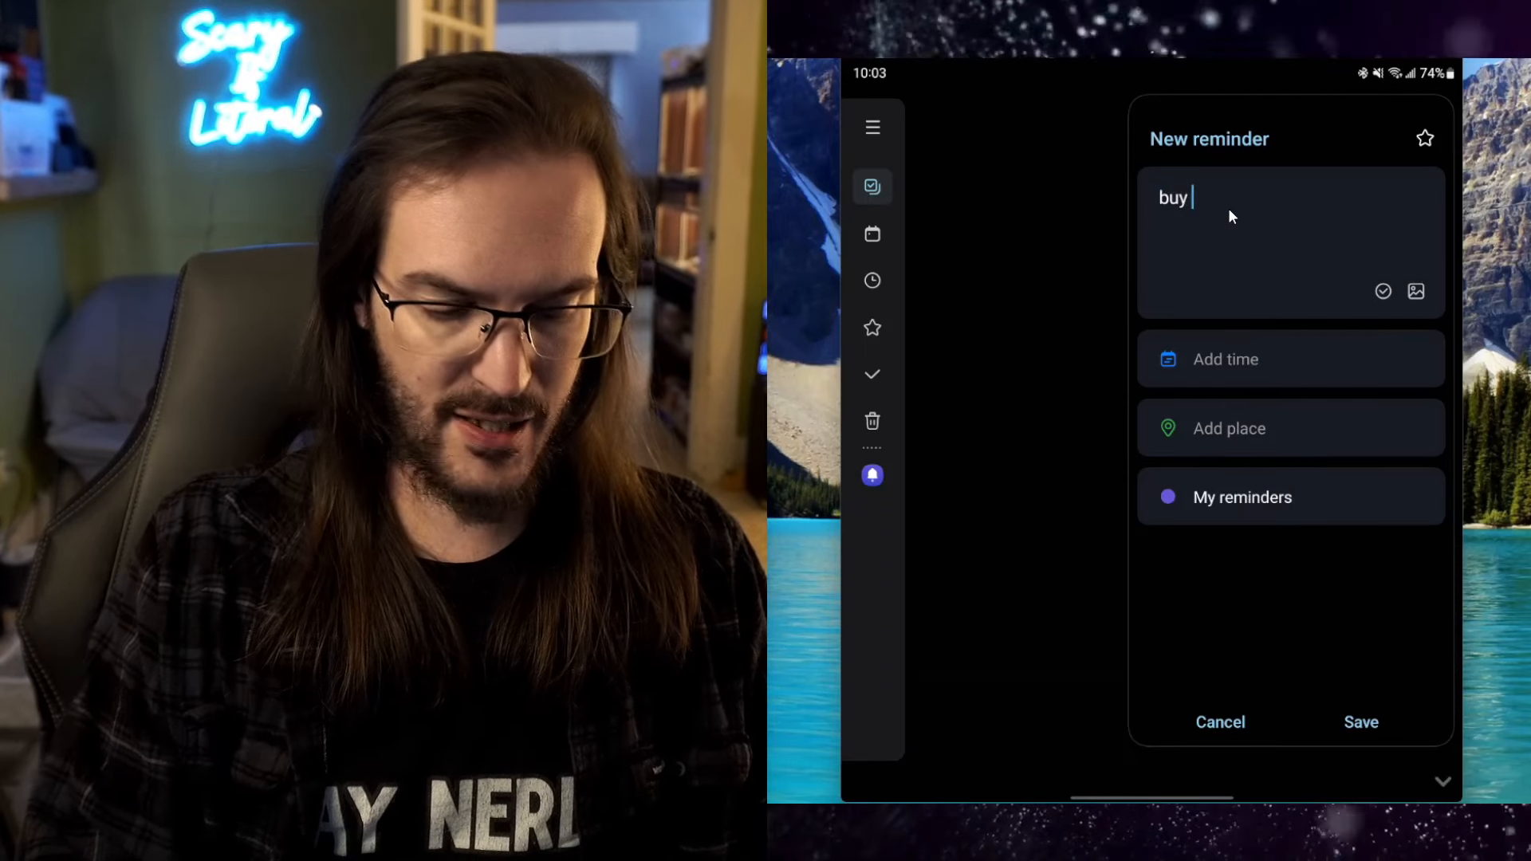
pyautogui.write('groceries')
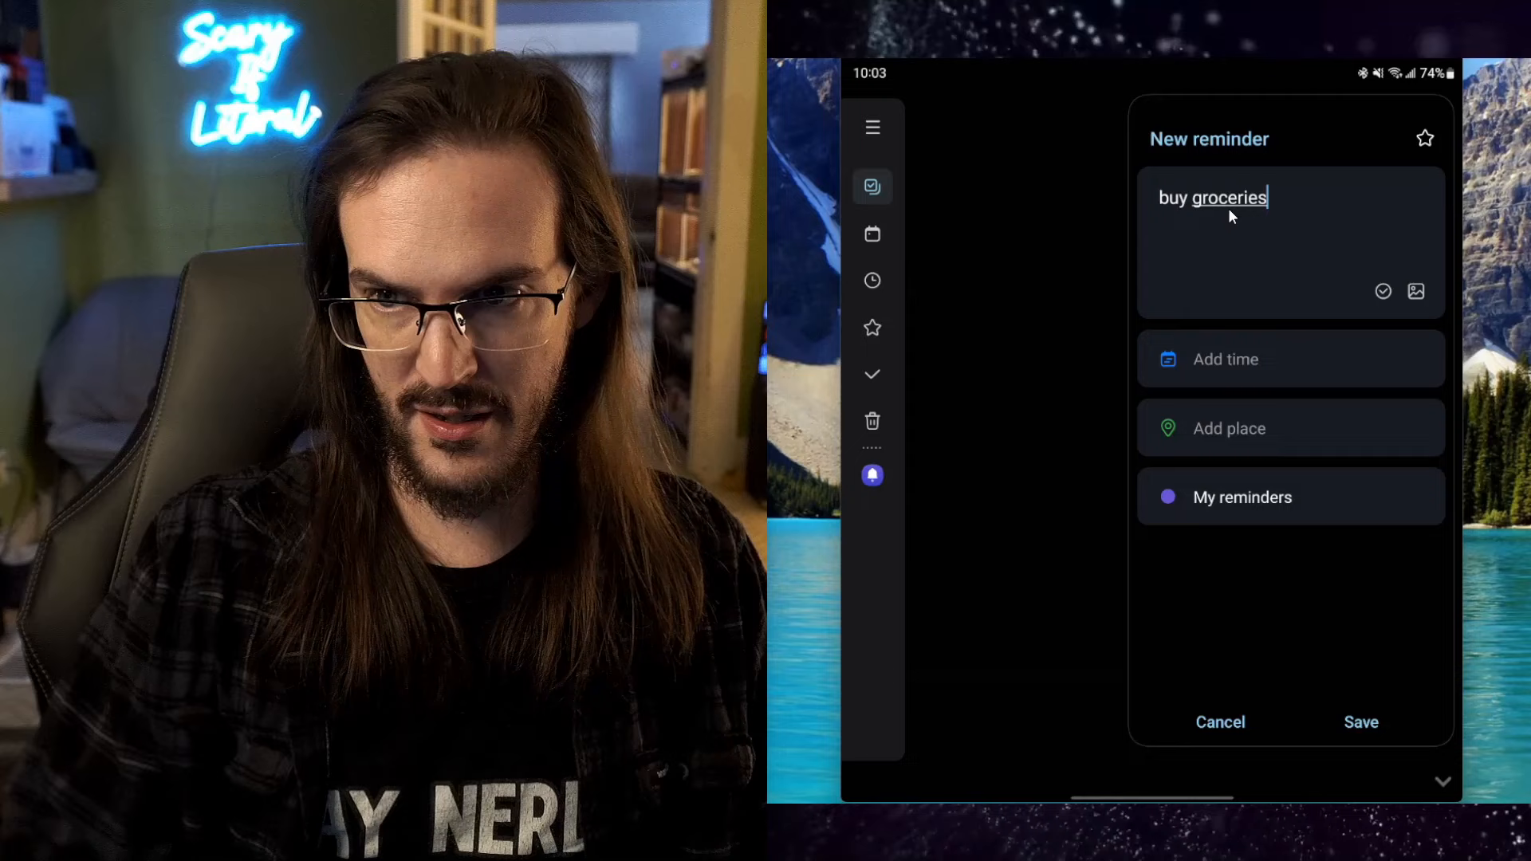
pyautogui.click(1228, 428)
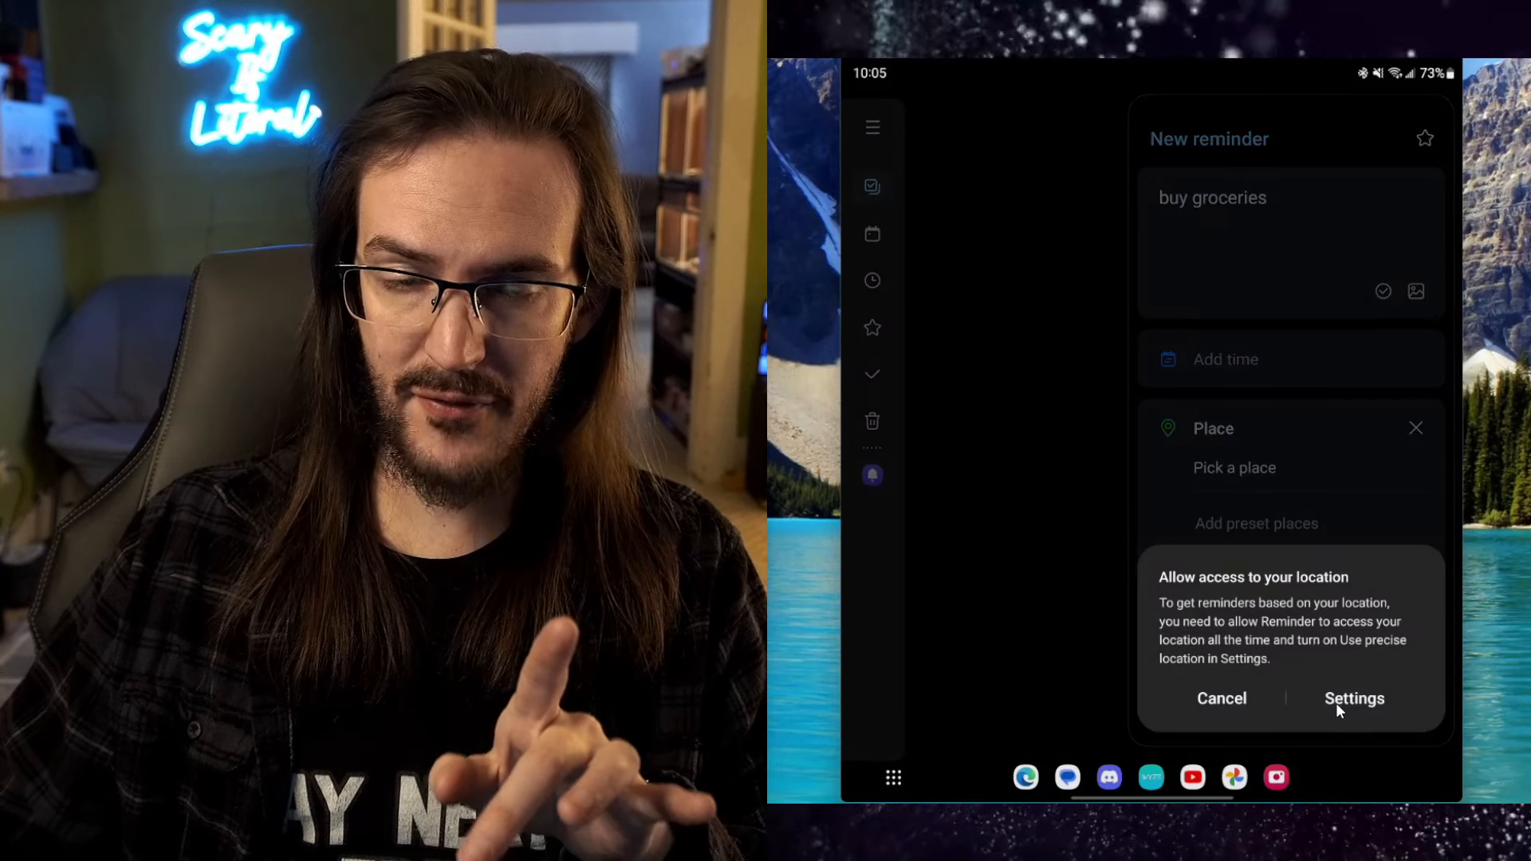
# Set Reminder's location permission to Allow all the time and return to the reminder.
pyautogui.click(1354, 699)
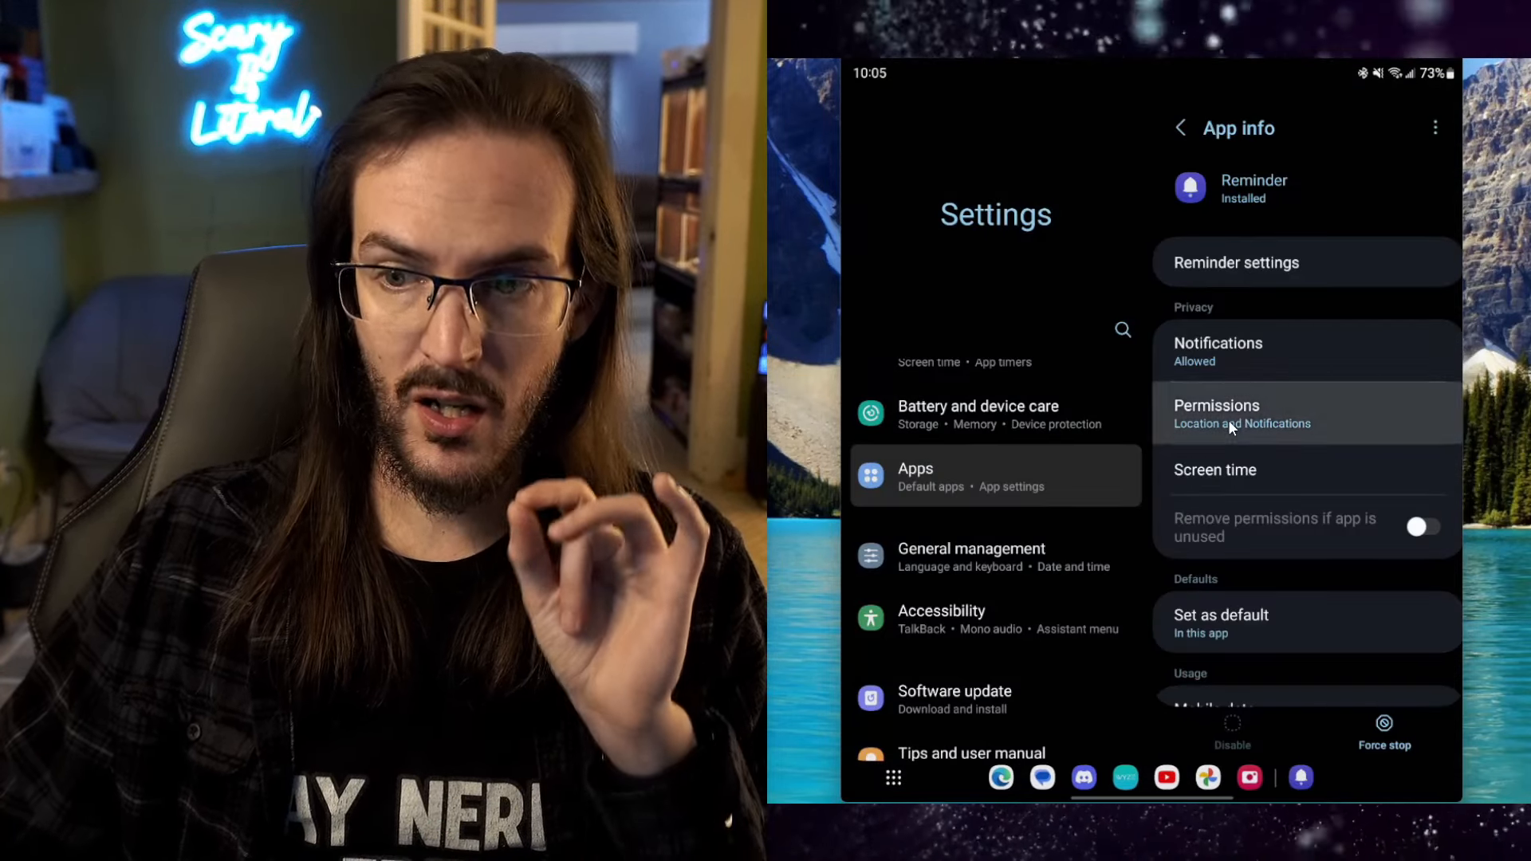
pyautogui.click(1216, 410)
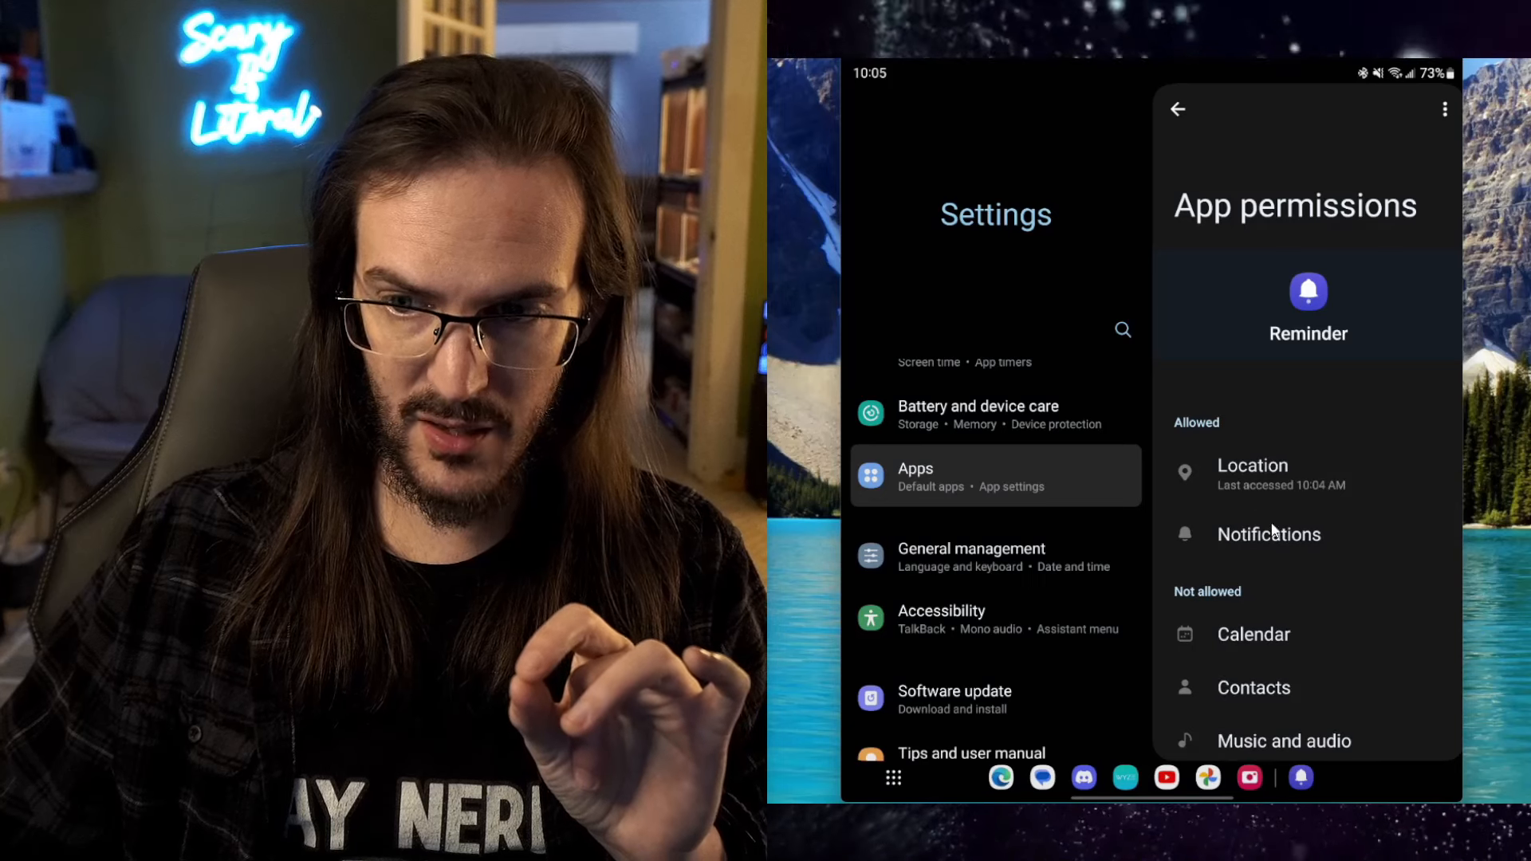
pyautogui.click(1252, 474)
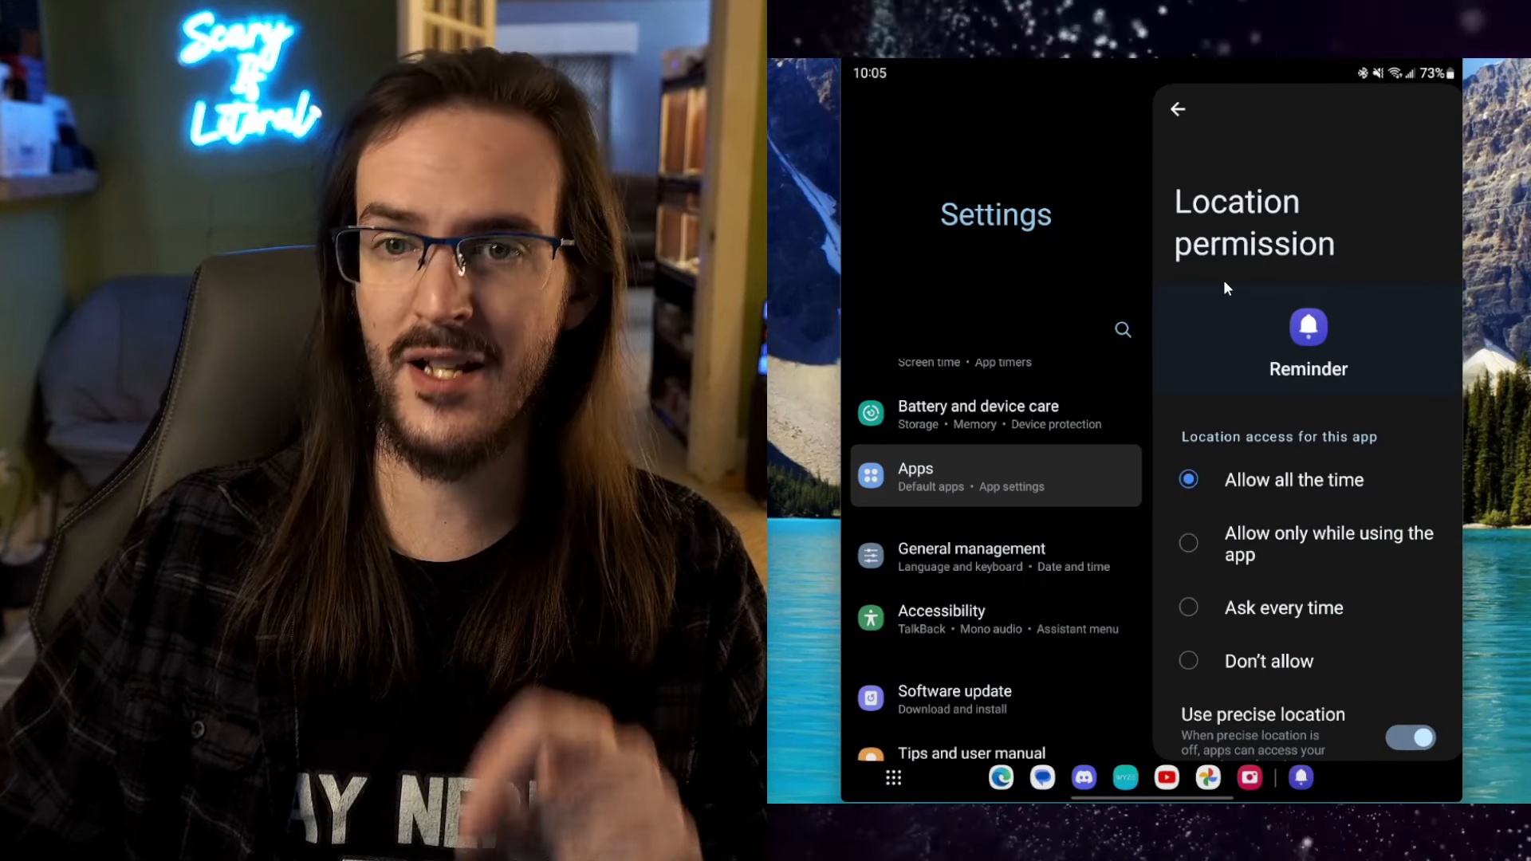
pyautogui.click(1179, 108)
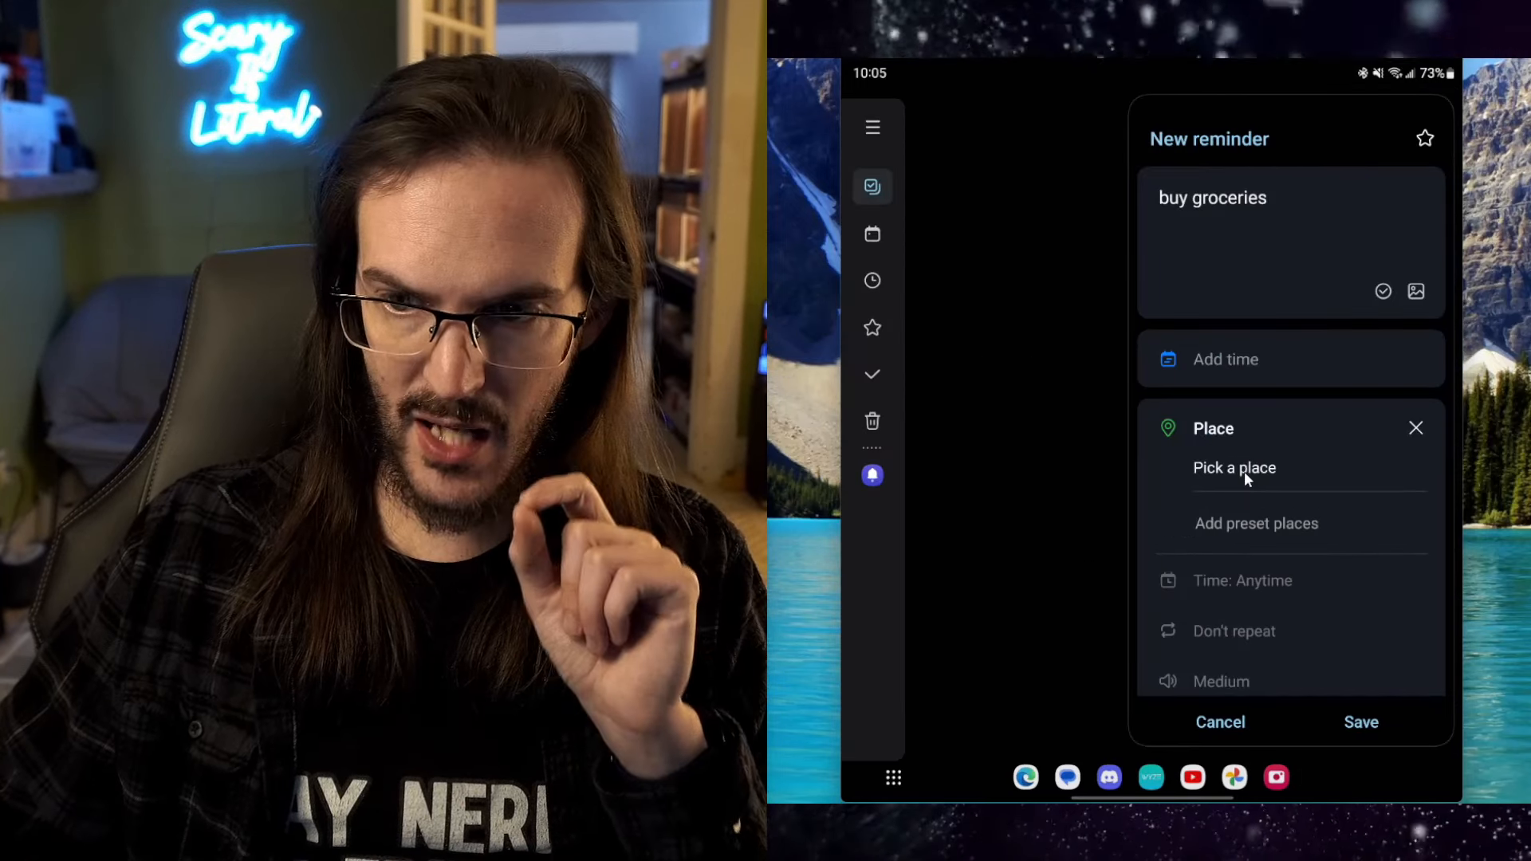
# Pick the Kroger address on the map and trigger the reminder When I arrive at.
pyautogui.click(1234, 467)
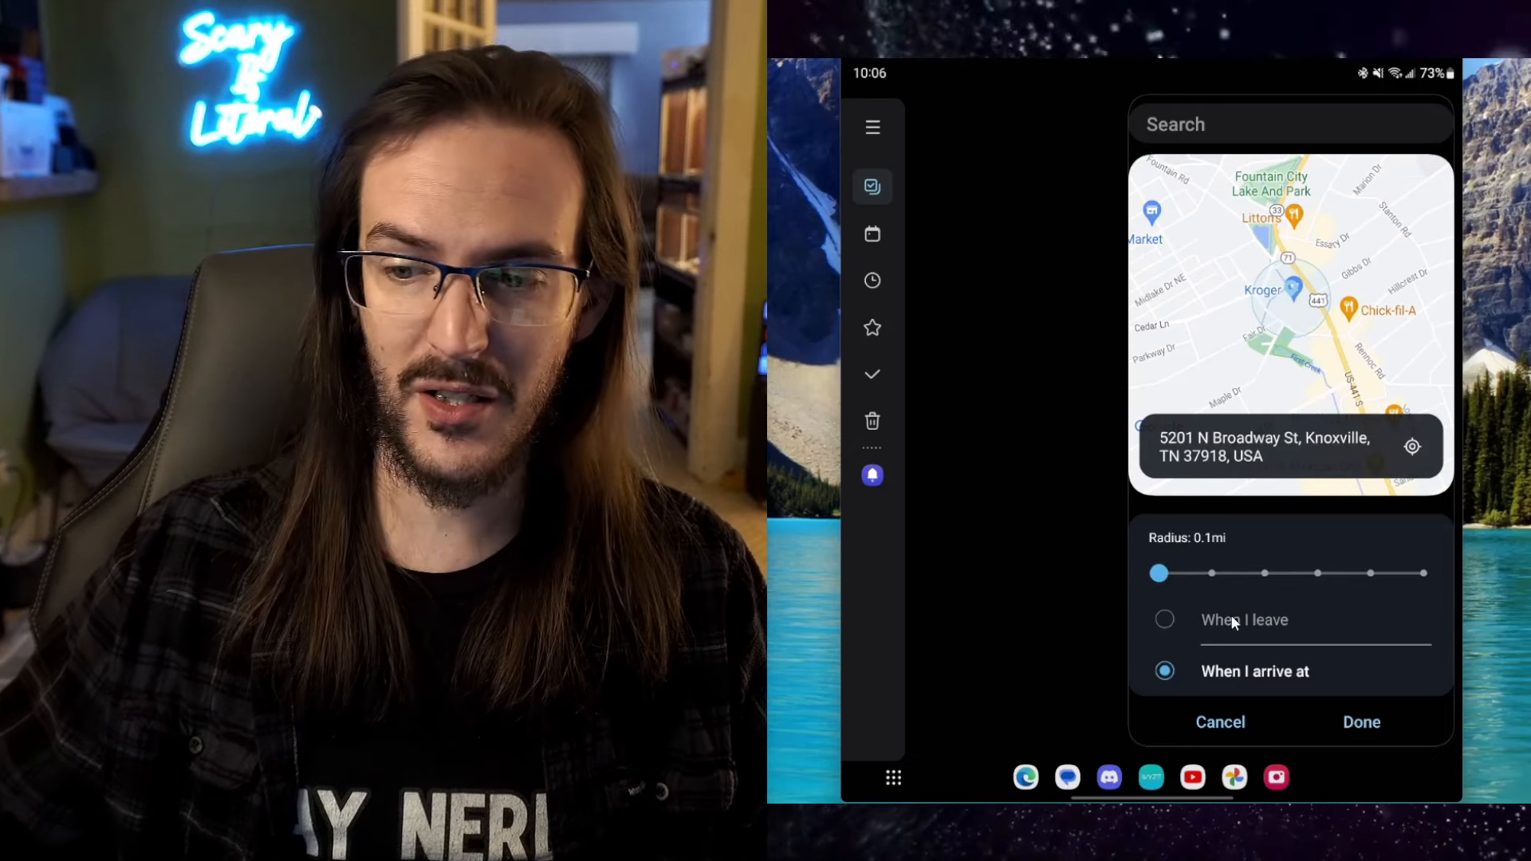
pyautogui.click(1361, 722)
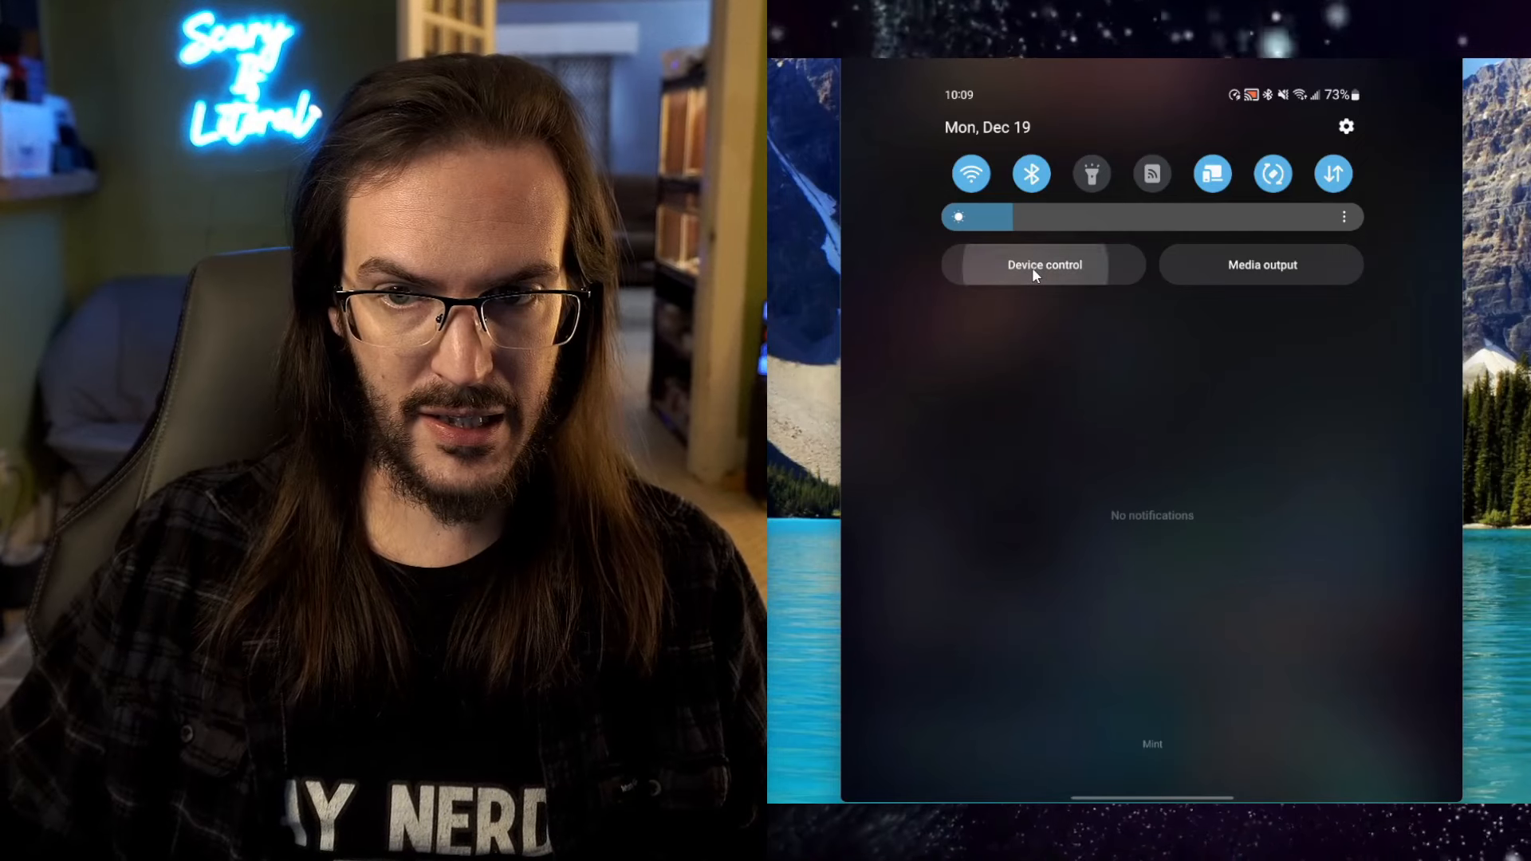
# Open Device control in the quick panel and switch it to SmartThings devices.
pyautogui.click(1043, 265)
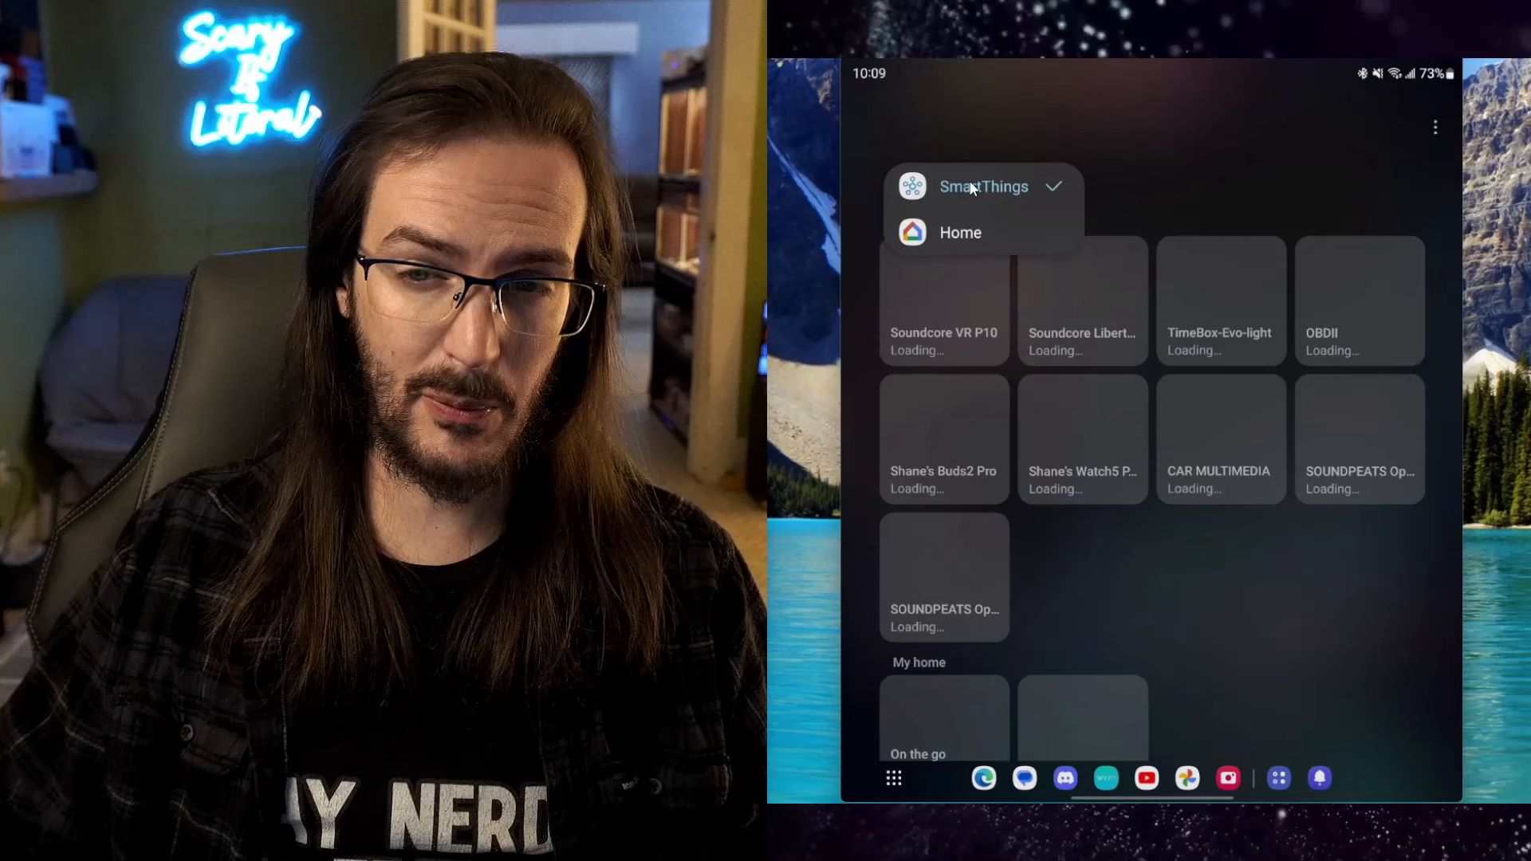
pyautogui.click(985, 187)
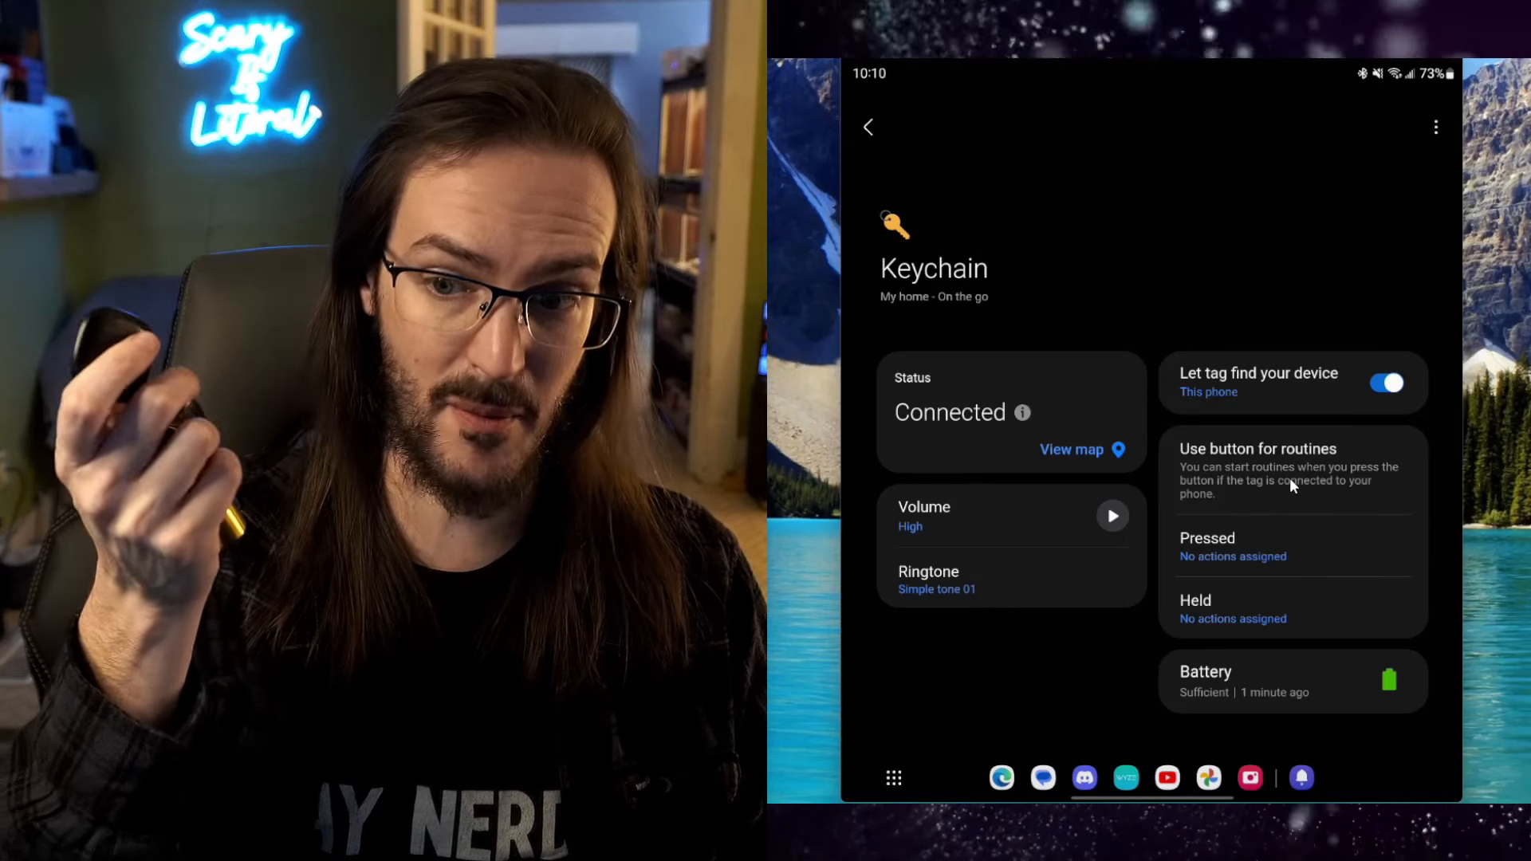
pyautogui.moveTo(1359, 673)
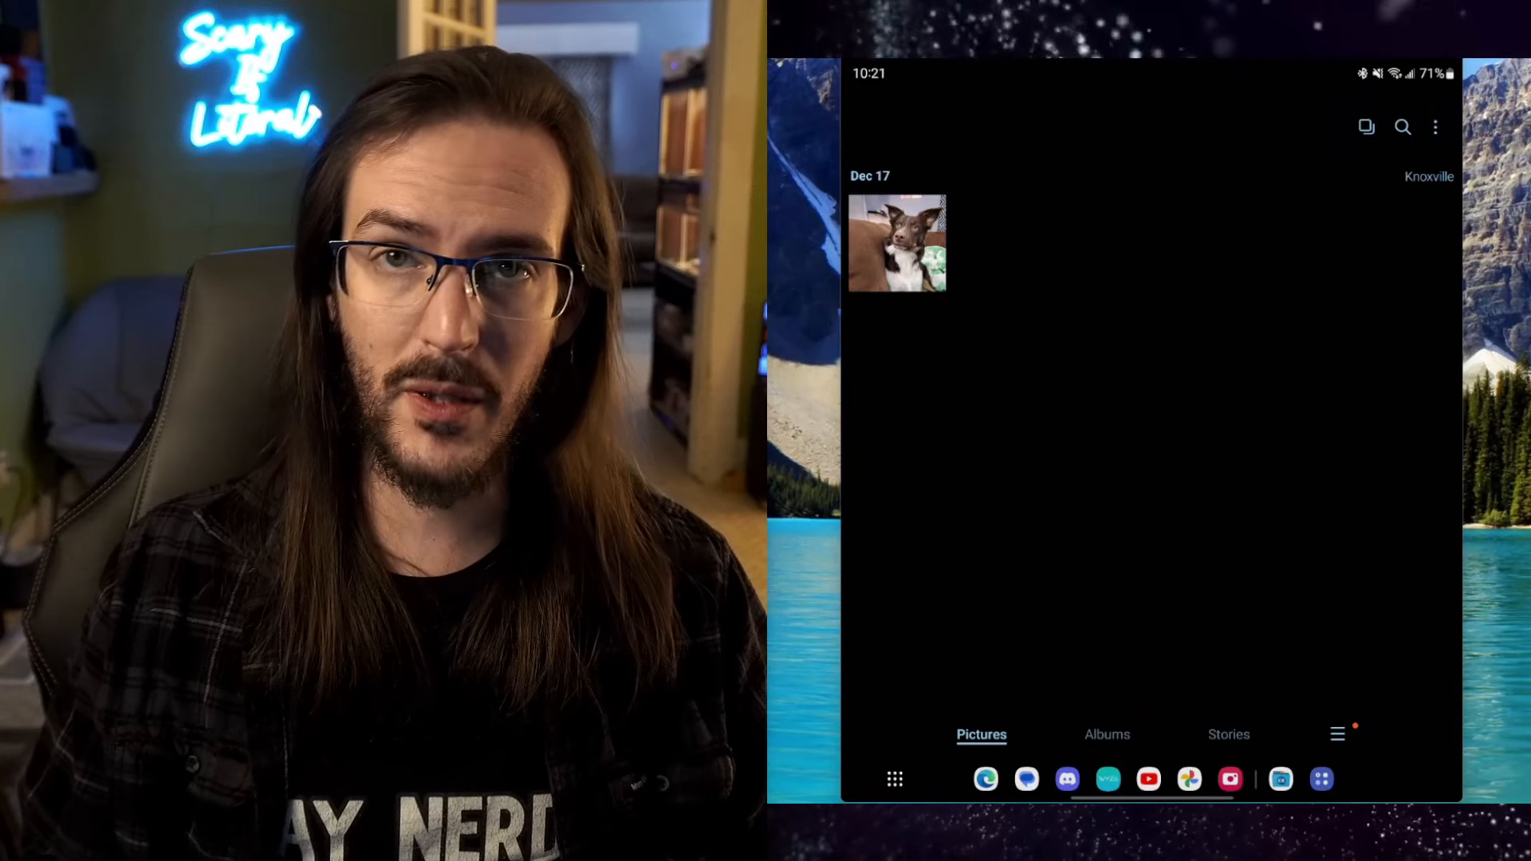
# Open the dog photo thumbnail in Gallery and enter the photo editor.
pyautogui.click(897, 242)
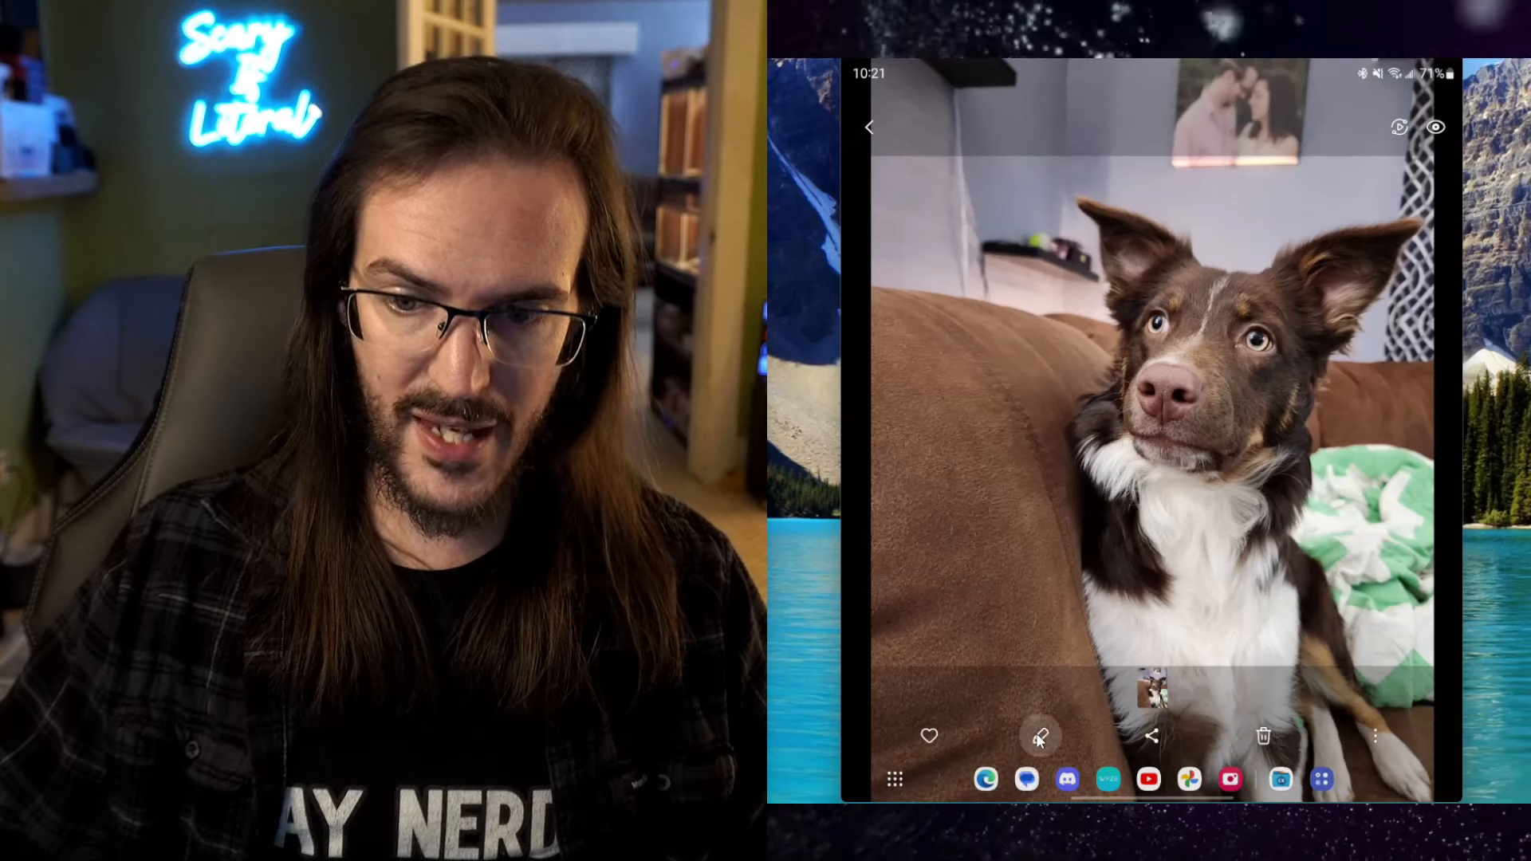
pyautogui.click(1040, 736)
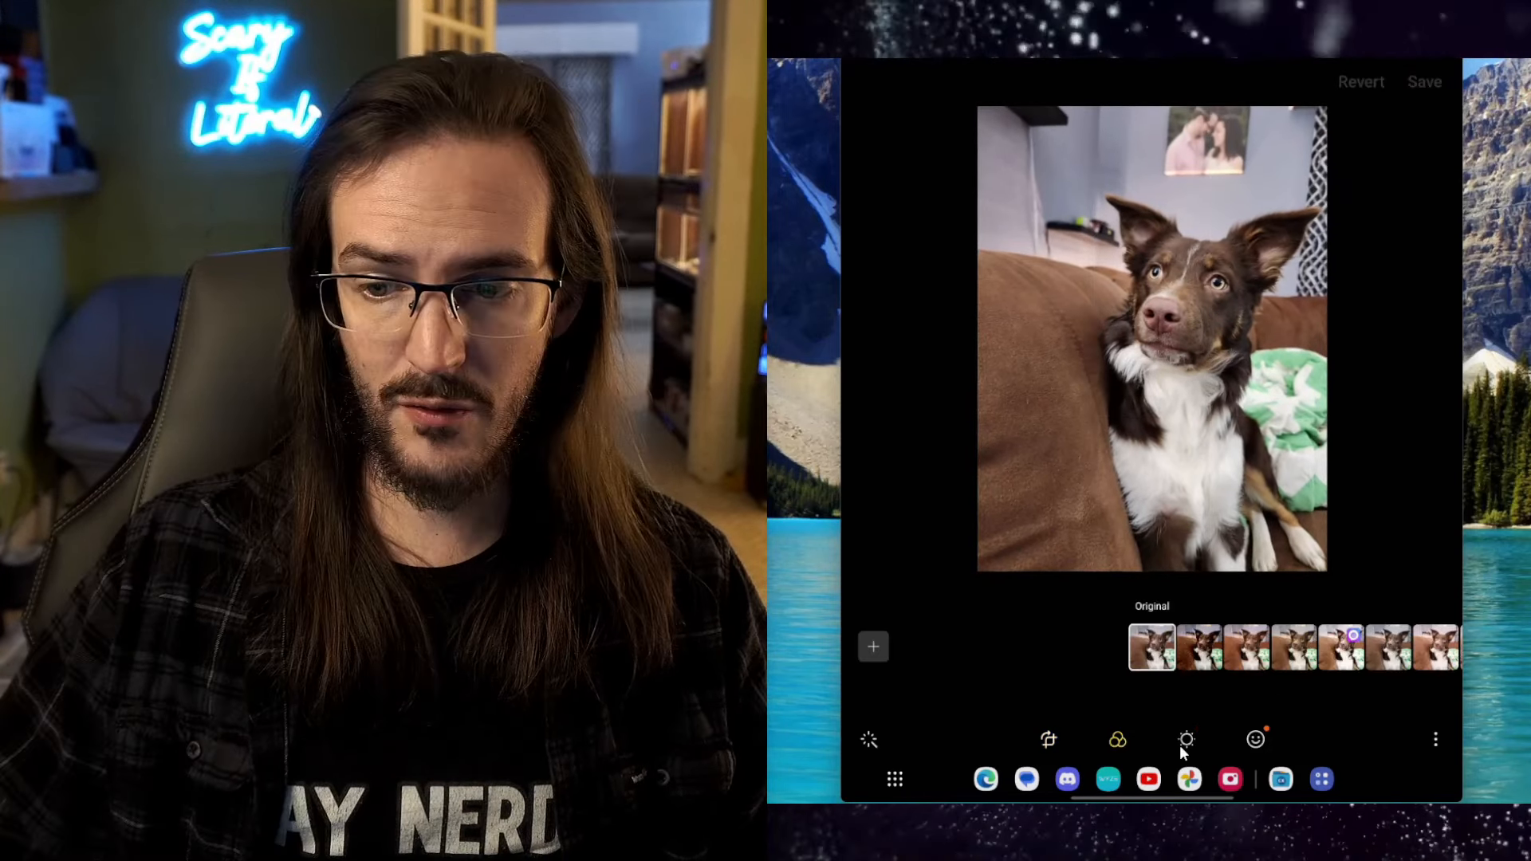
# Browse the dog photo's Tone adjustments, Decorations stickers, and the ⋮ extra tools menu.
pyautogui.click(1188, 740)
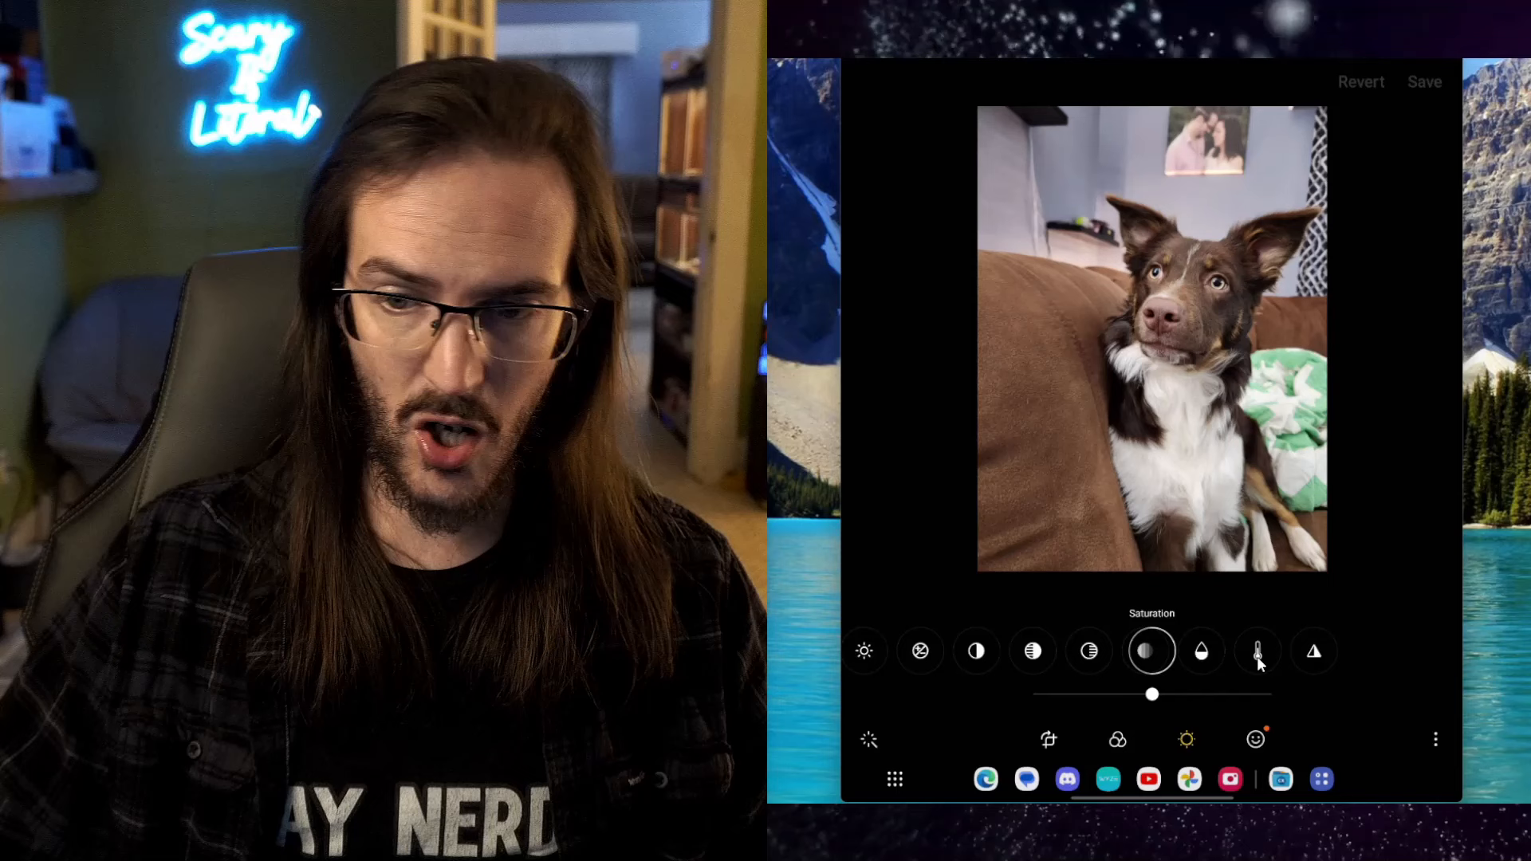
pyautogui.click(1255, 739)
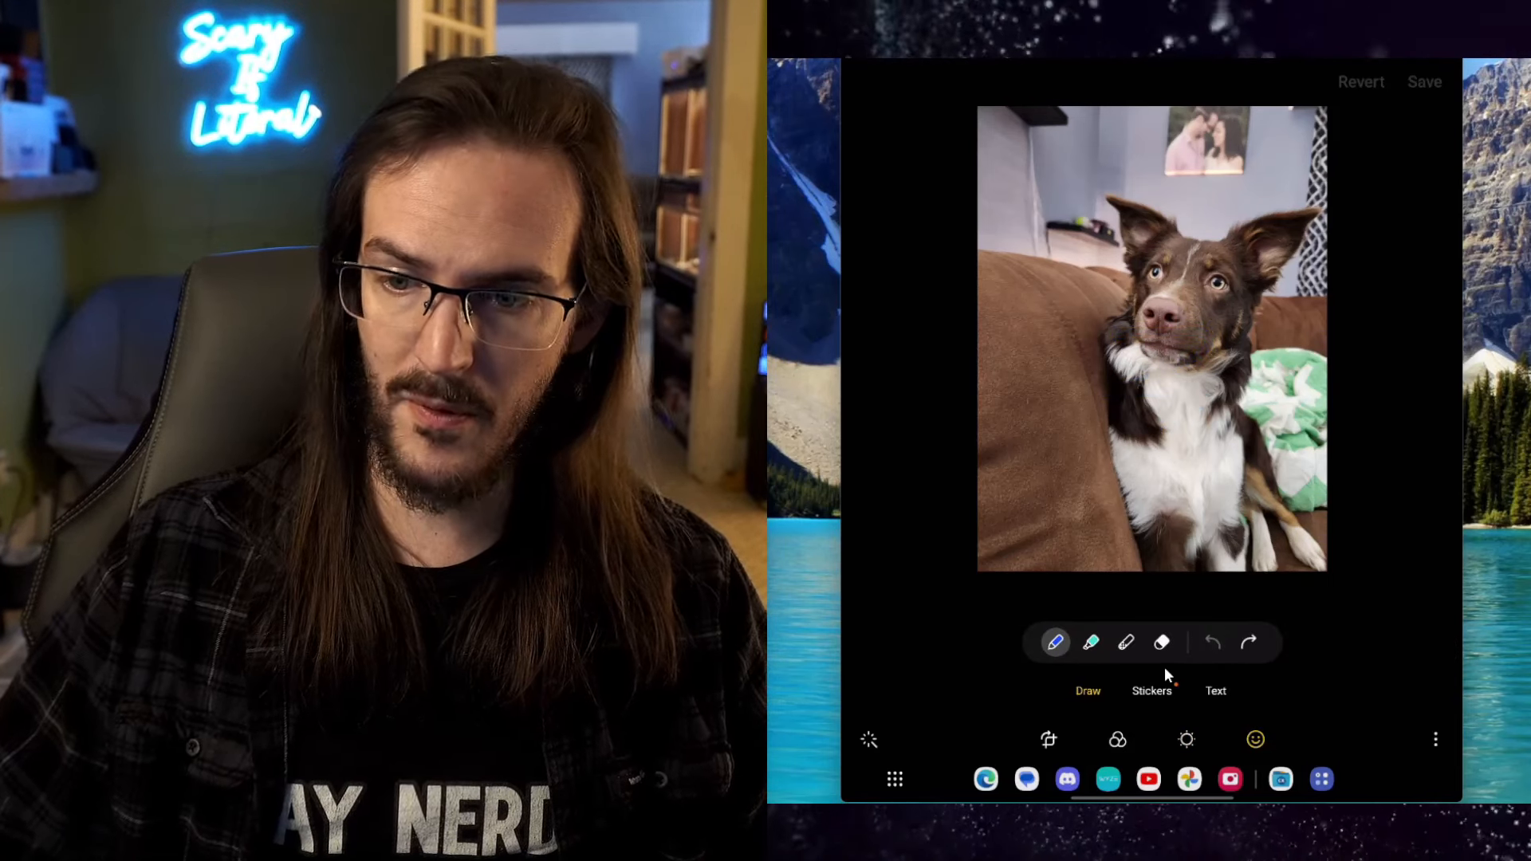
pyautogui.click(1151, 691)
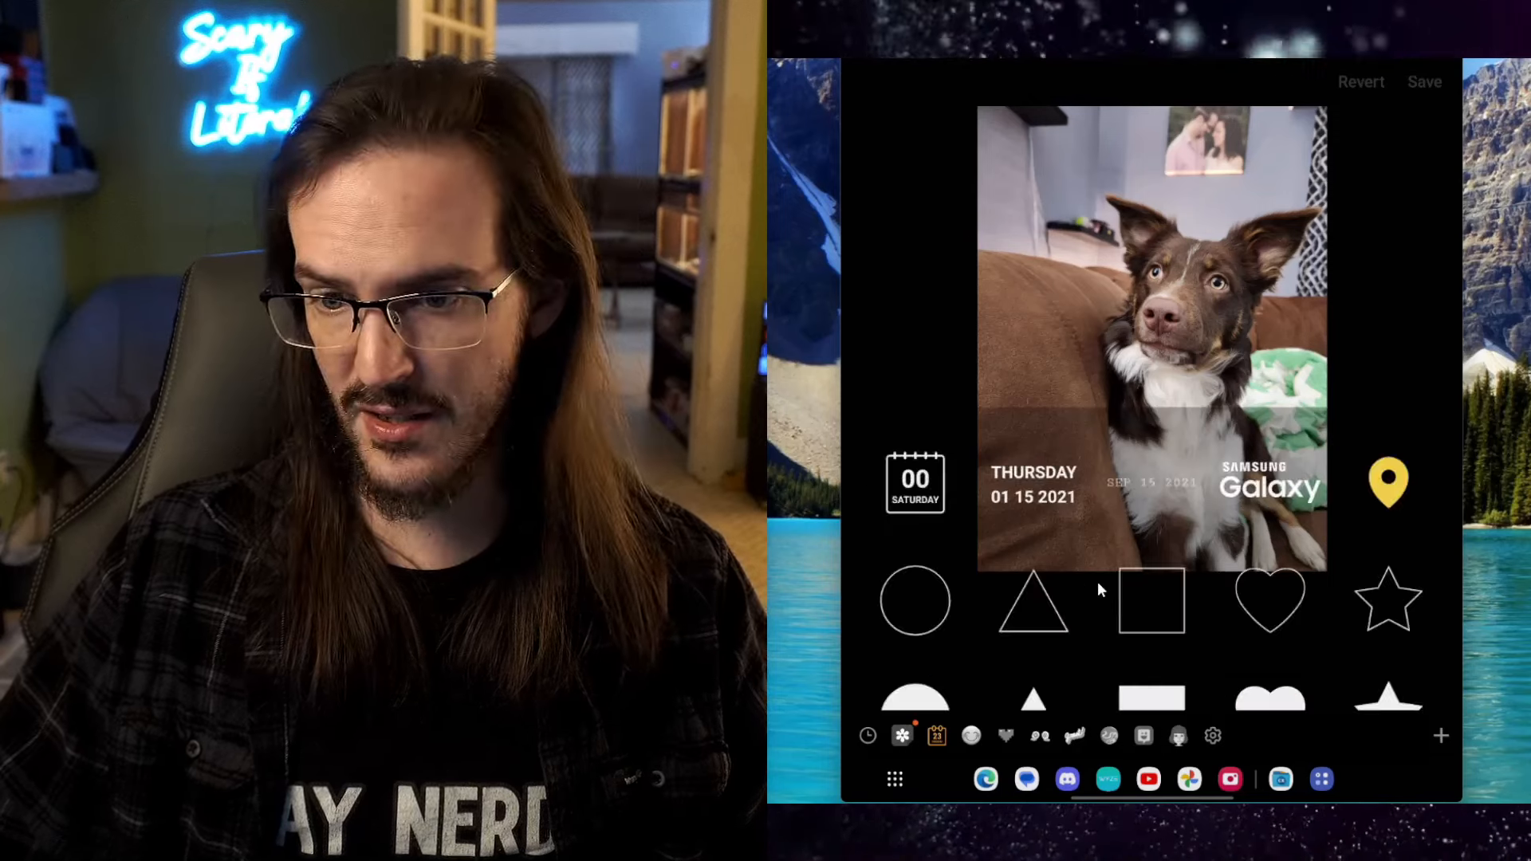
pyautogui.click(1436, 740)
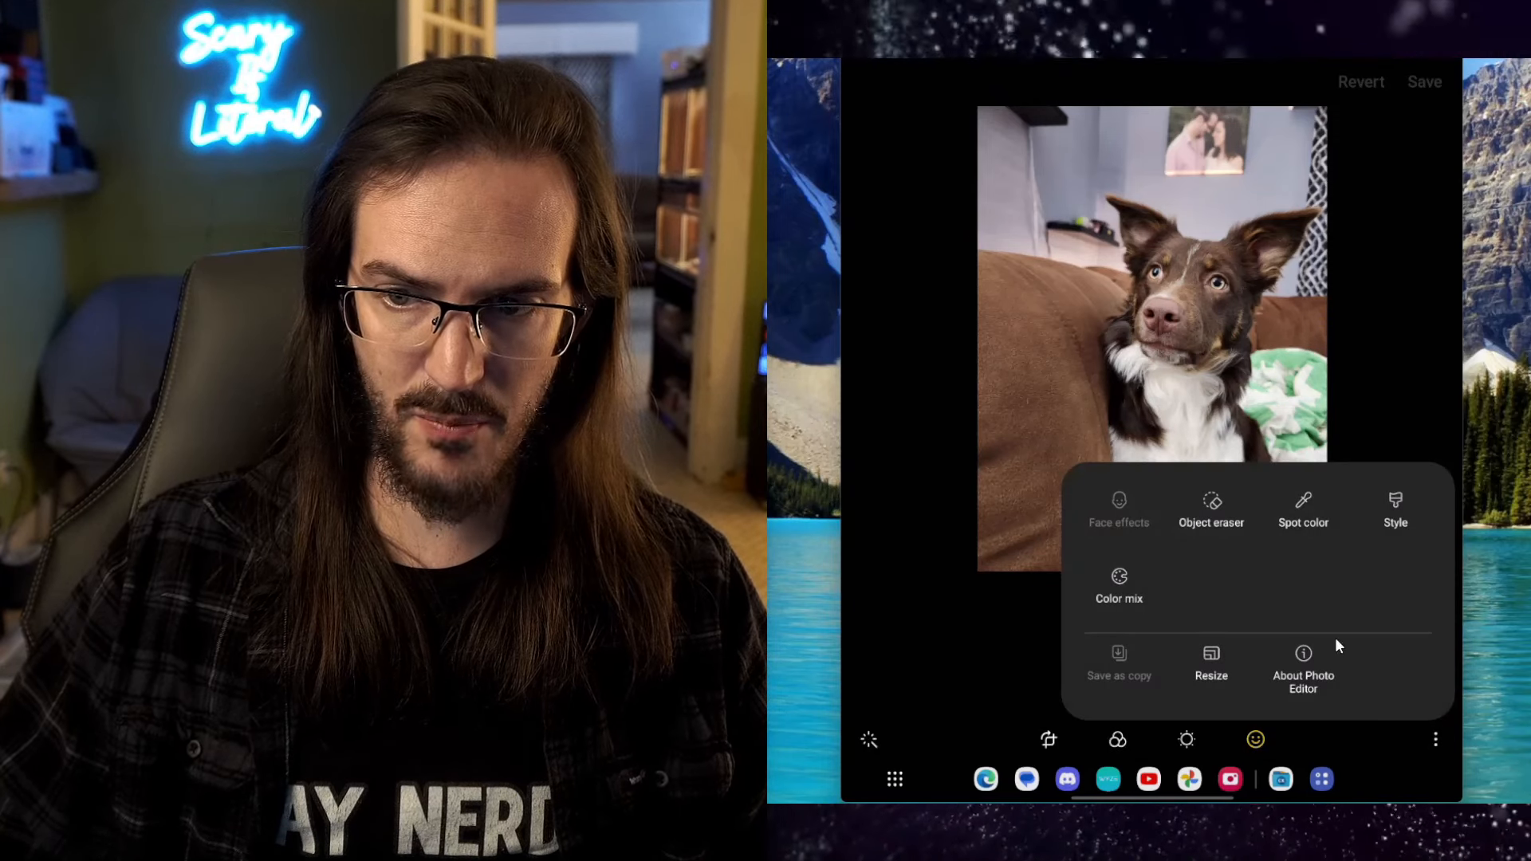
# Try Object eraser on the dog photo, clearing selections around the wall picture and dog.
pyautogui.click(1210, 508)
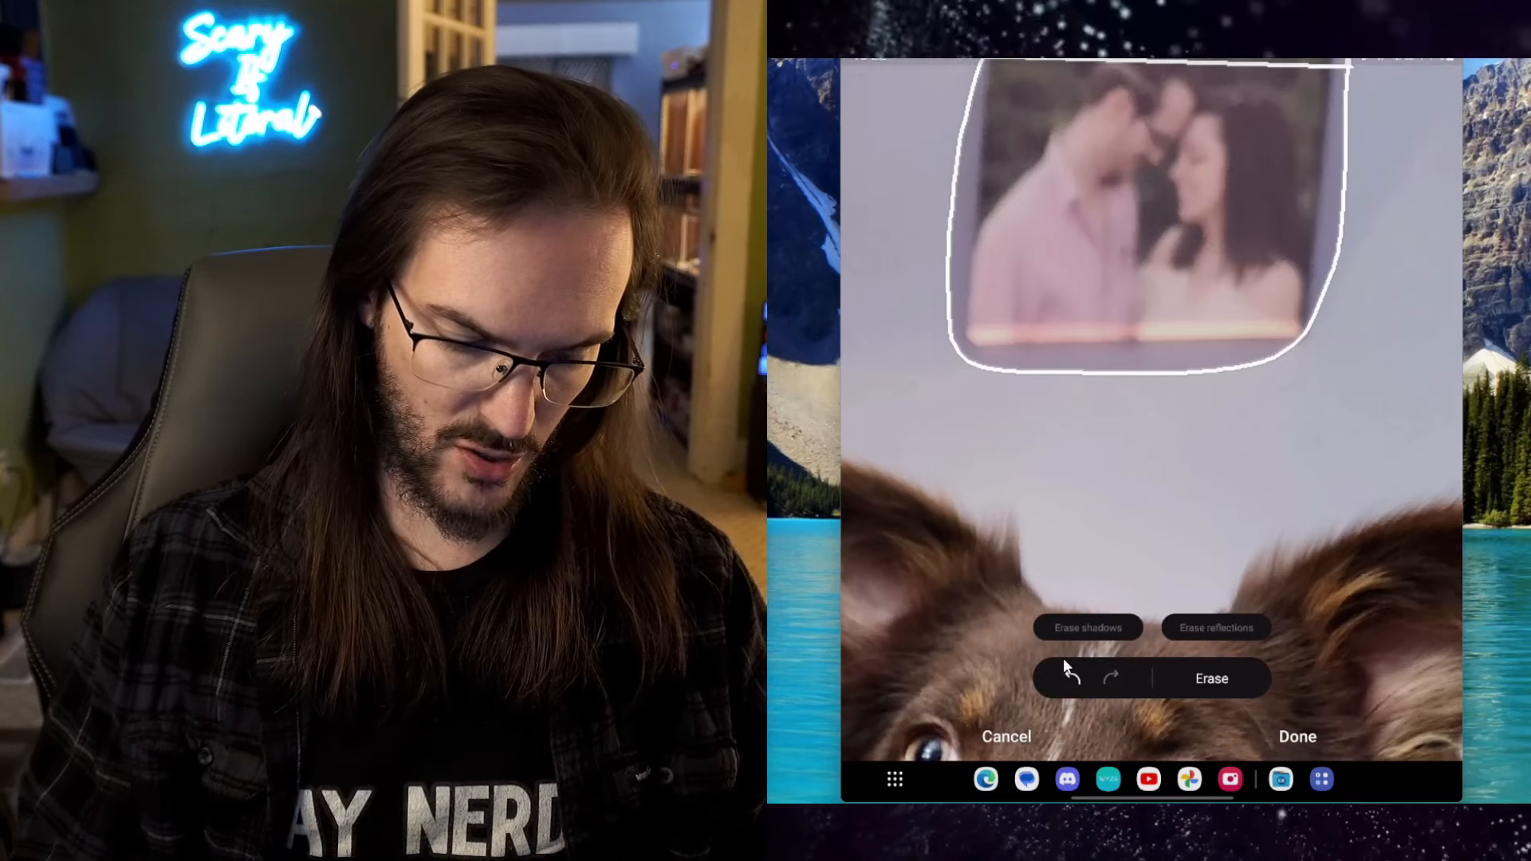
pyautogui.click(1211, 678)
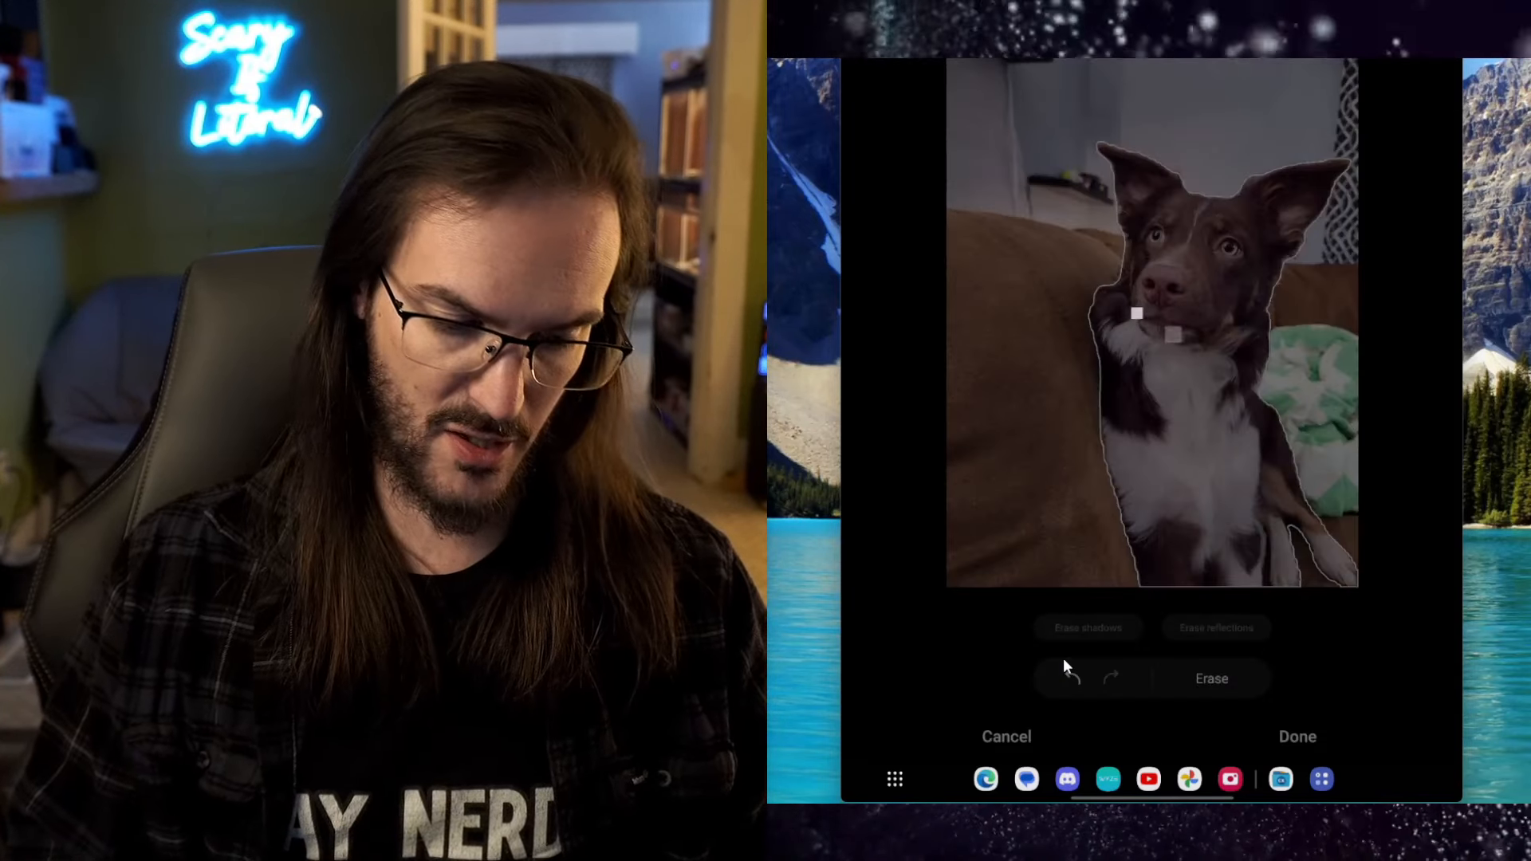
pyautogui.click(1210, 679)
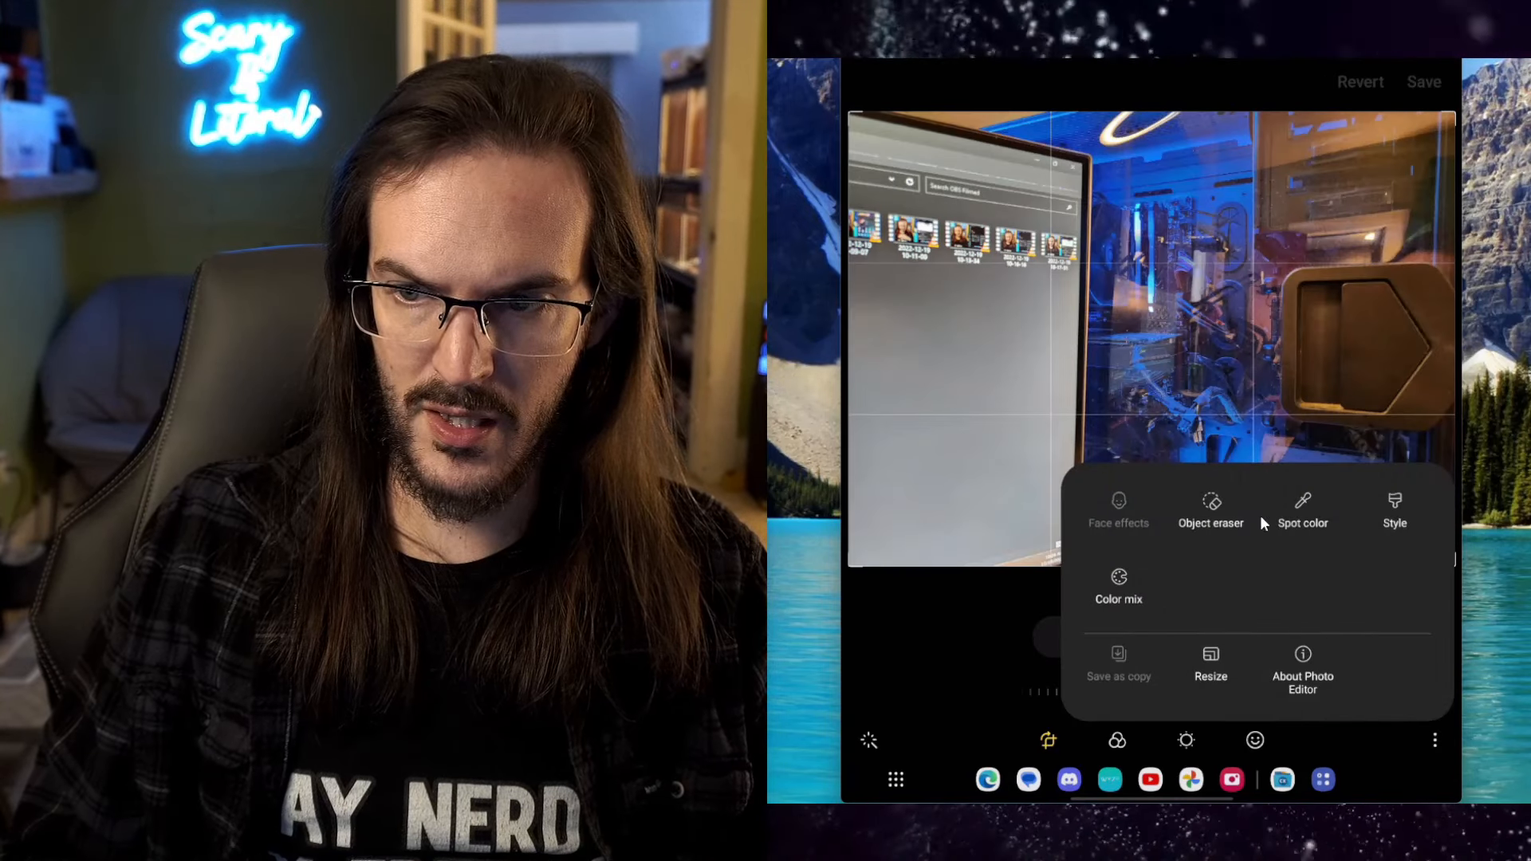
# Apply Object eraser's Erase reflections to the computer photo's glass panel.
pyautogui.click(1210, 508)
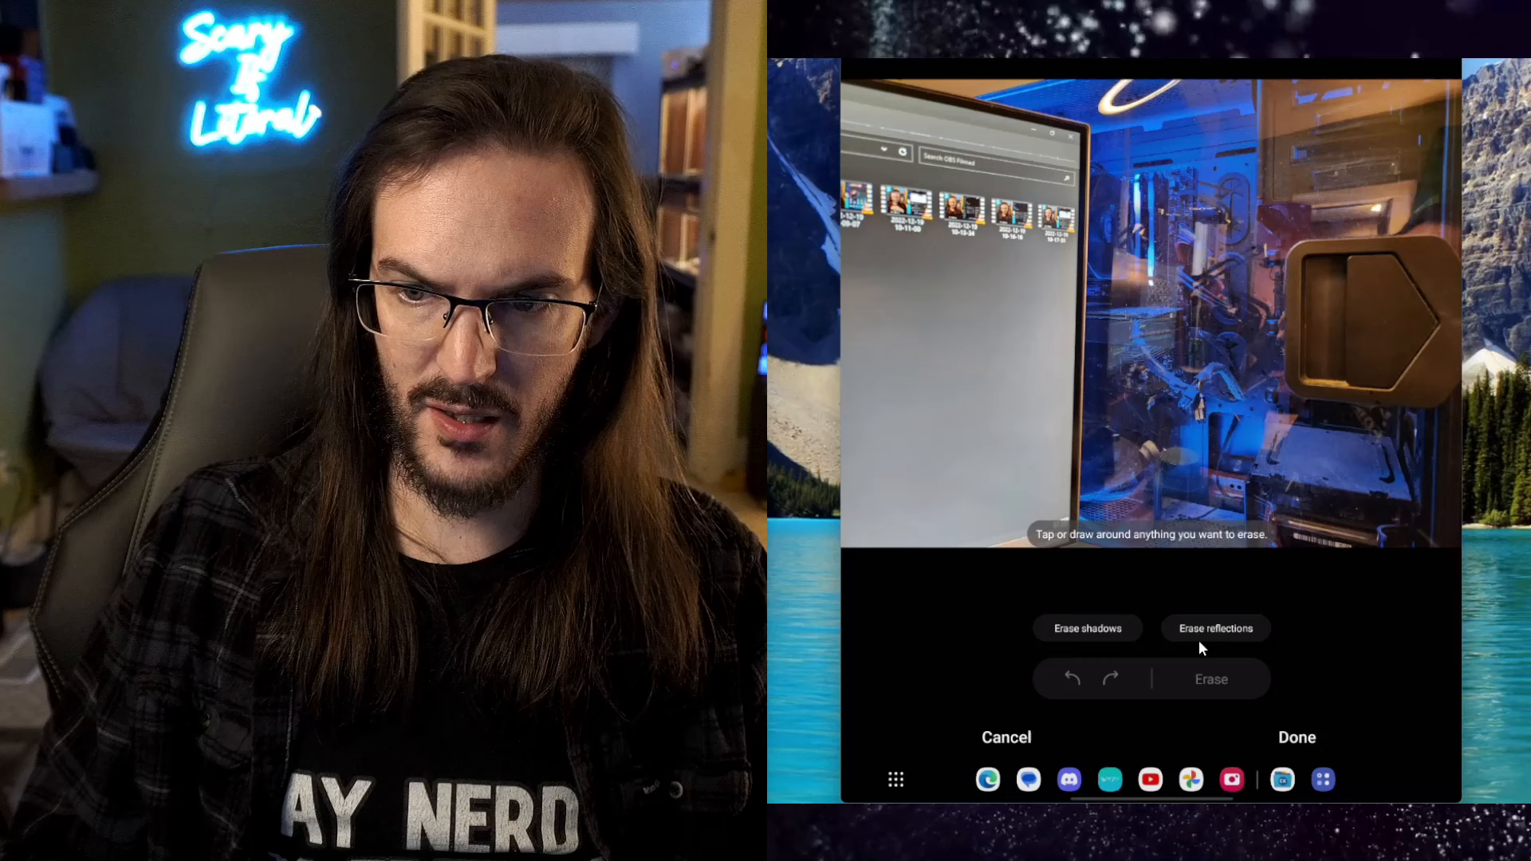
pyautogui.click(1215, 628)
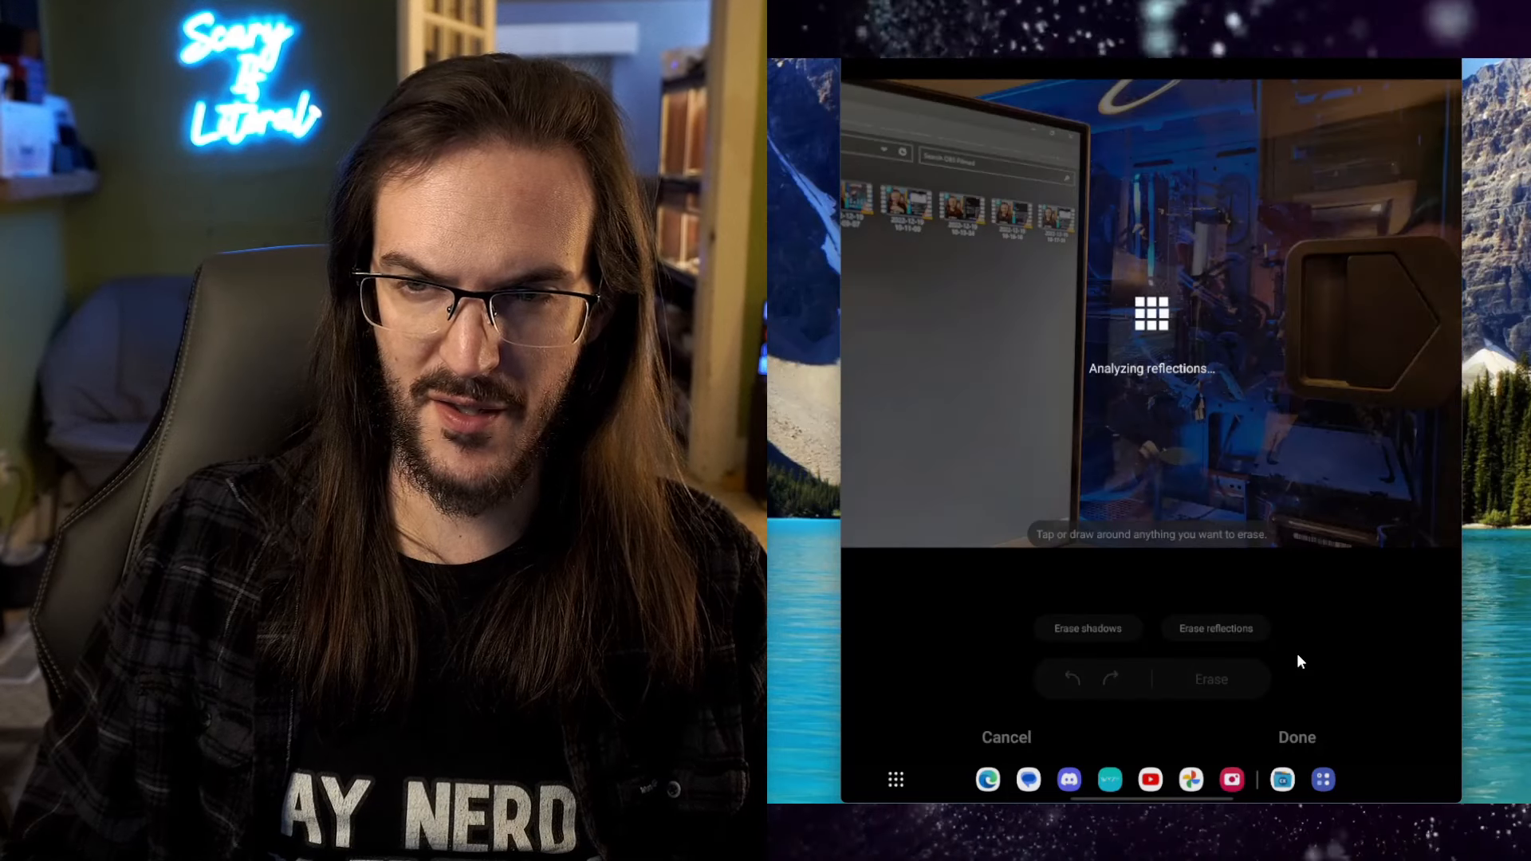
pyautogui.click(1214, 628)
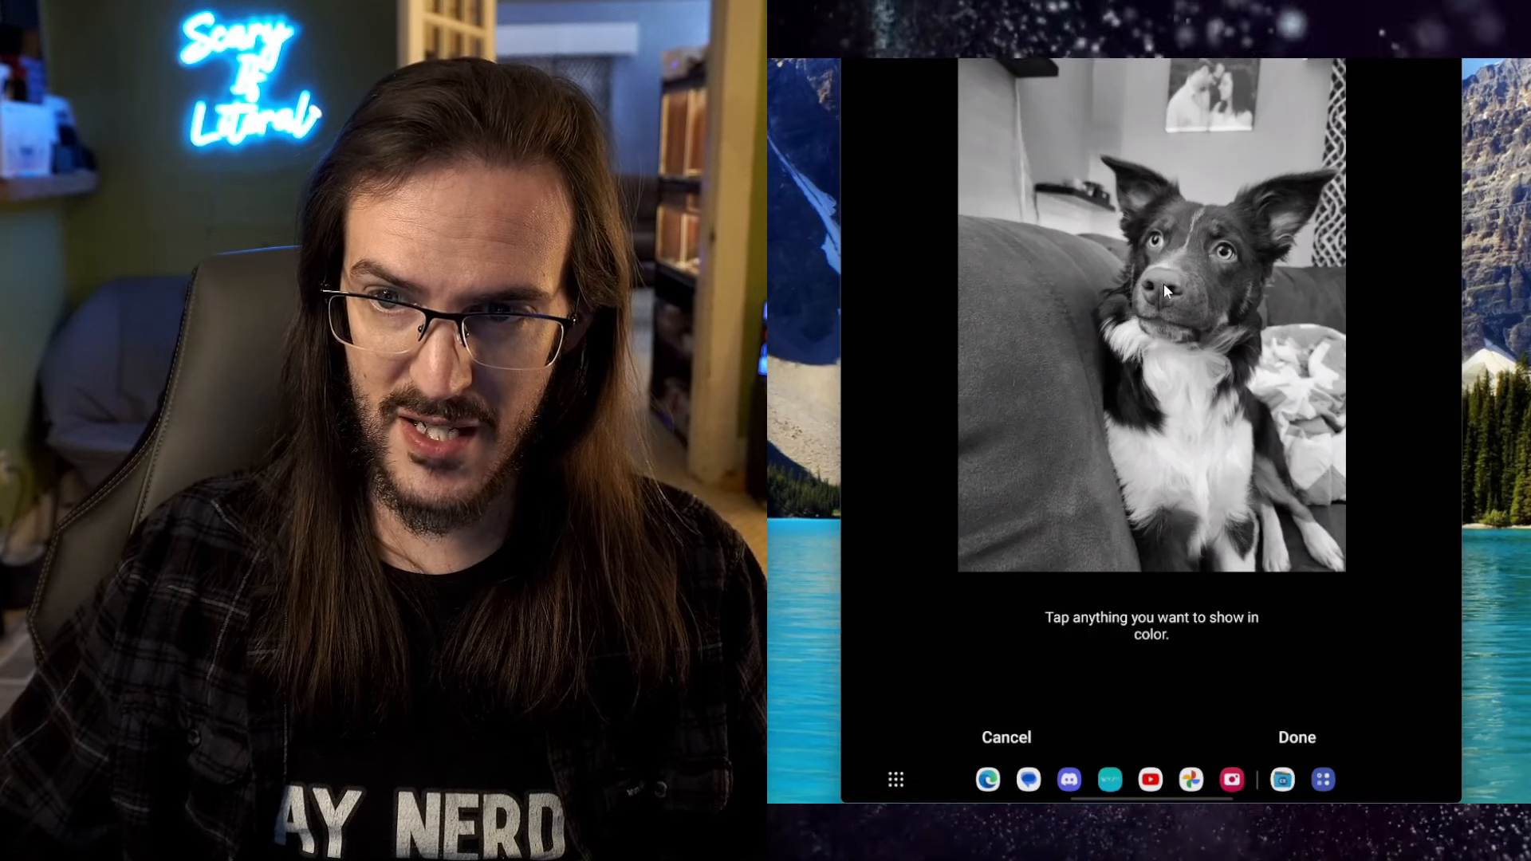
# Try spot color on the dog photo, exit it, and bring up Resize image options.
pyautogui.click(1162, 293)
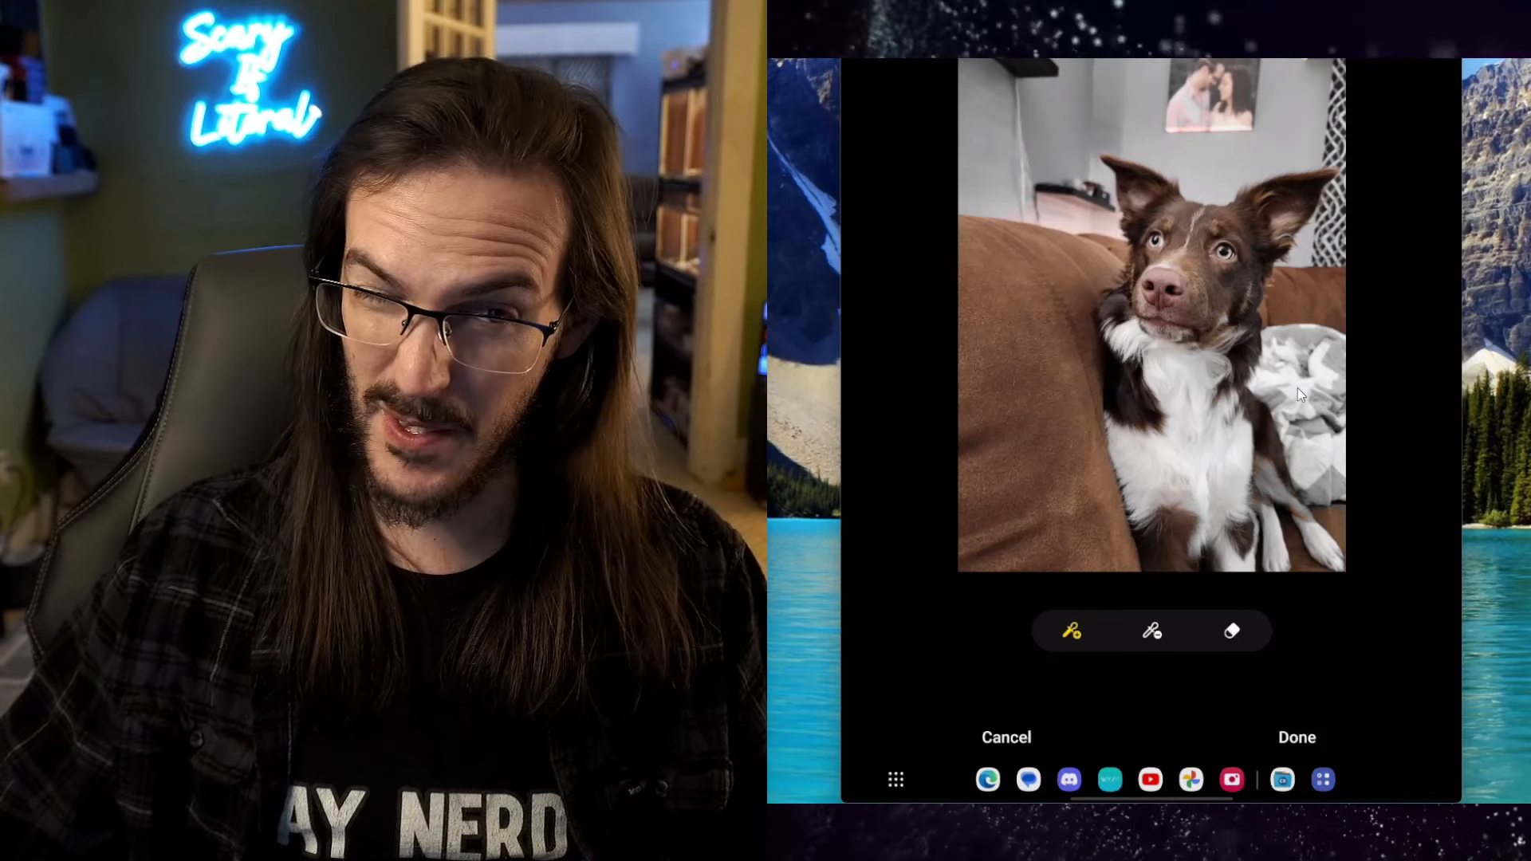
pyautogui.click(1232, 631)
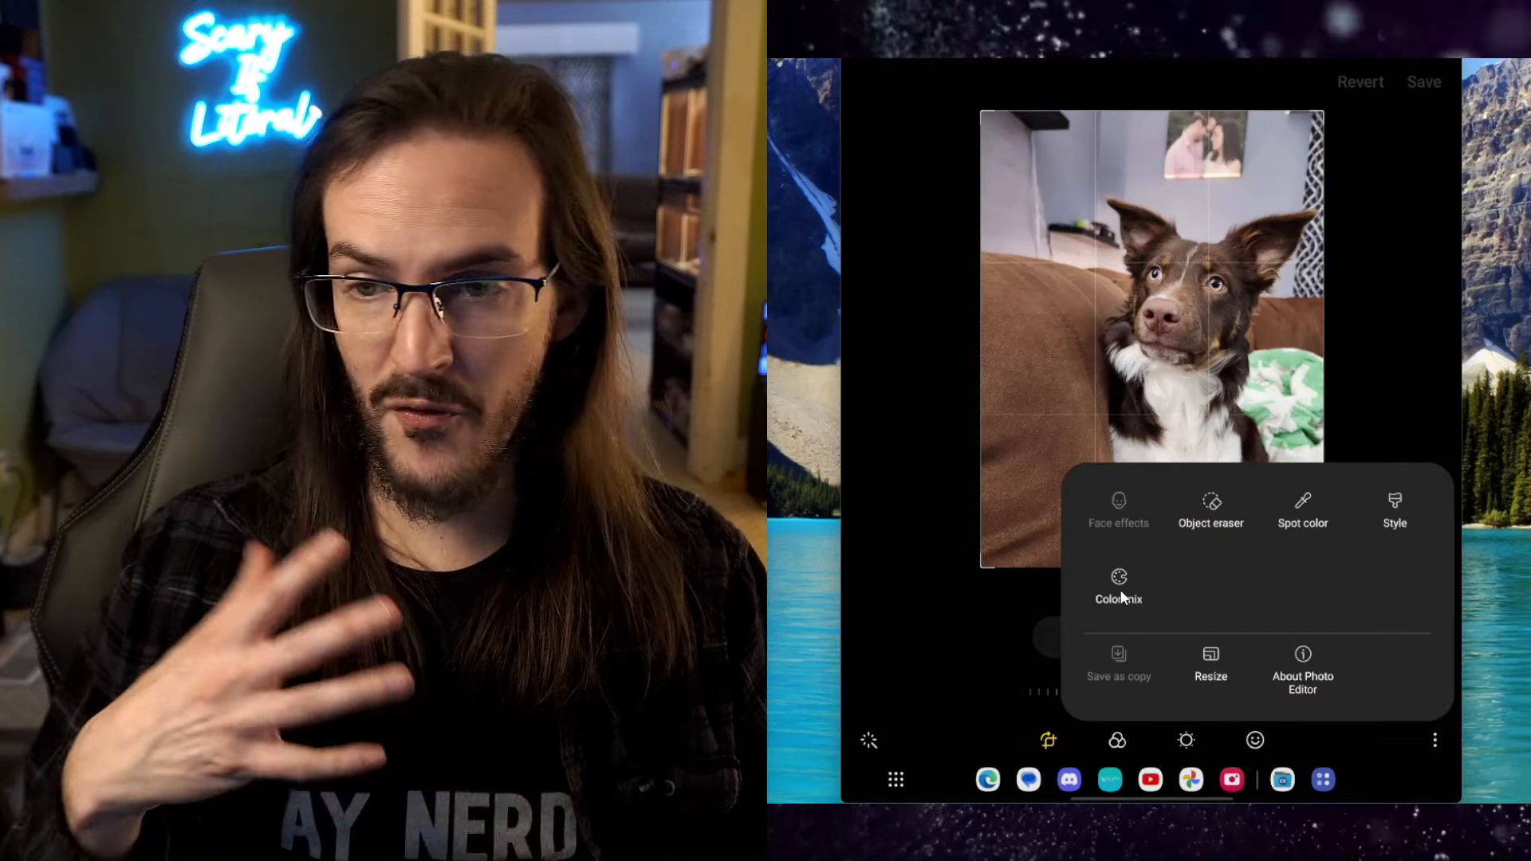
pyautogui.click(1210, 669)
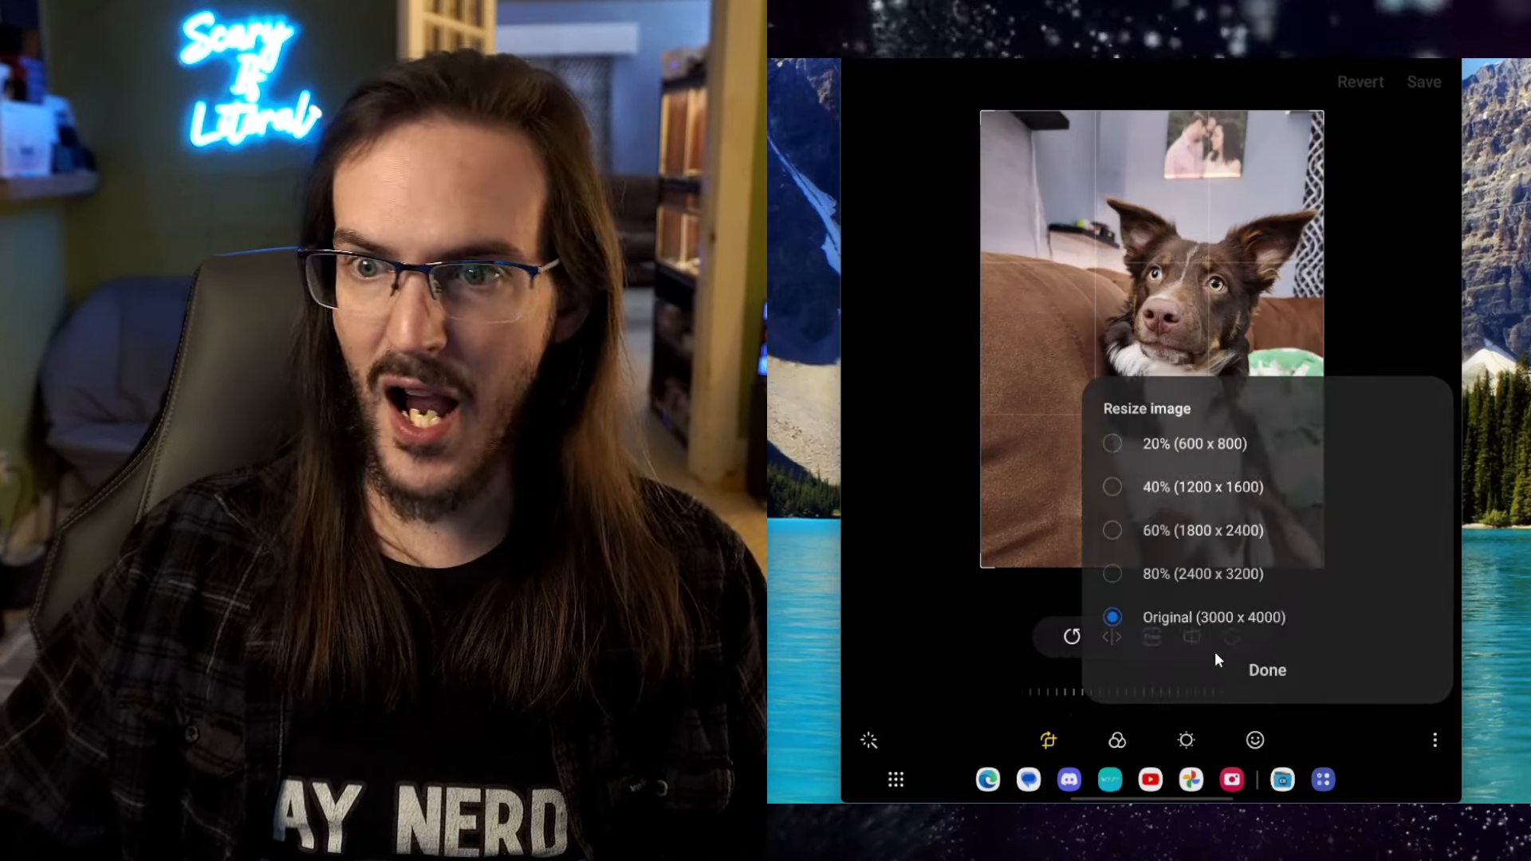